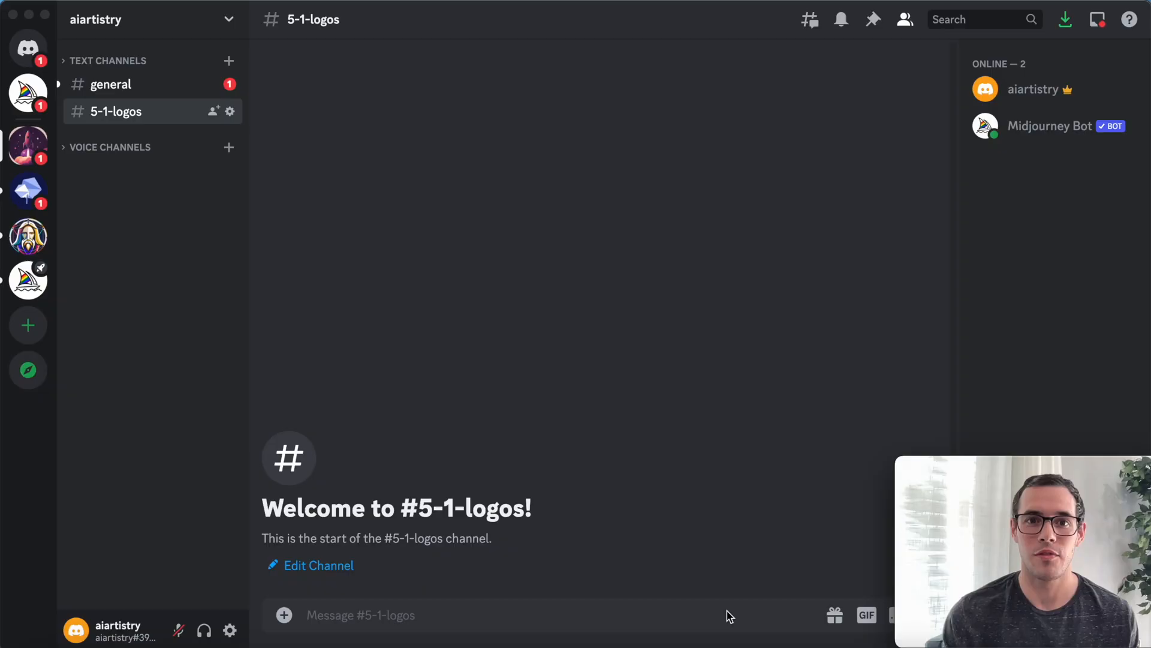
Run the /settings command in the logos channel to show the Midjourney settings panel.
text(/)
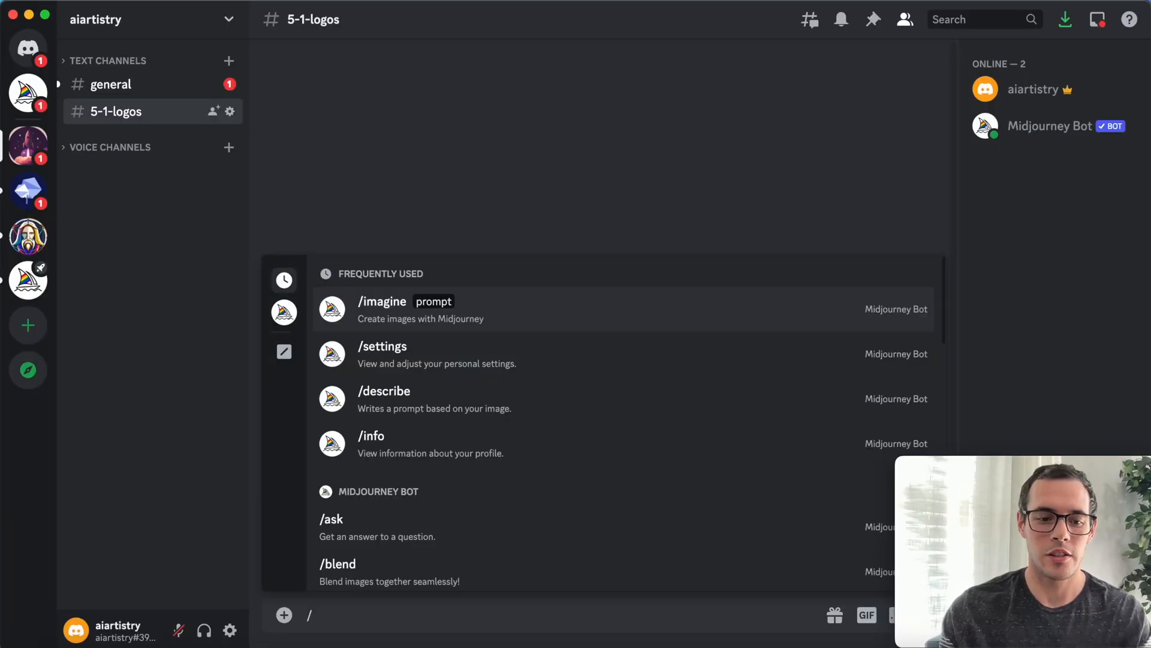
text(sett)
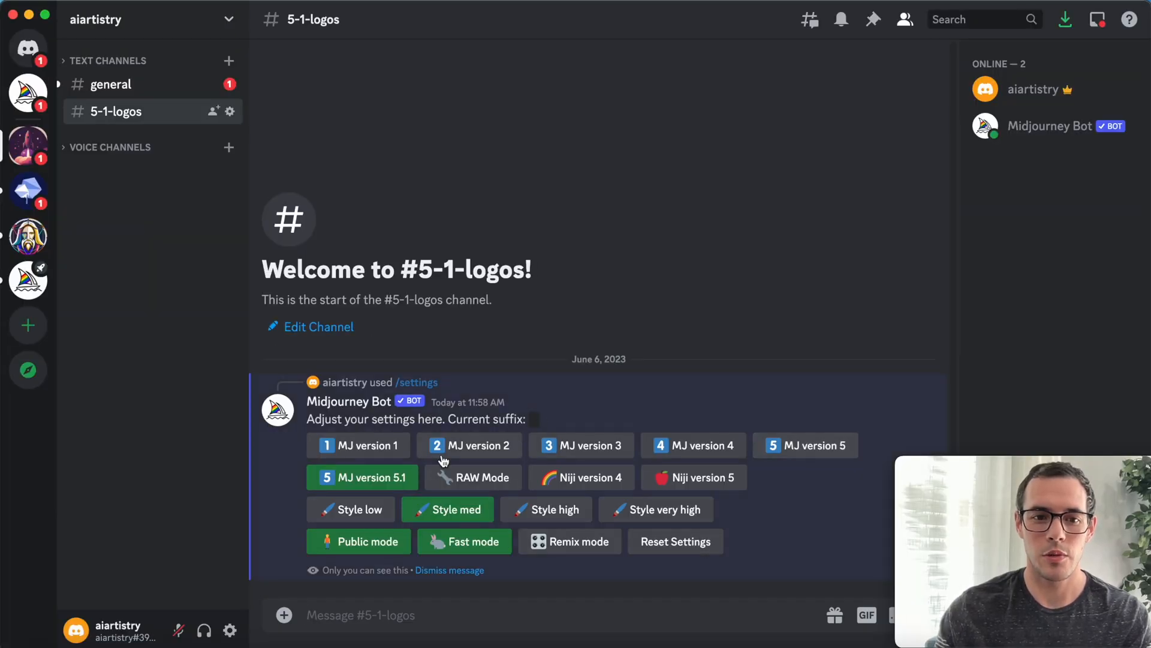
mouse_move(564, 308)
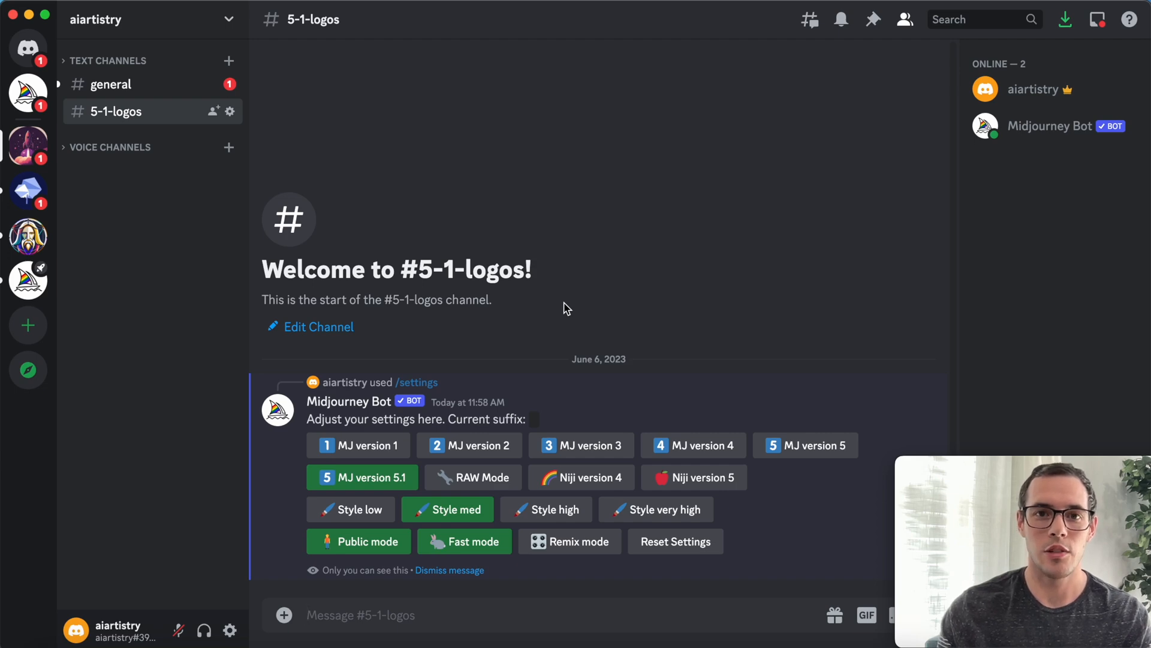
Request a vector icon style logo for a Hawaii surfboard company featuring a surfboard and waves.
text(a vector icon style logo design for a surfboard company in hawaii featuring a surfboard and wave)
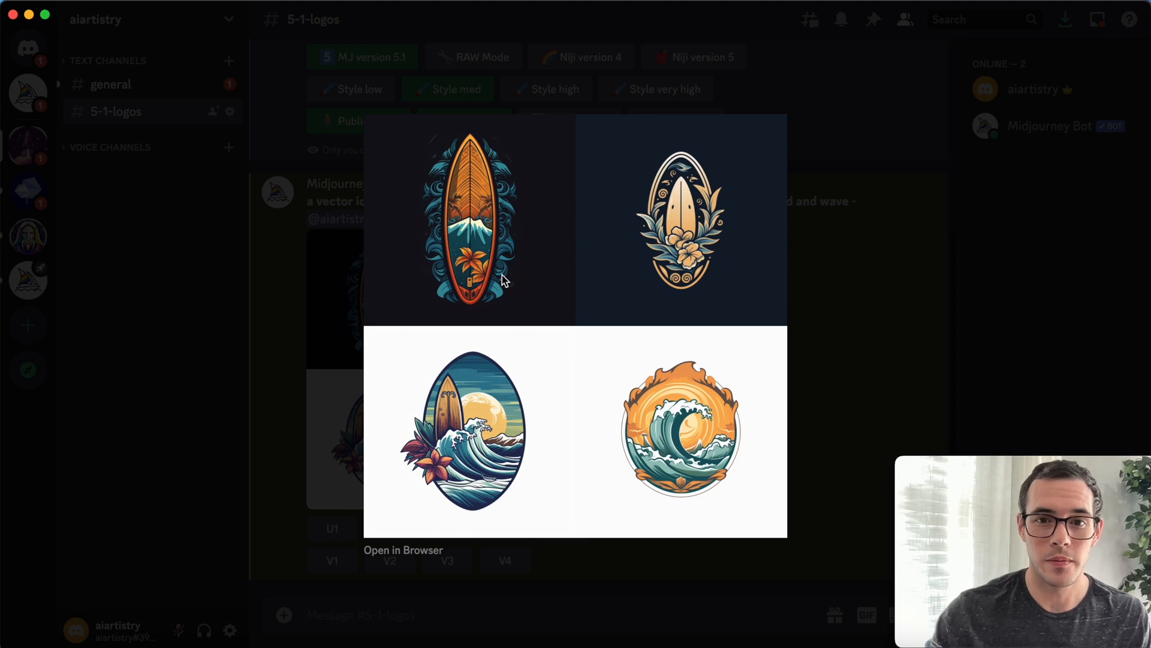
mouse_move(545, 287)
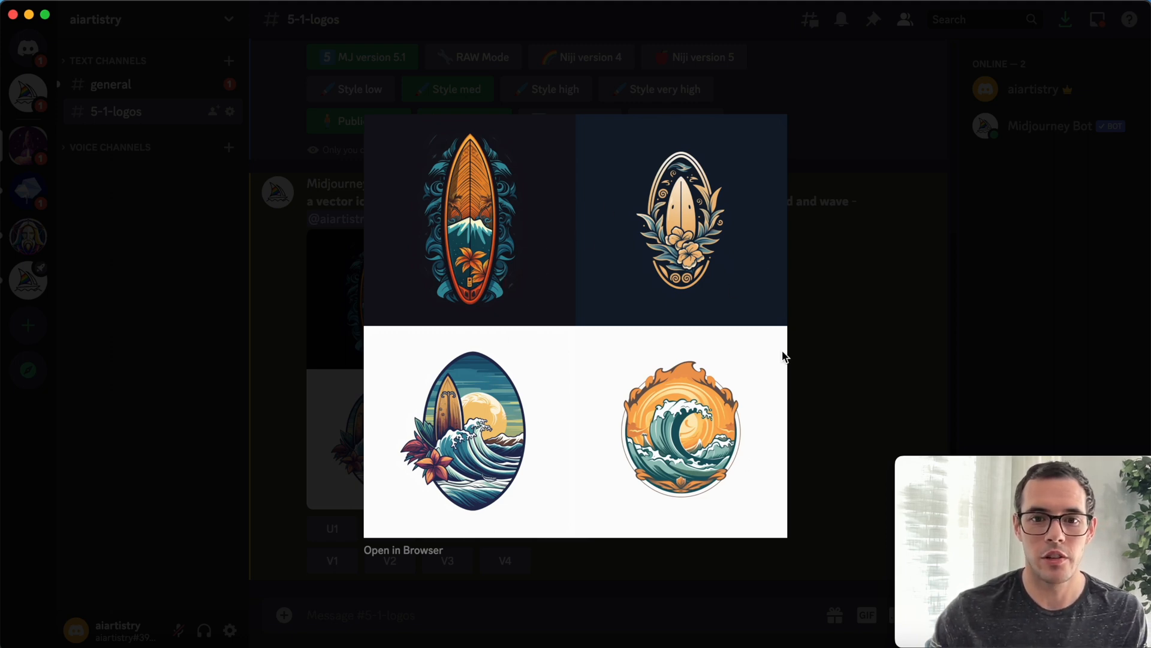
mouse_move(741, 439)
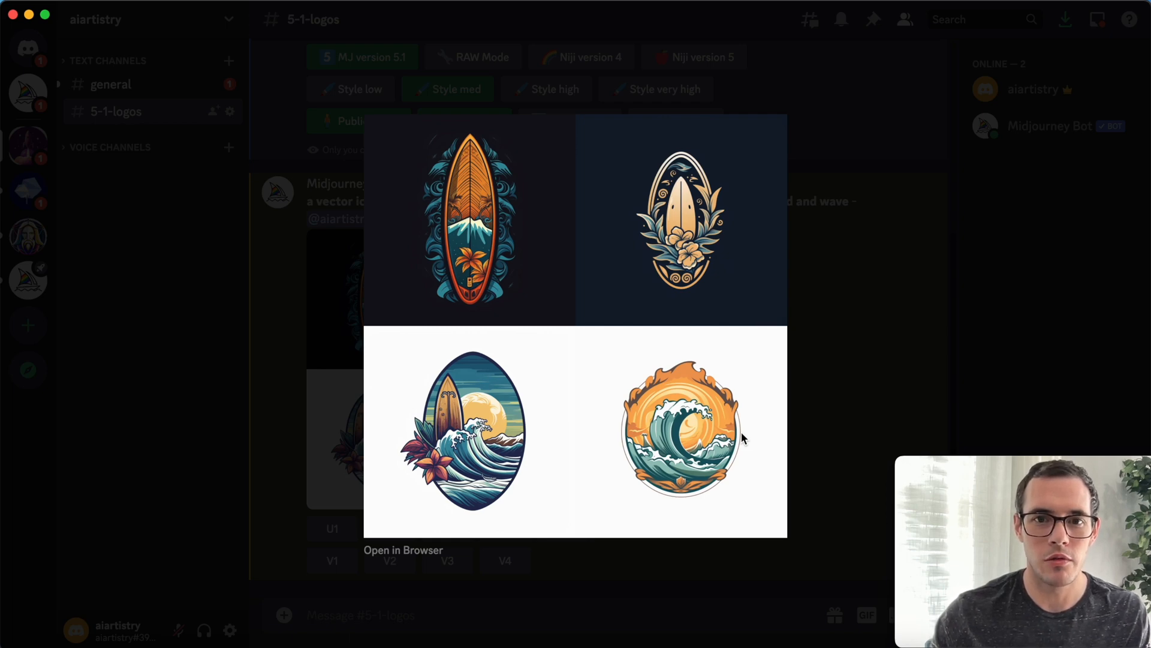
mouse_move(856, 419)
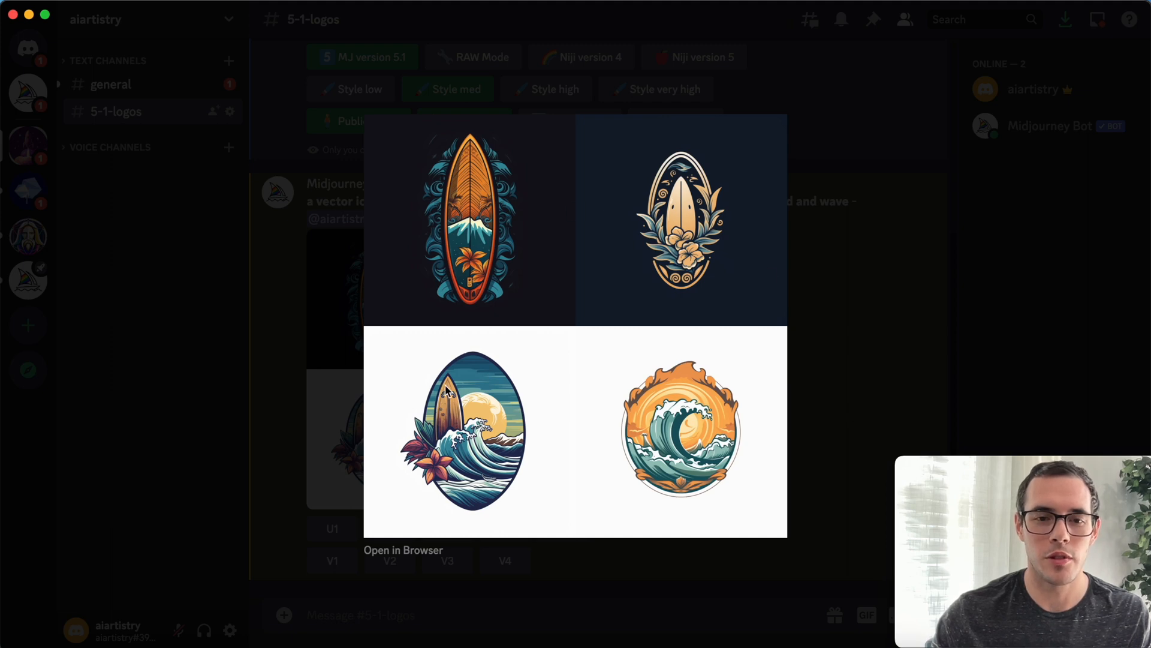
mouse_move(891, 370)
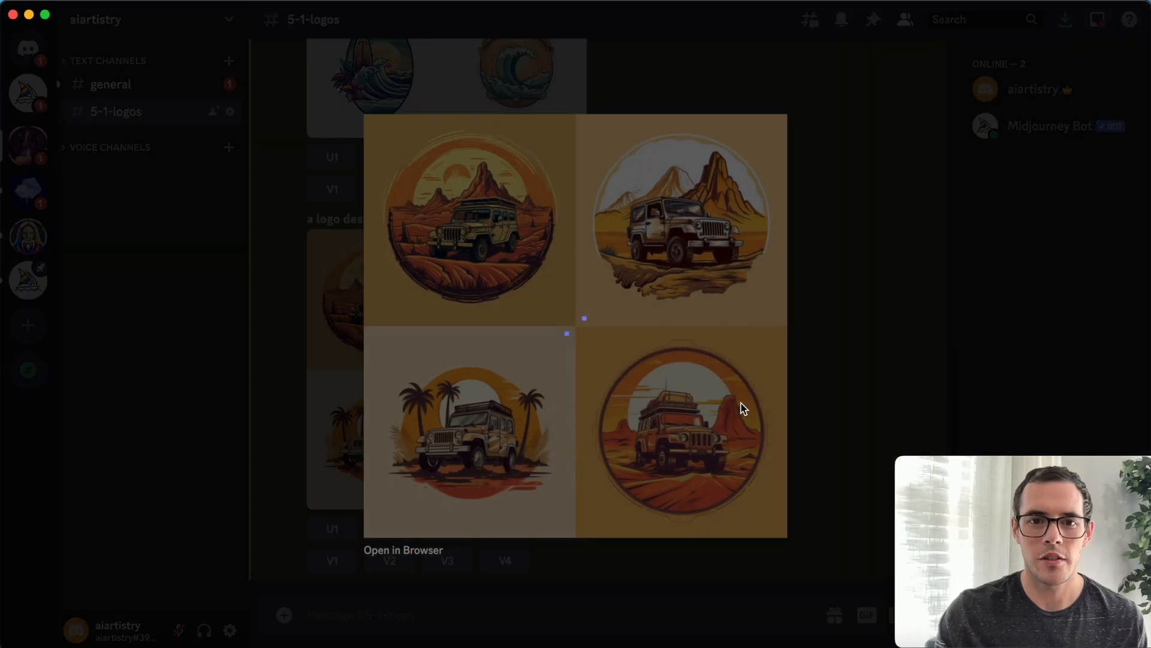
mouse_move(897, 353)
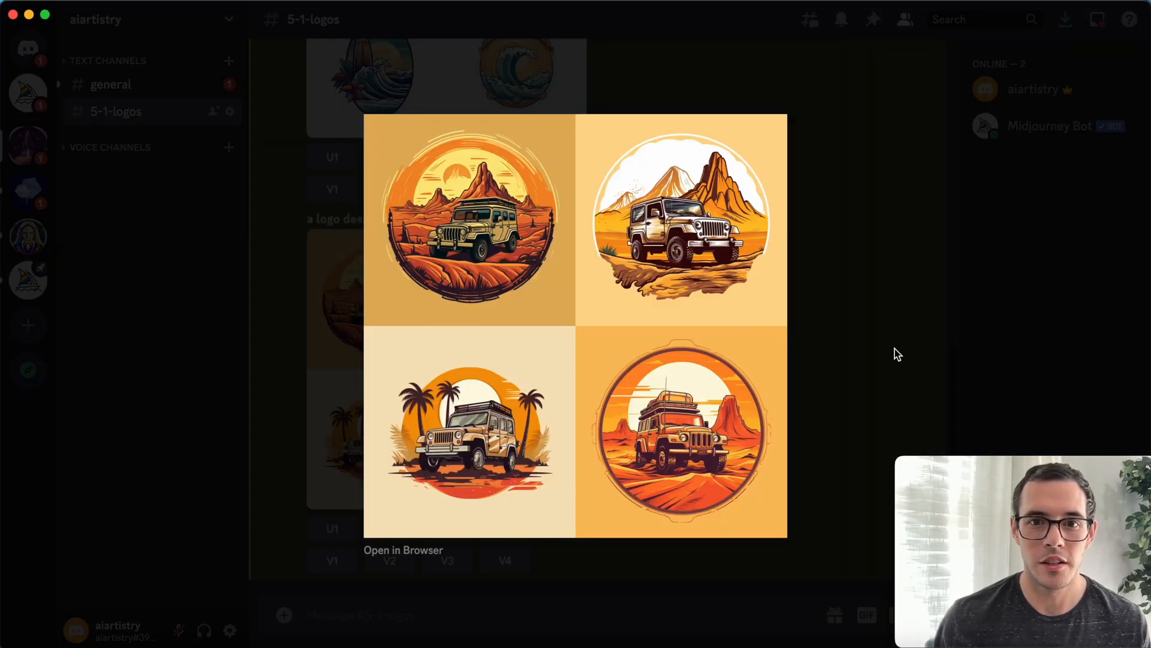
mouse_move(812, 309)
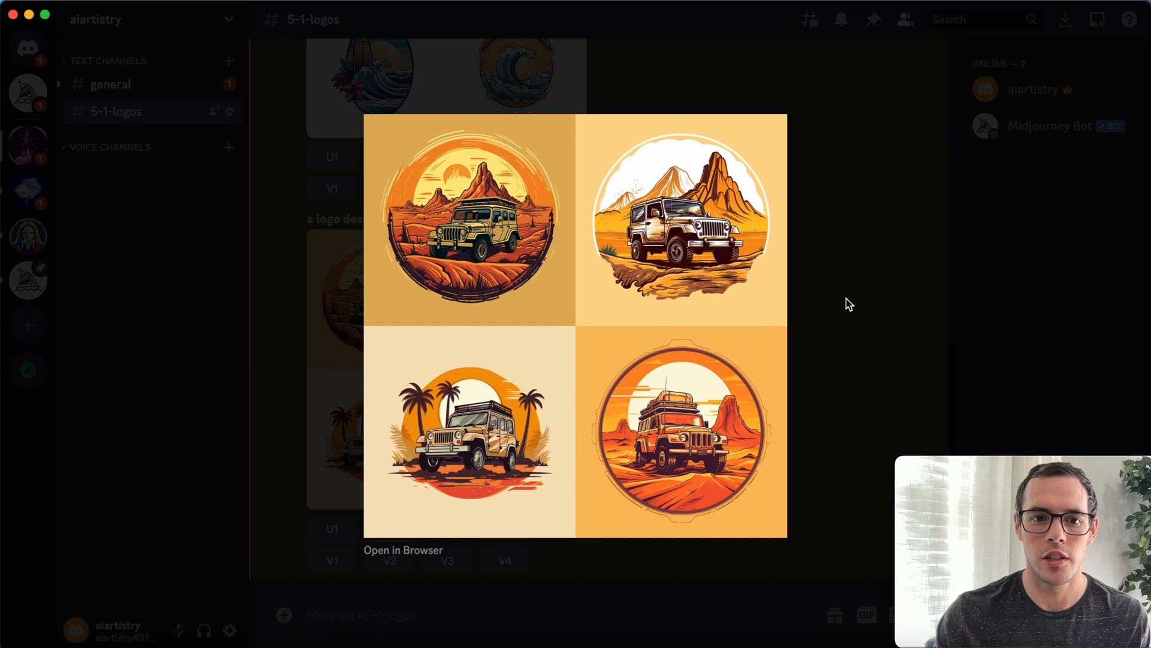
mouse_move(681, 259)
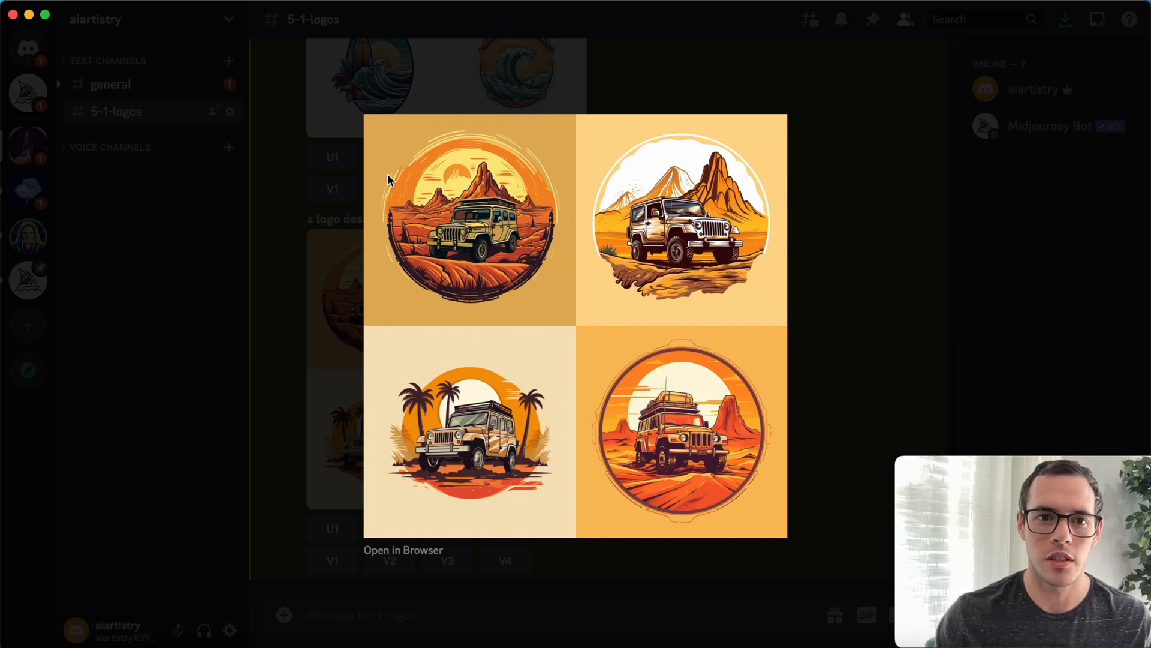
mouse_move(433, 141)
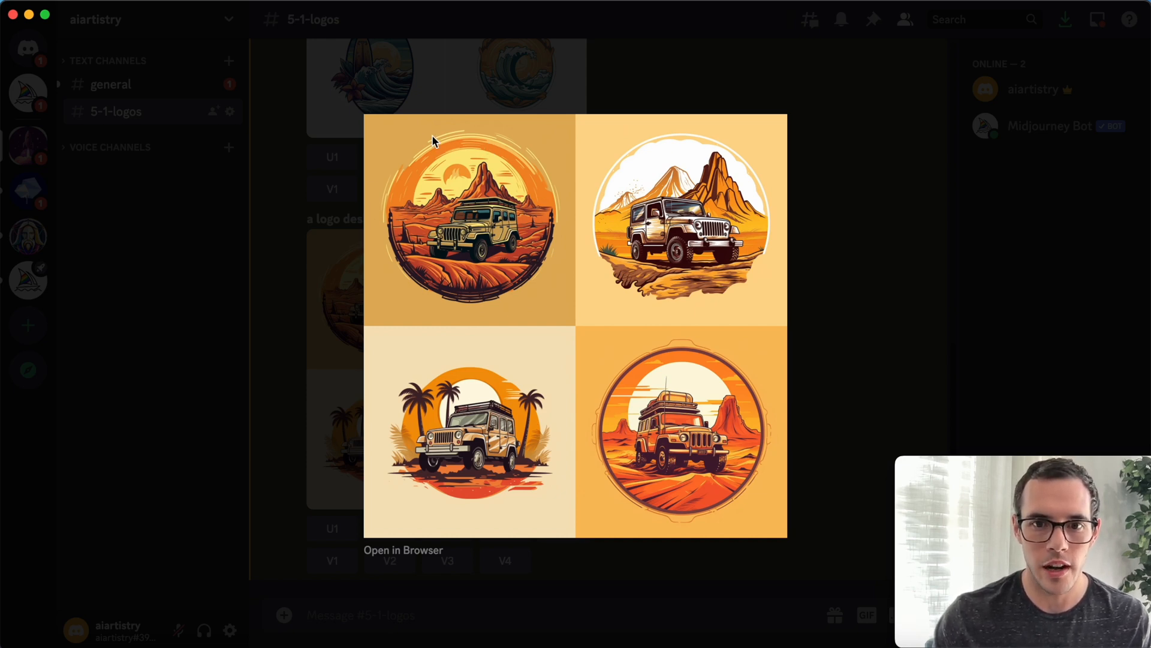
mouse_move(439, 453)
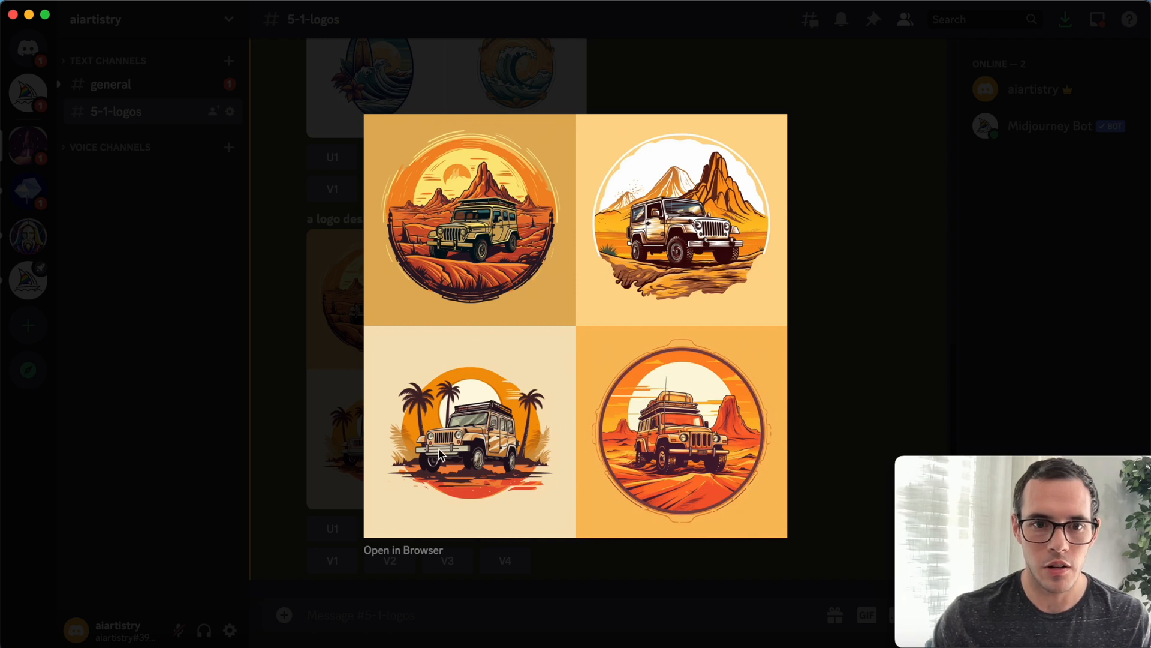
mouse_move(715, 237)
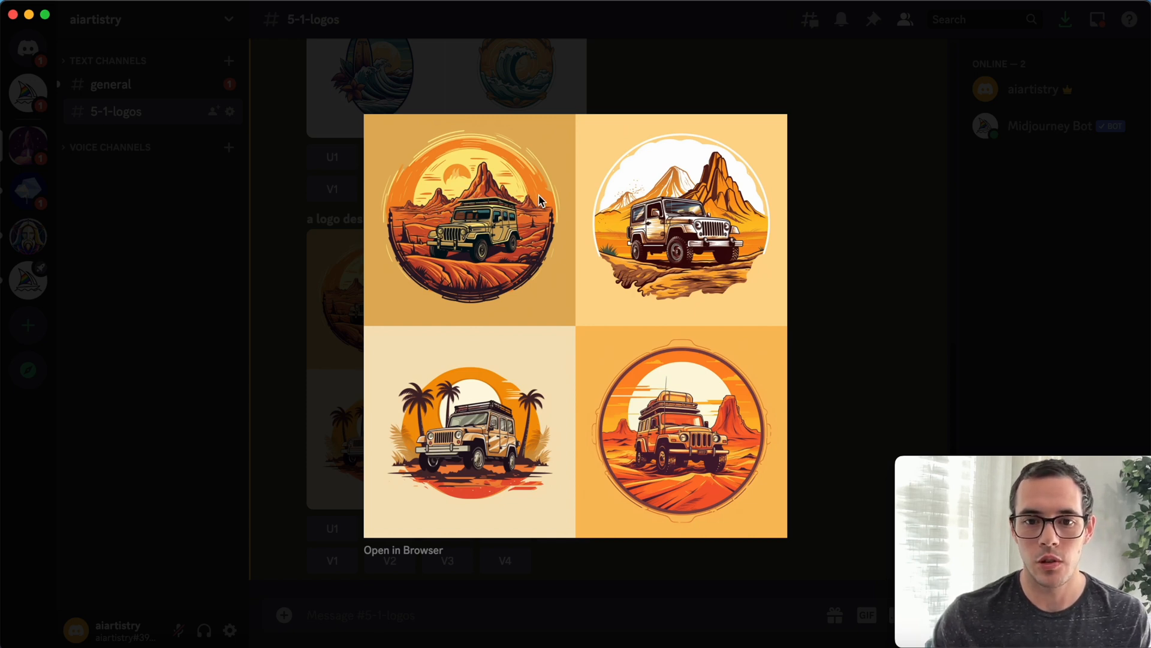
mouse_move(679, 474)
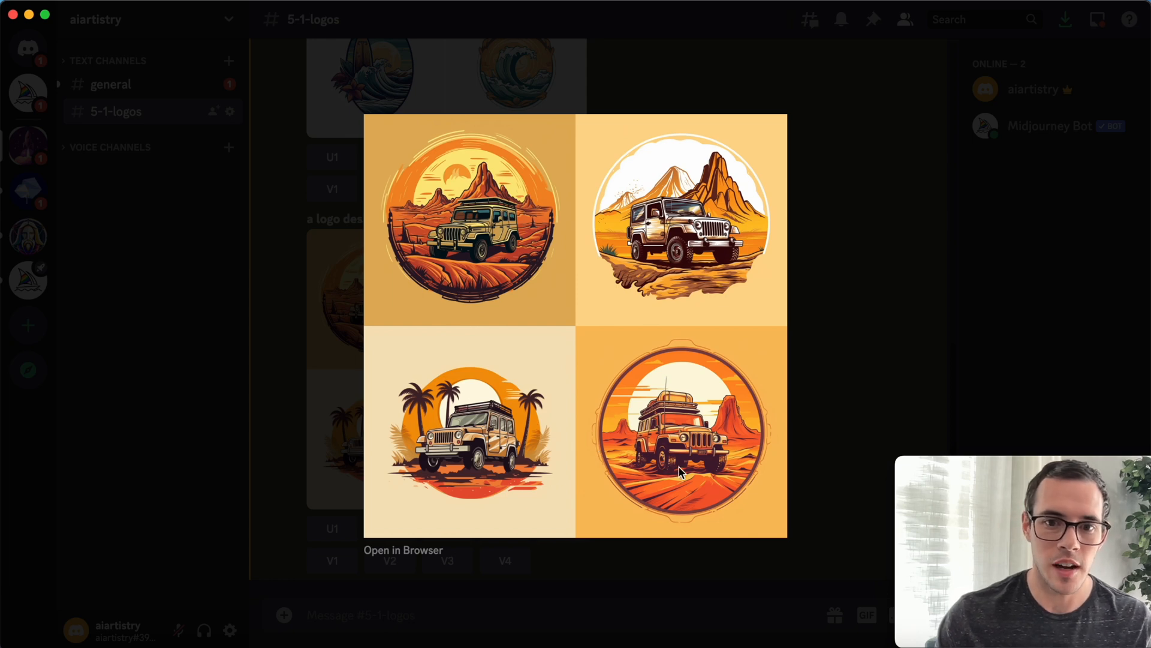
mouse_move(657, 433)
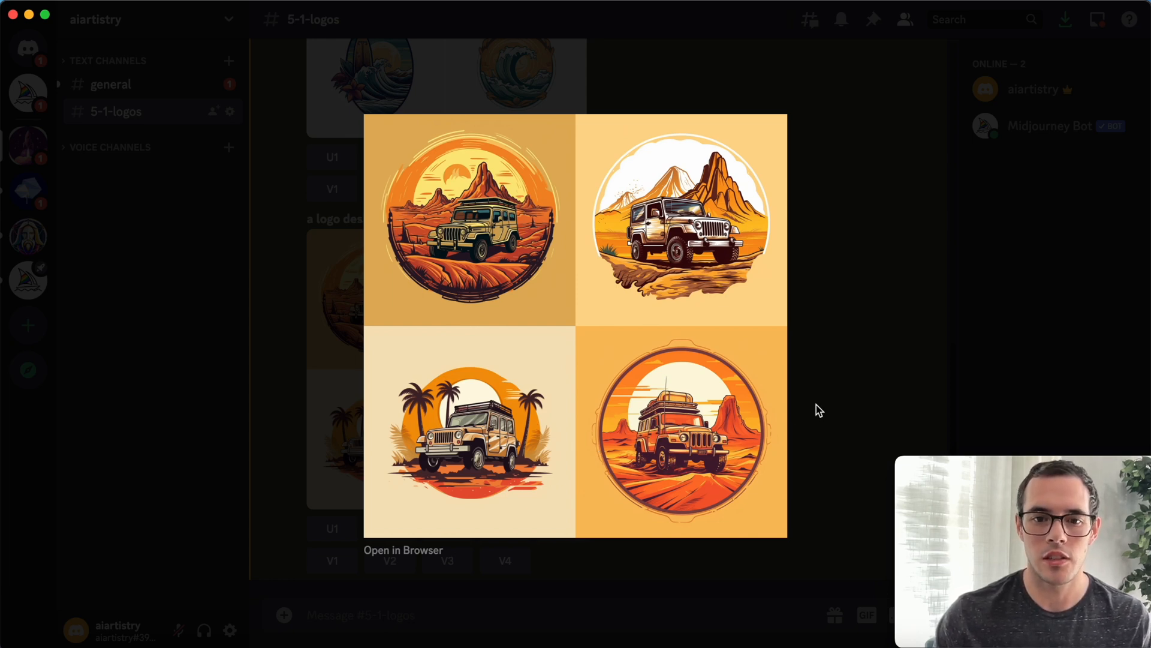
Request a safari tour logo with a Land Rover Defender driving in the desert.
text(a logo design for a safari tour with a land rover defender driving in the desert)
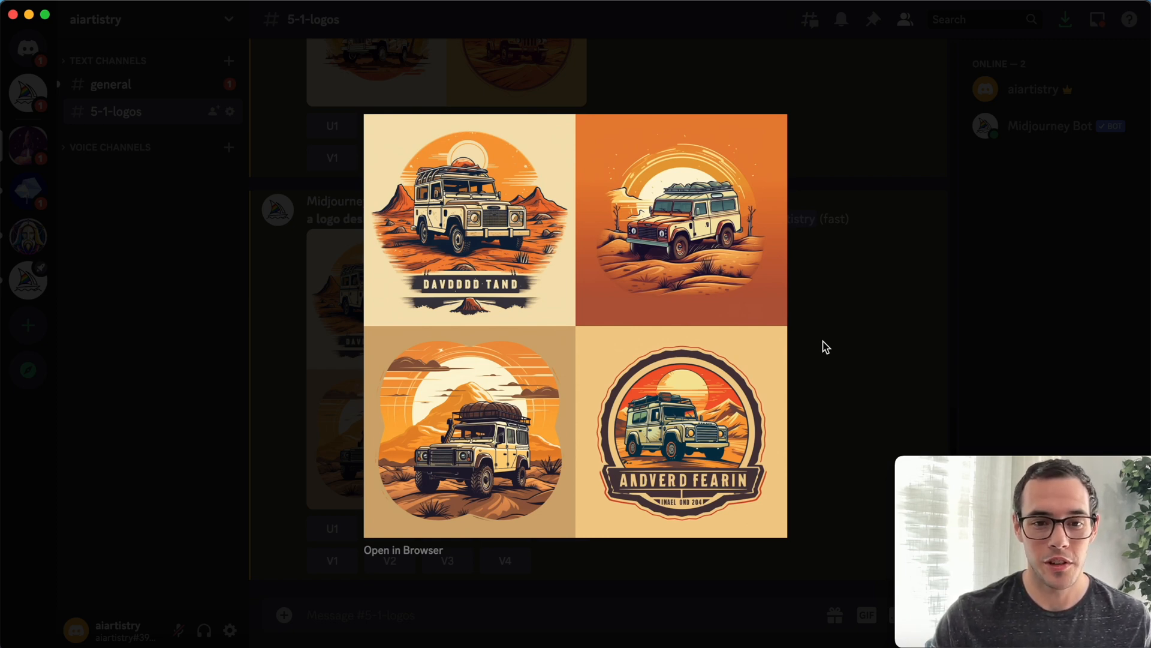
mouse_move(518, 433)
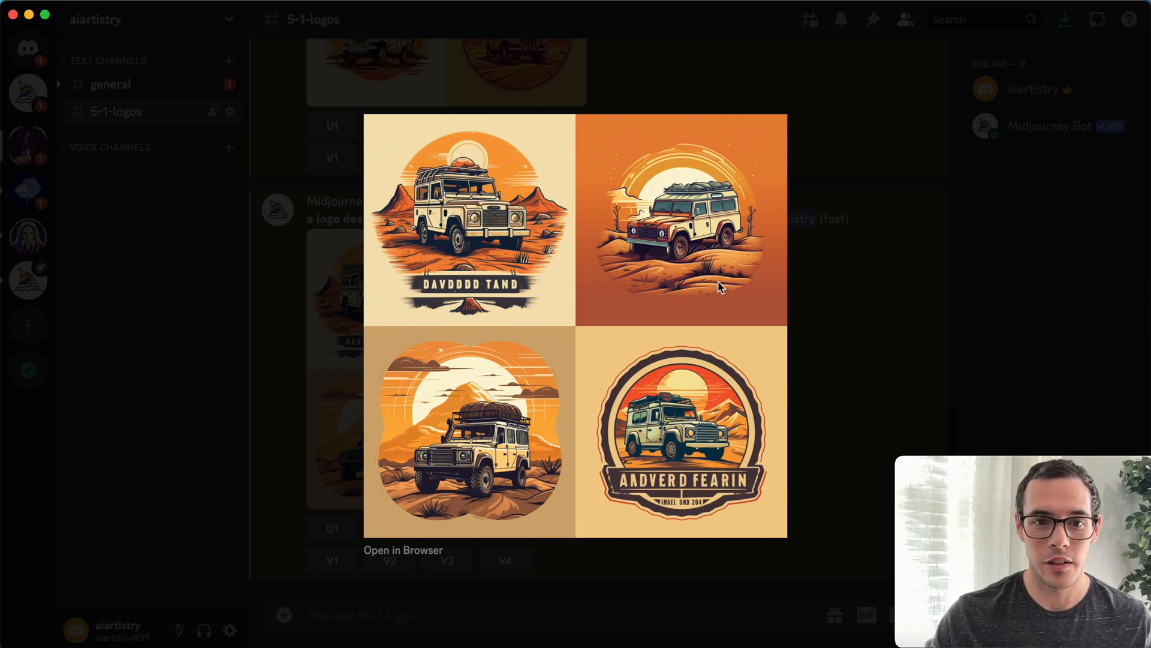
mouse_move(891, 321)
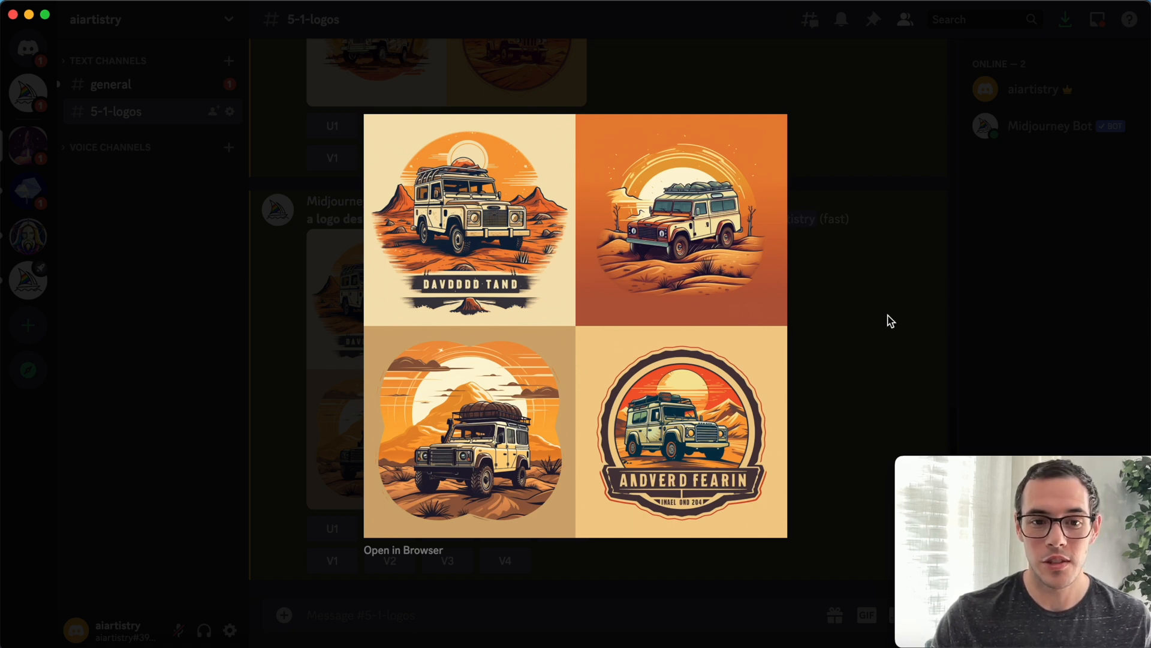
mouse_move(865, 320)
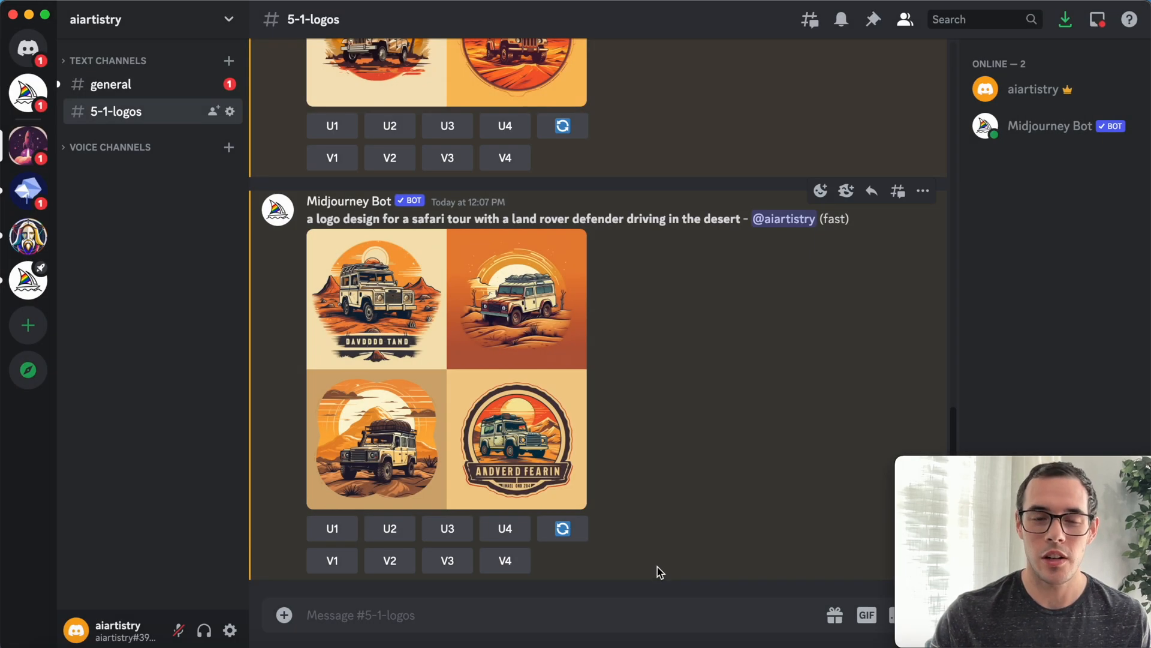
mouse_move(738, 476)
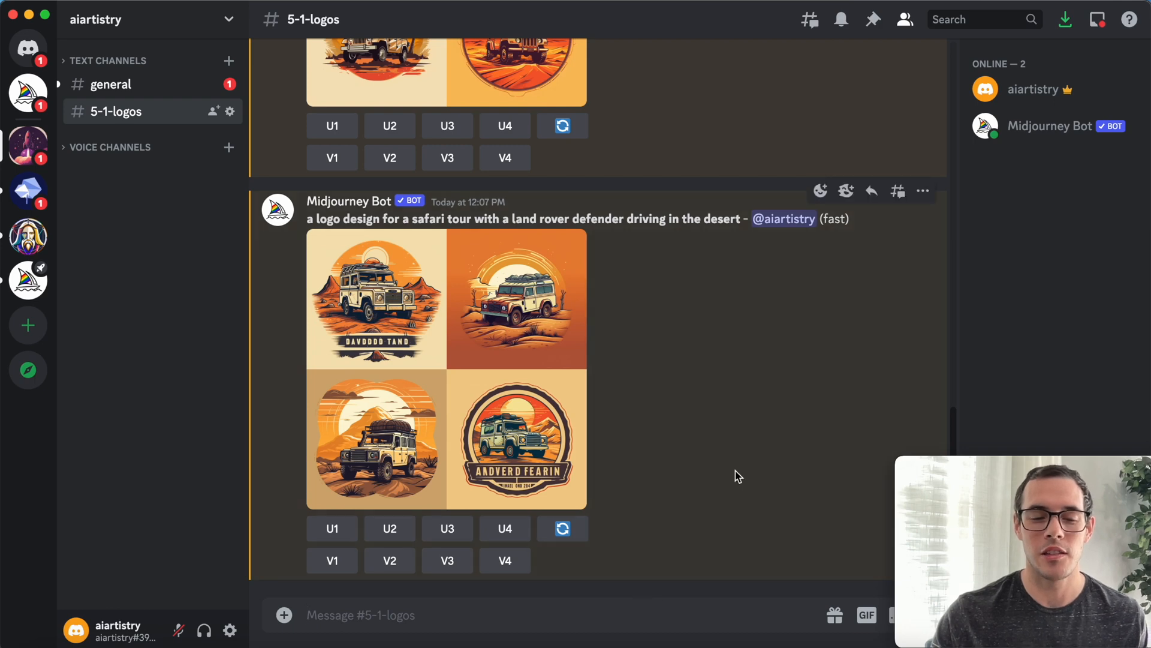
Scroll down the channel to the finished plant store logo grid.
scroll(down, 3)
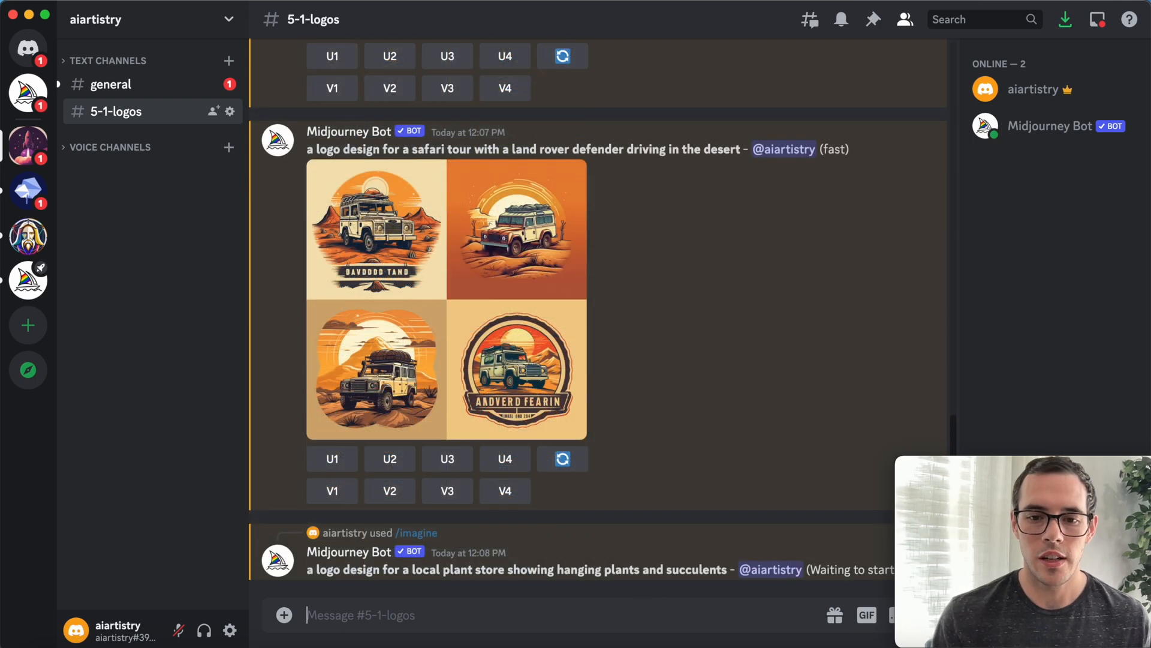
scroll(down, 3)
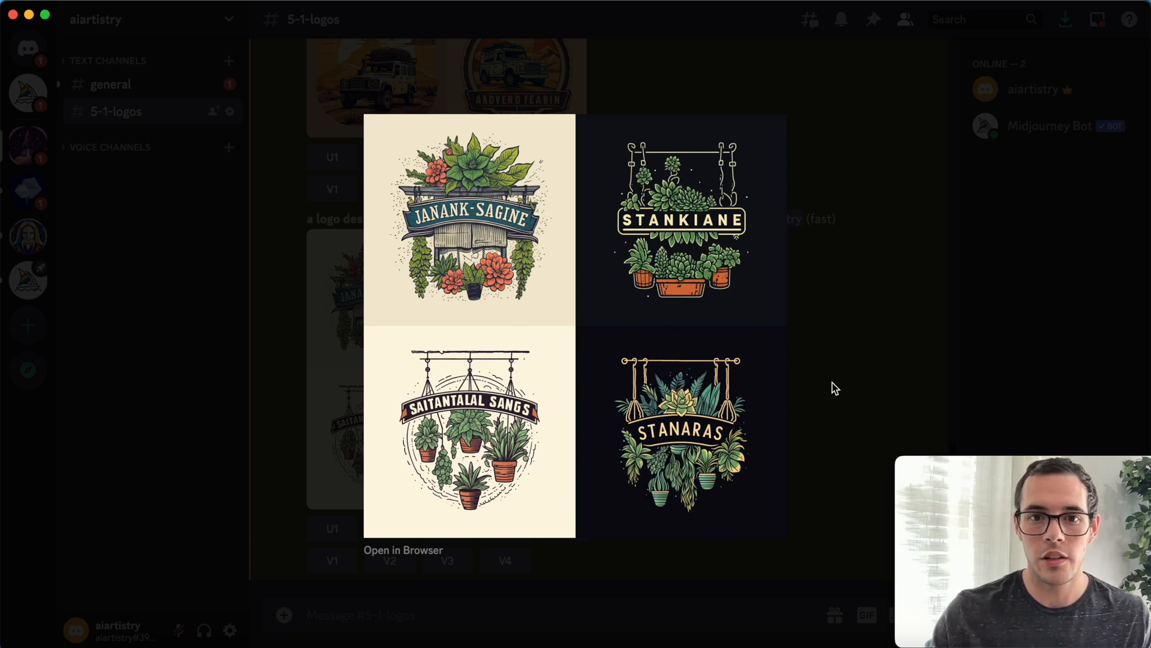
mouse_move(766, 372)
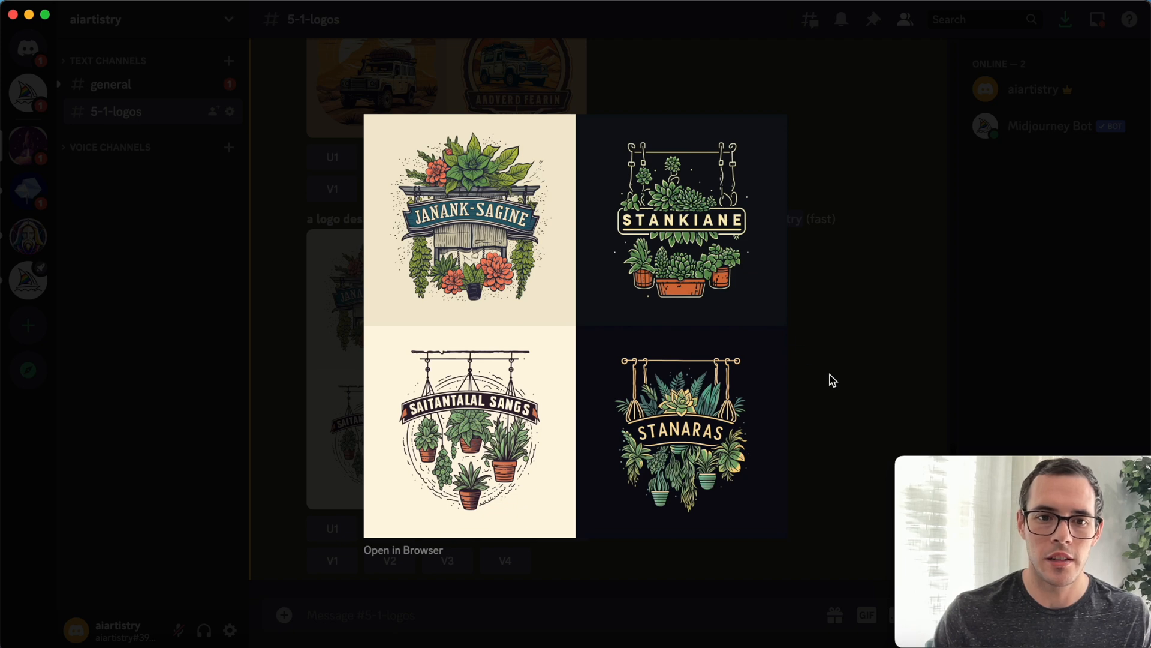
mouse_move(525, 387)
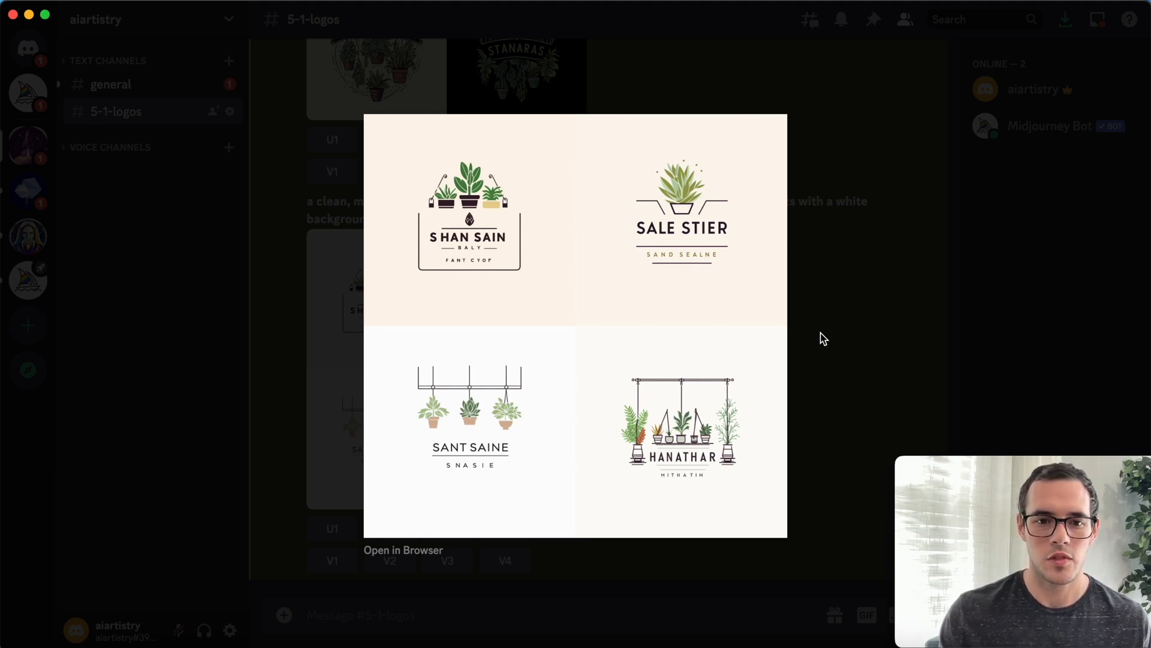
mouse_move(525, 439)
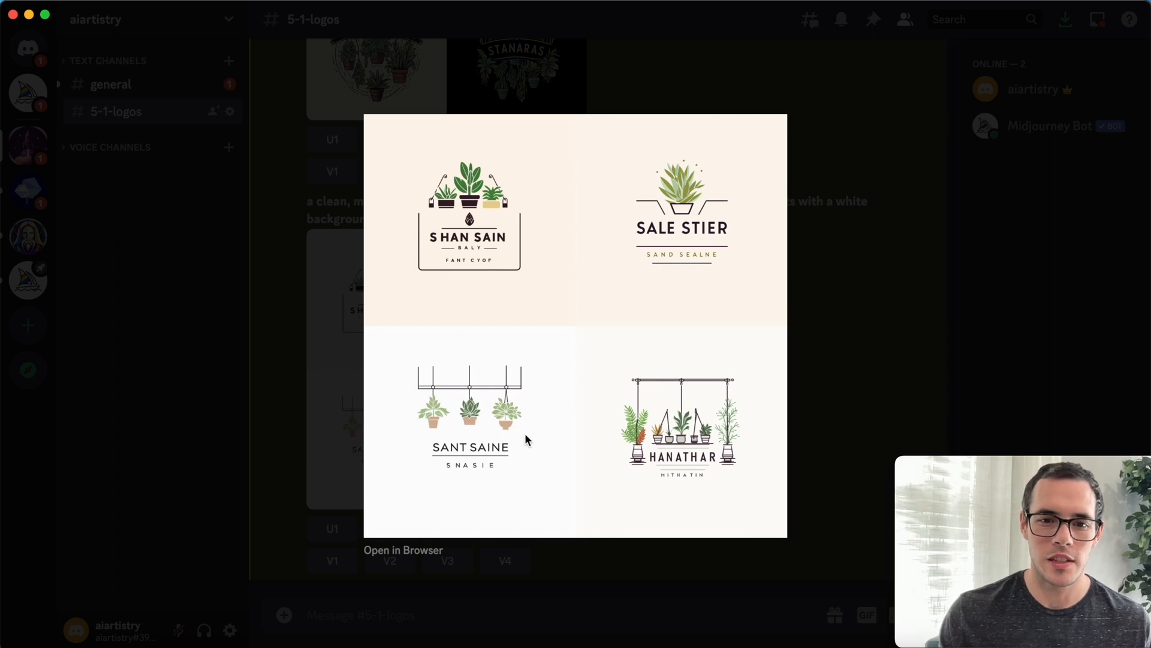
Close the enlarged plant logo preview to return to the channel feed.
click(866, 336)
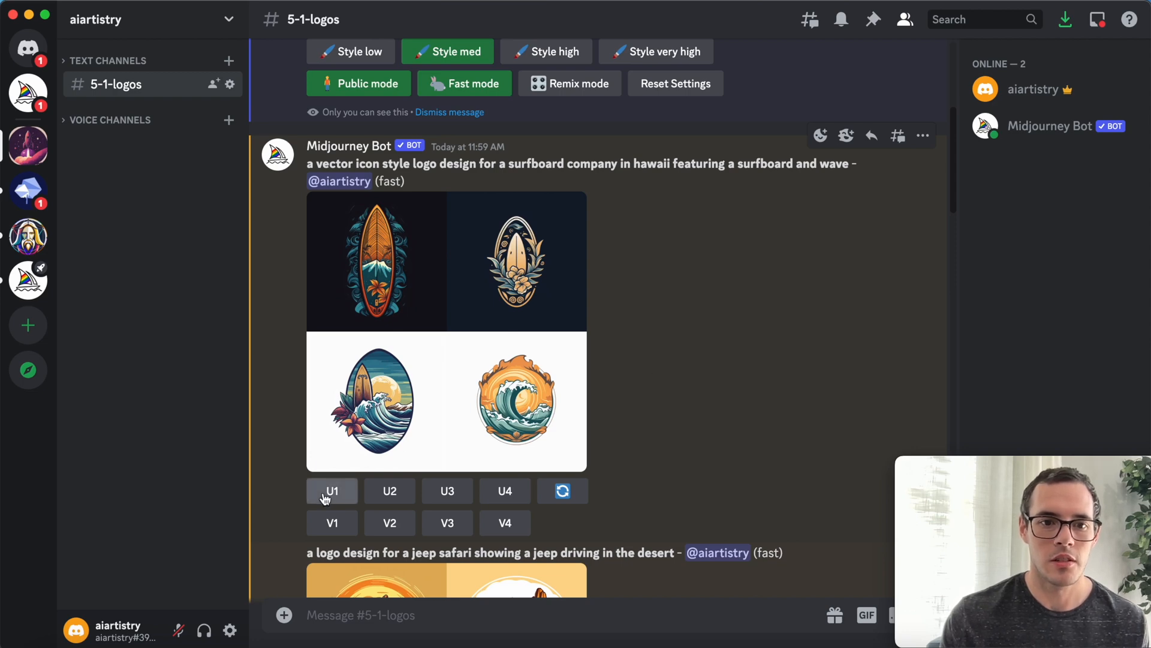
Enlarge the U1 upscaled surfboard logo and view it full-size in a browser tab.
scroll(down, 3)
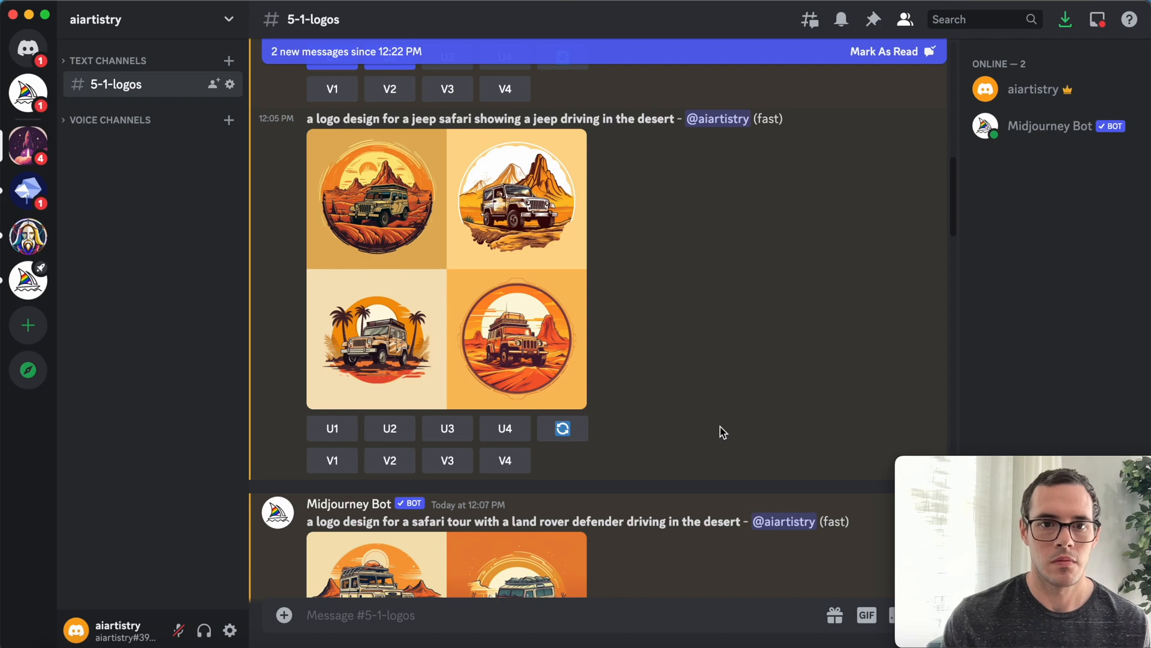
scroll(down, 3)
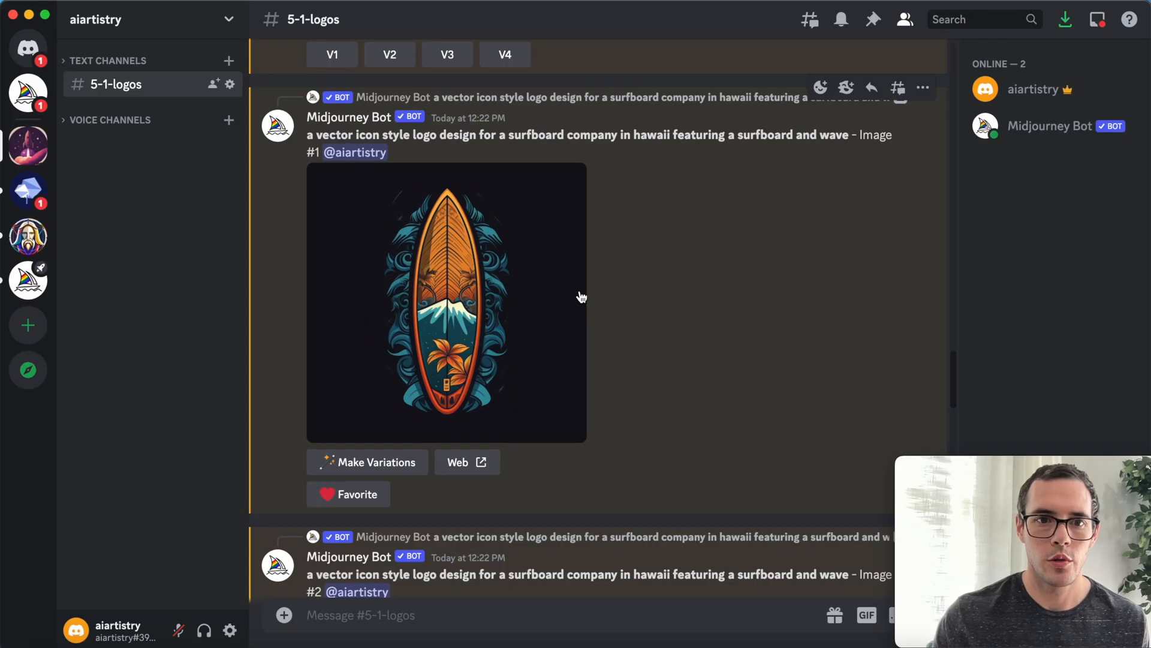
click(447, 301)
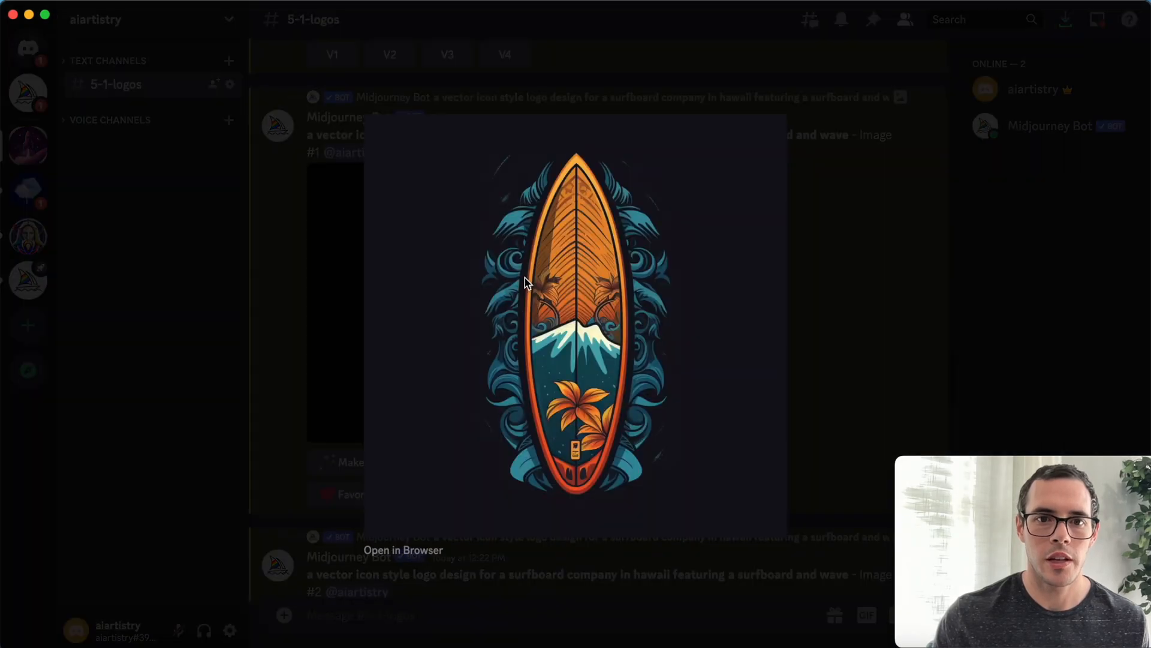
click(403, 550)
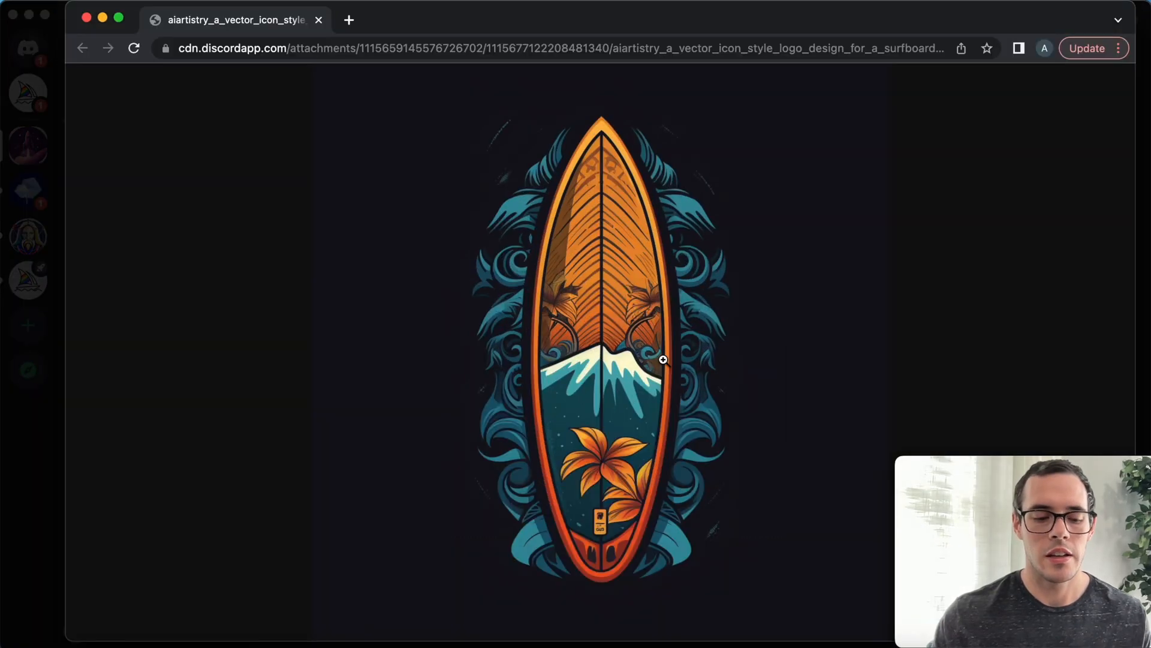
Save the surfboard logo image from the browser via Save Image As.
right_click(663, 360)
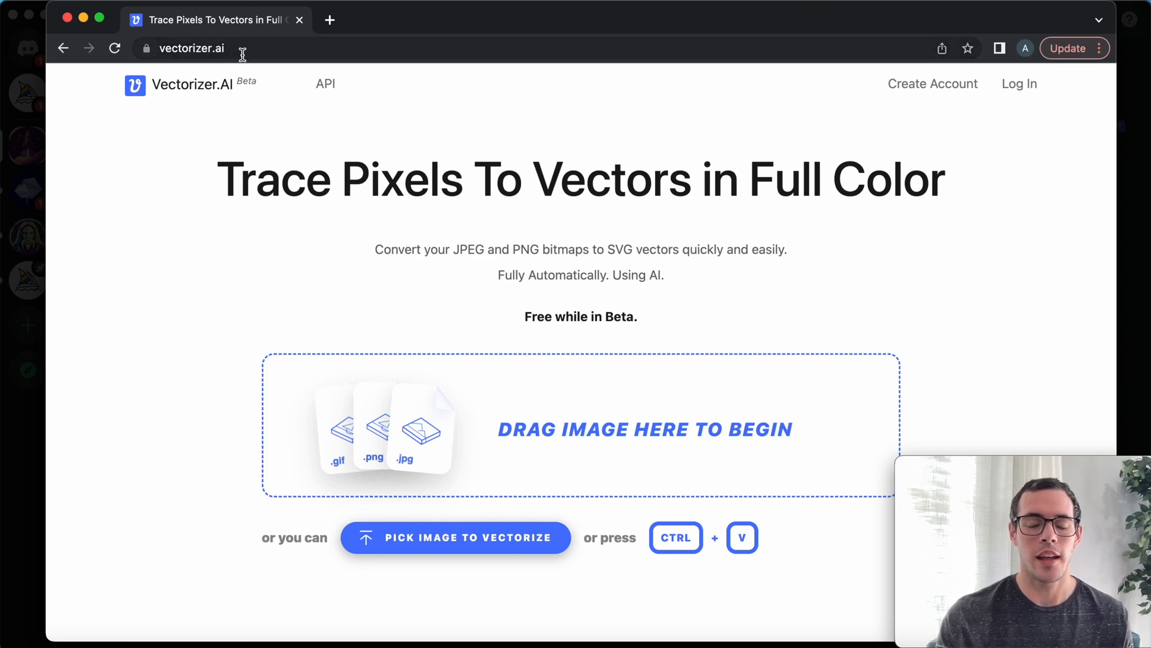
mouse_move(547, 128)
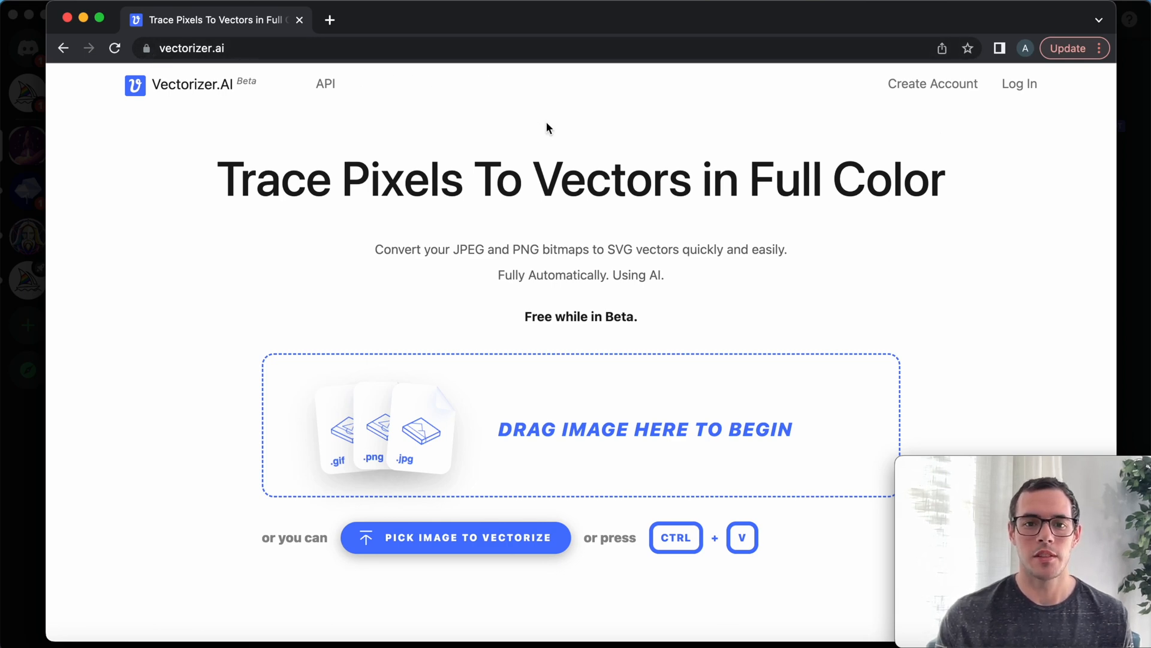
mouse_move(899, 253)
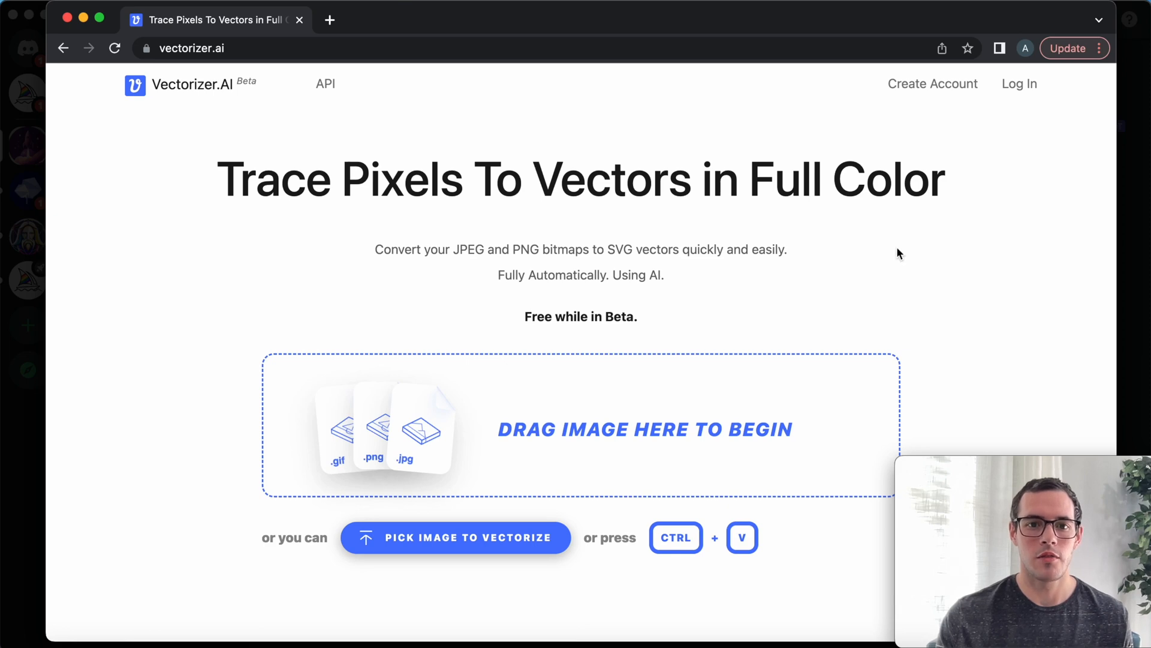
Upload the saved surfboard PNG to Vectorizer.AI for tracing into vectors.
click(455, 537)
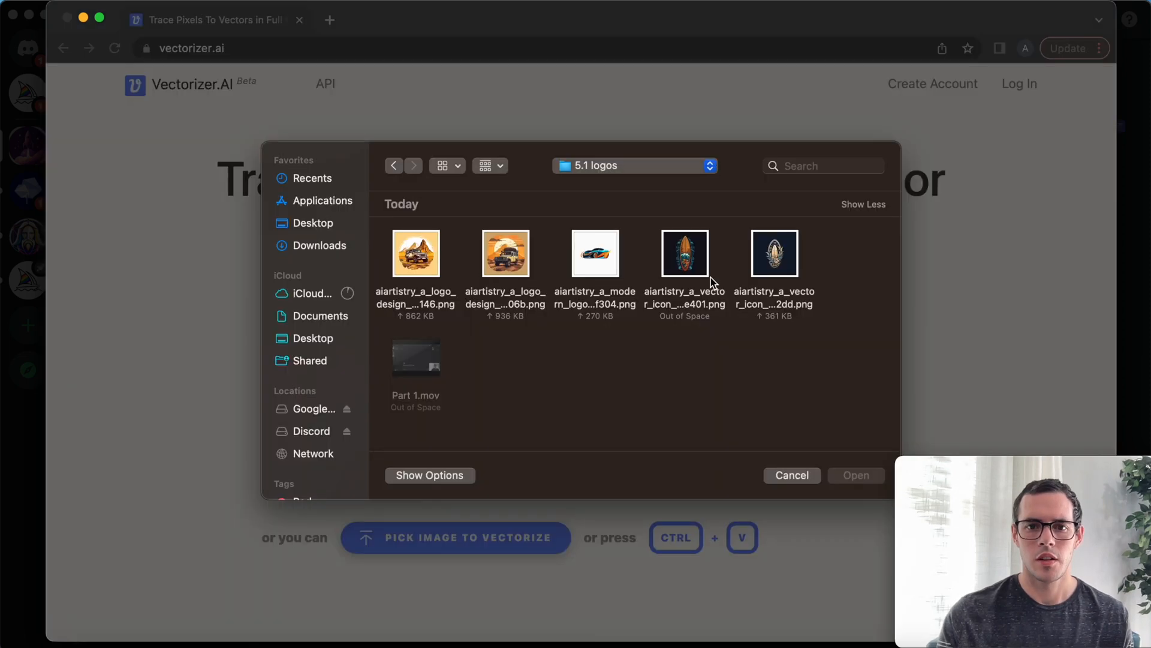
click(684, 253)
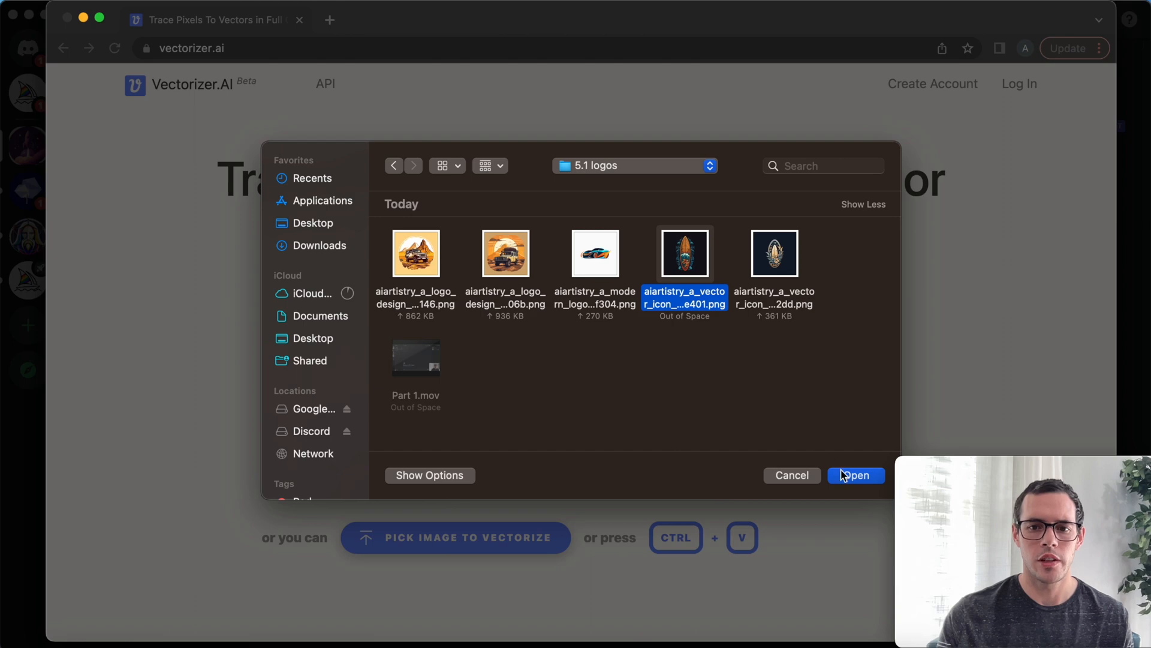
click(855, 475)
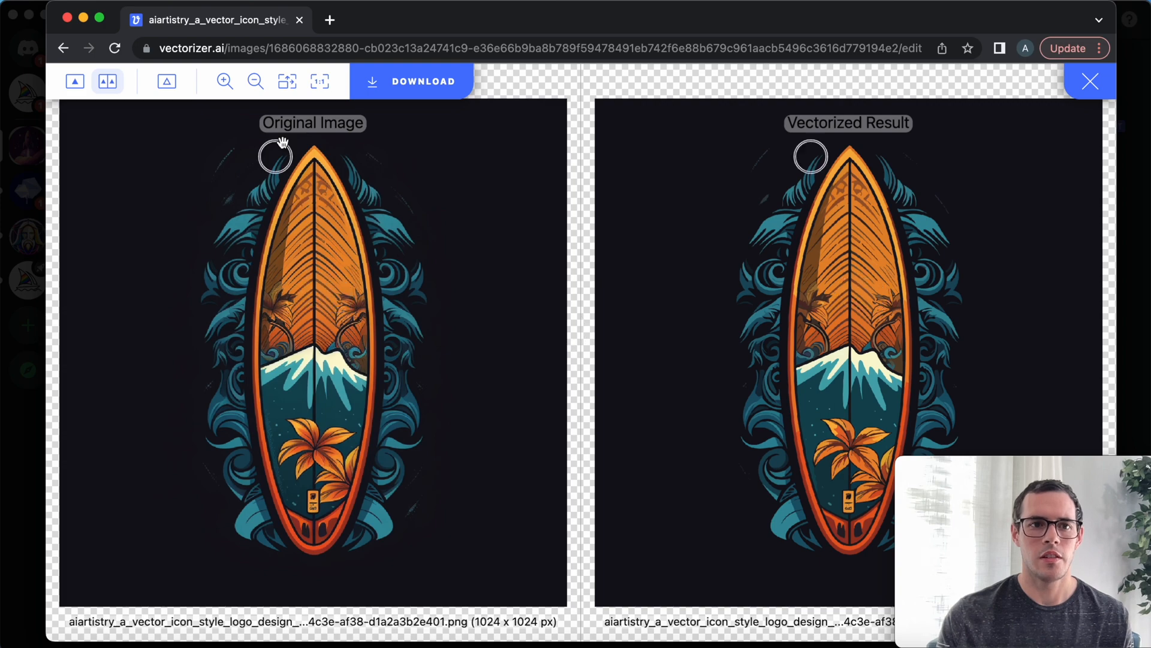
click(224, 81)
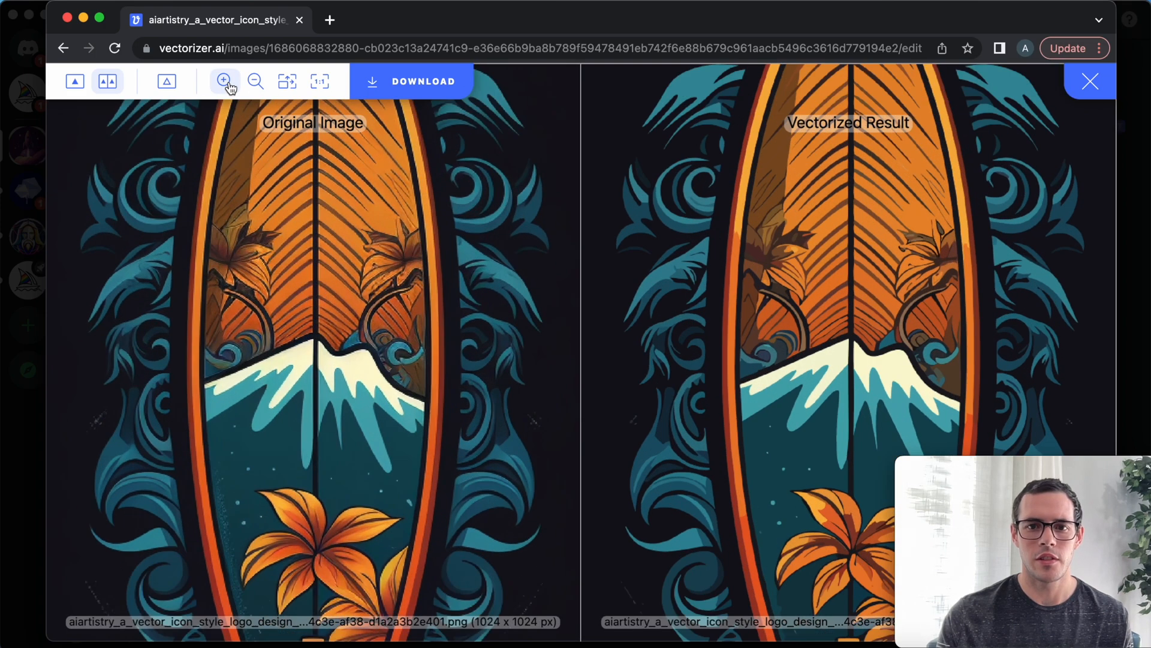
click(224, 80)
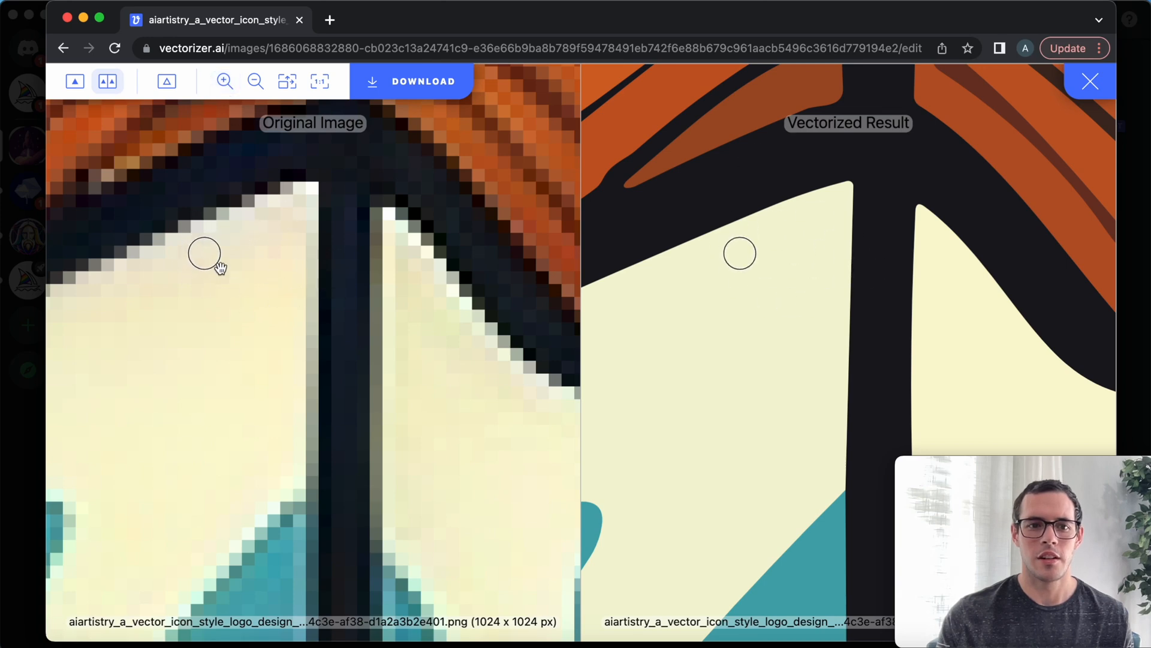
mouse_move(172, 178)
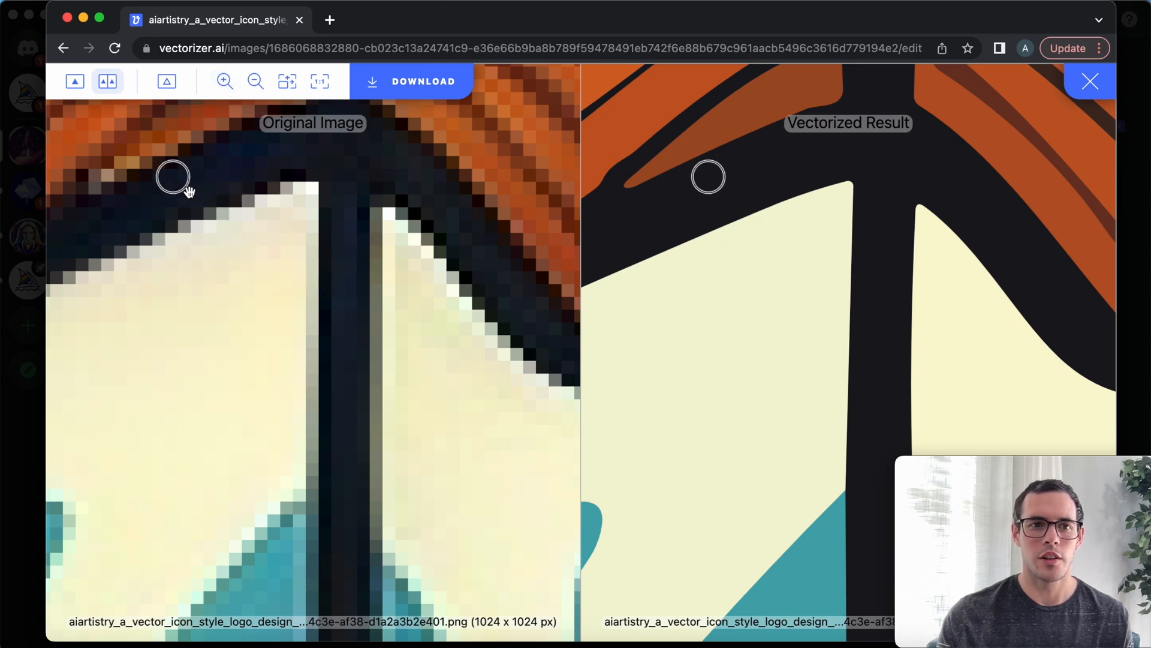
mouse_move(184, 211)
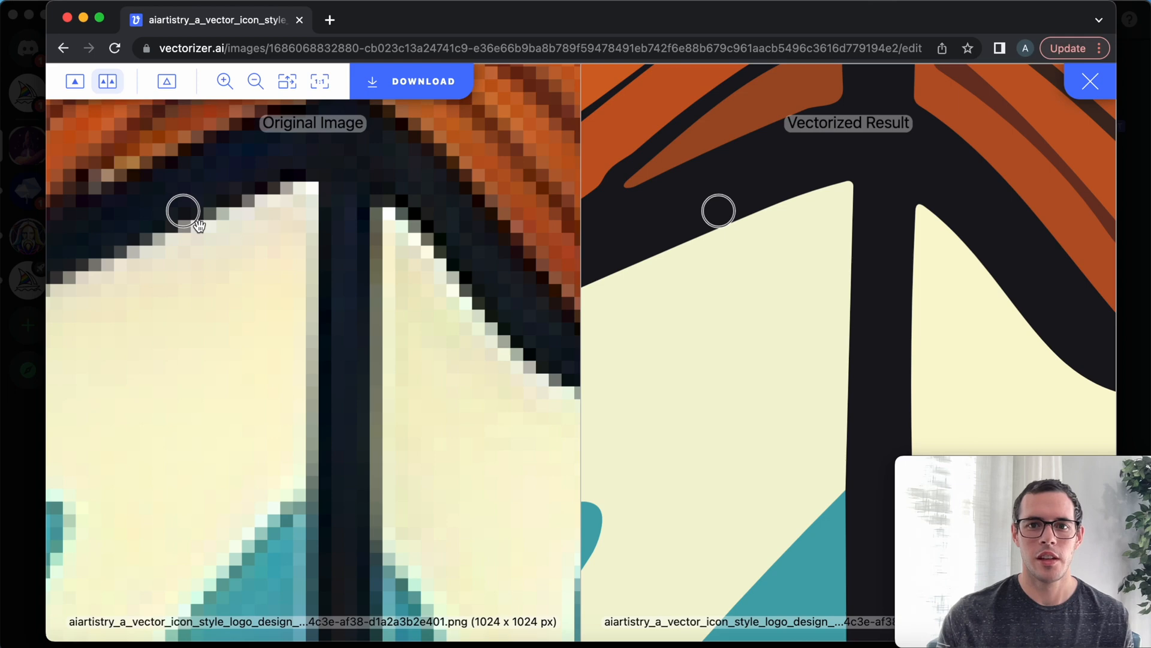
mouse_move(339, 193)
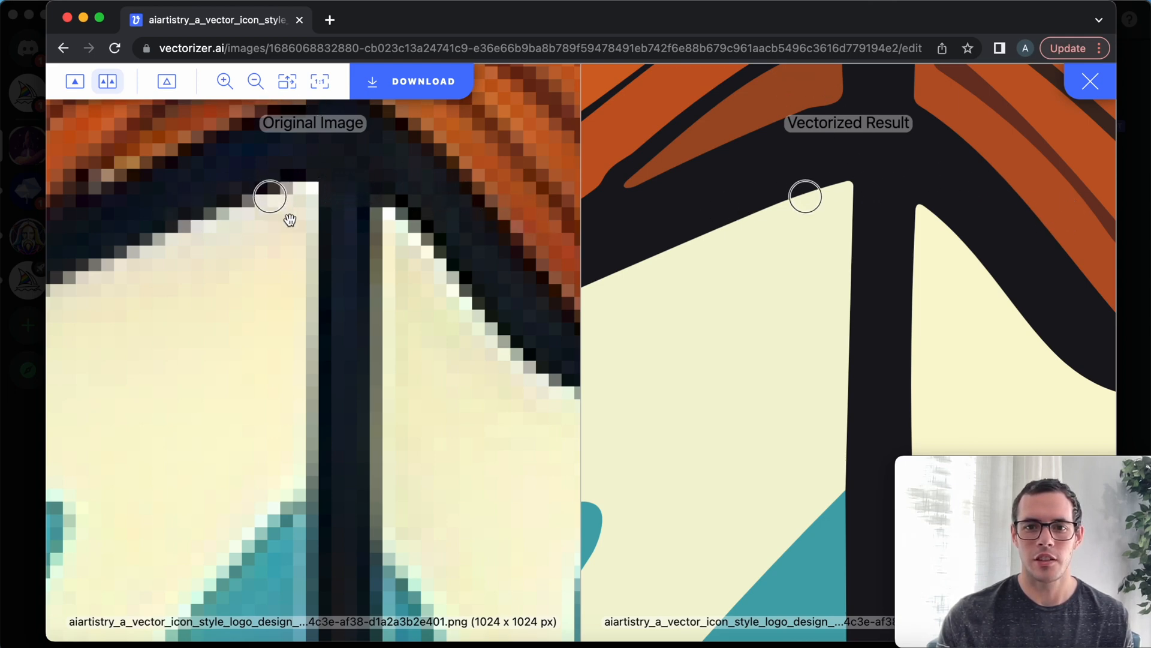
click(255, 81)
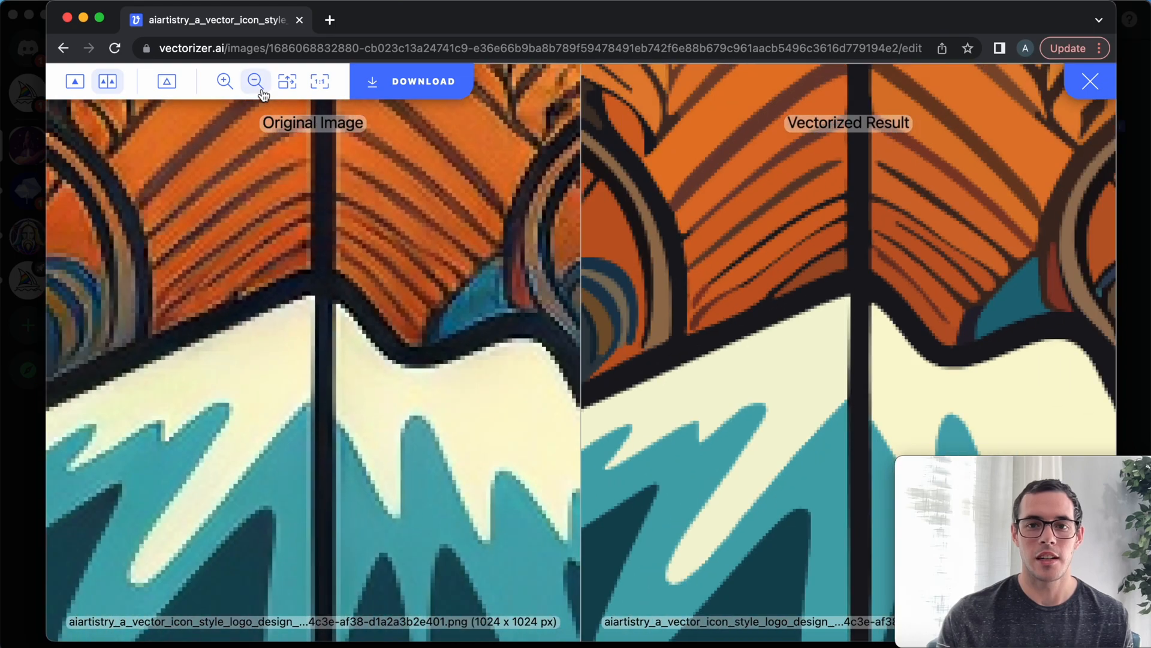
click(254, 80)
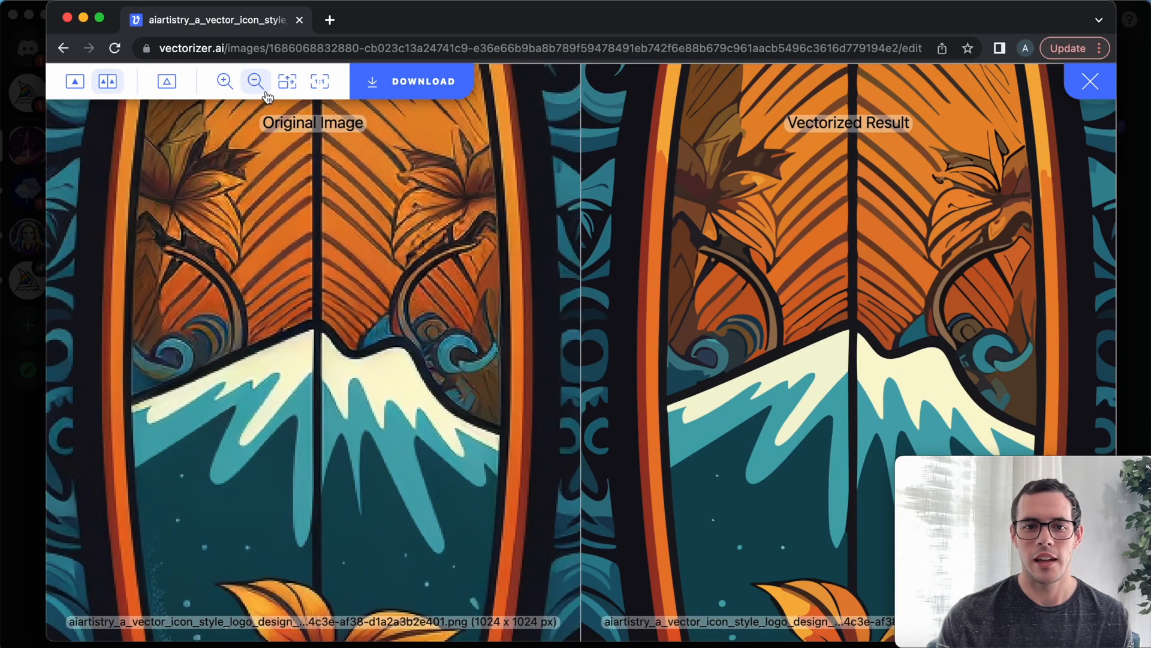
click(224, 81)
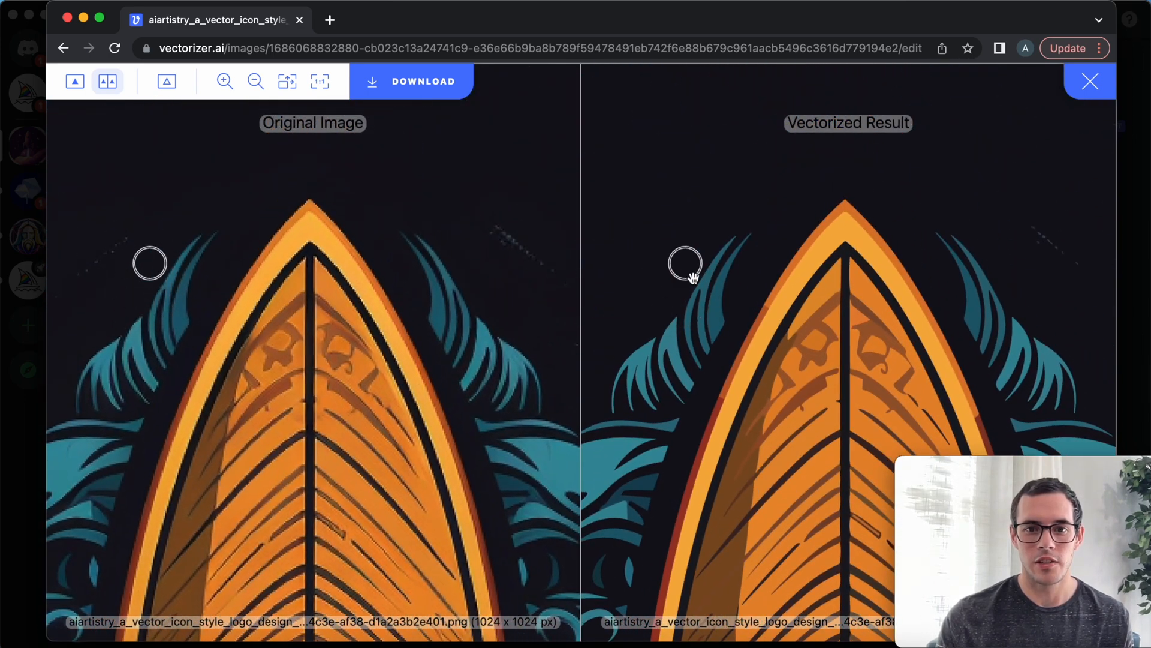
click(256, 81)
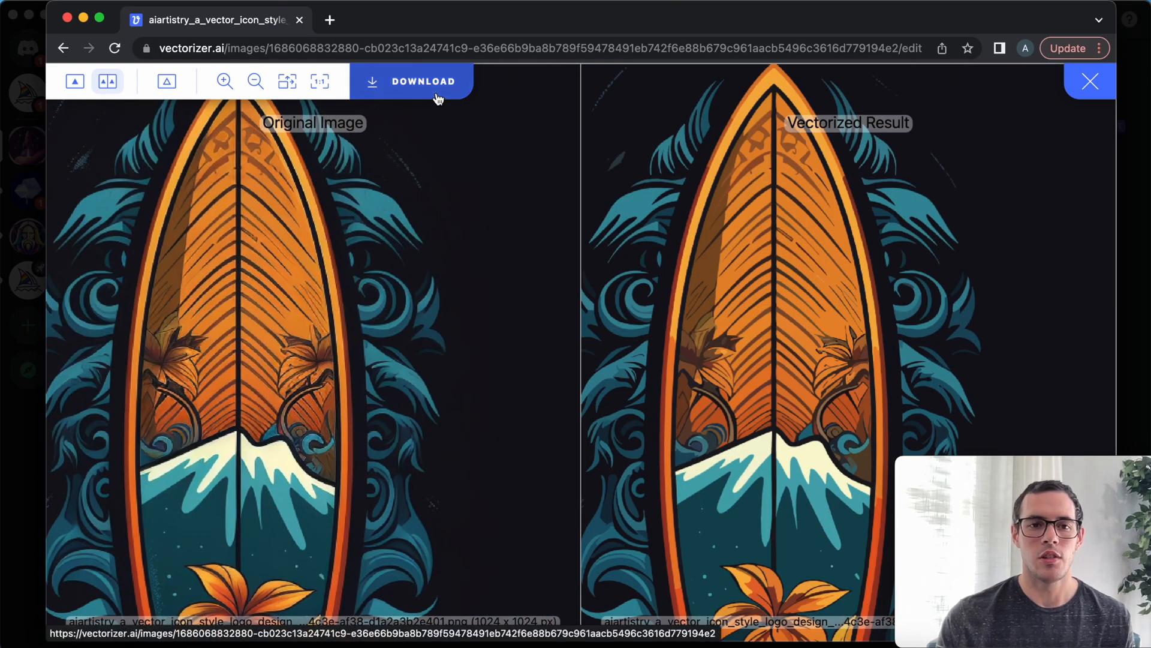
Download the vectorized surfboard logo in SVG format.
click(412, 81)
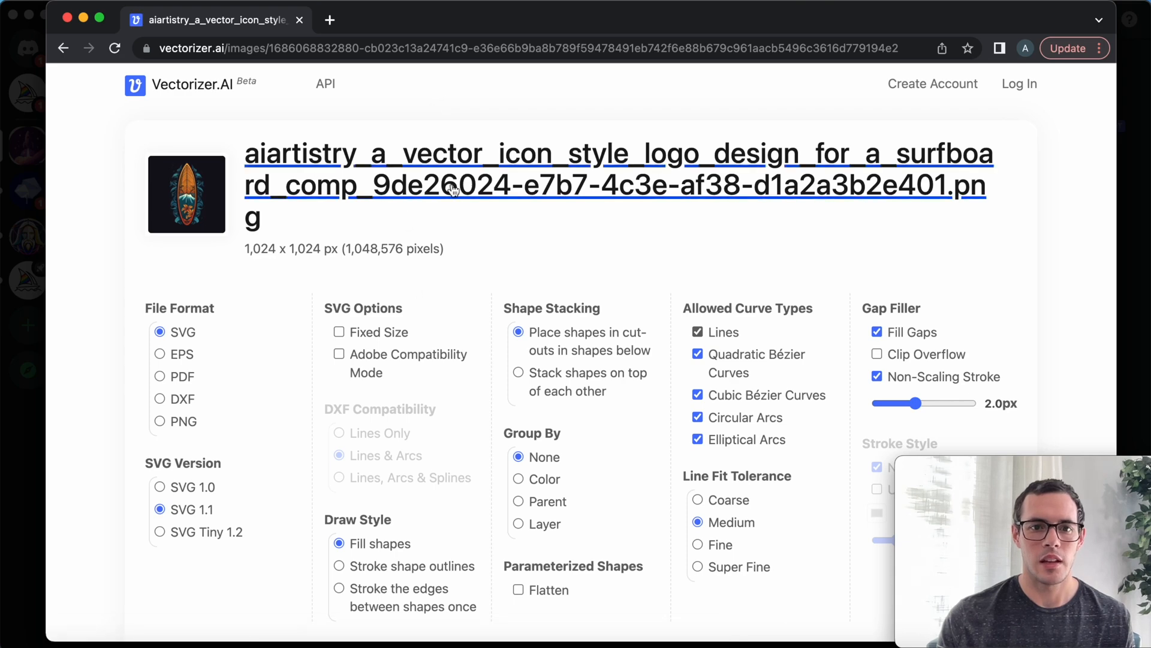
scroll(down, 3)
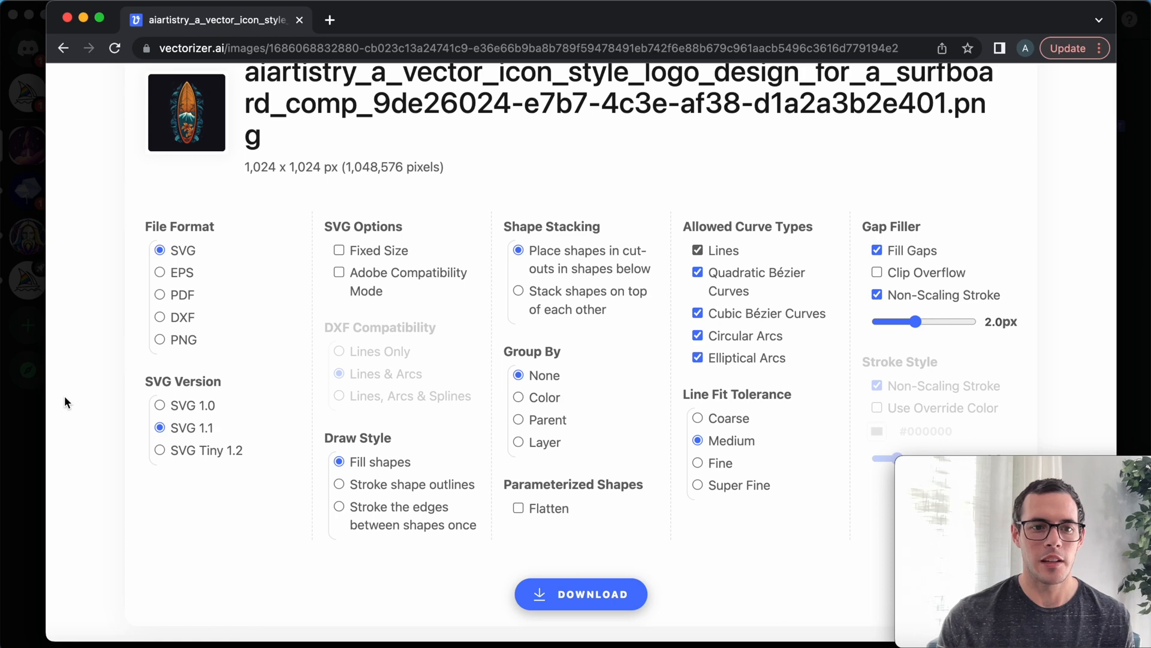
mouse_move(54, 429)
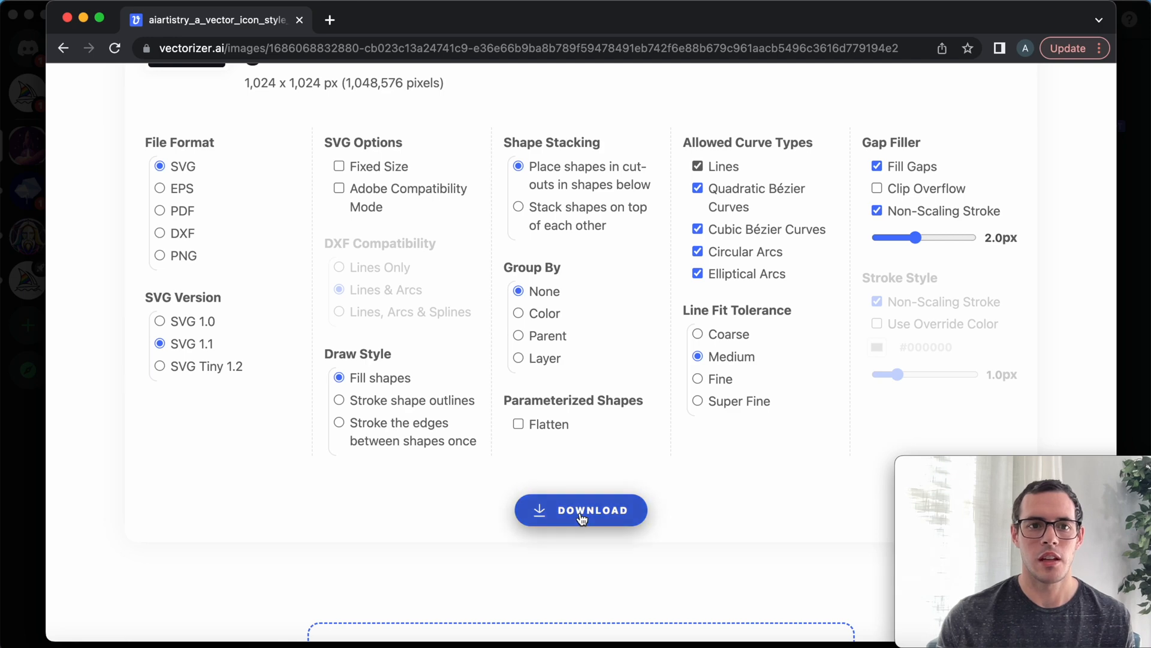
click(581, 510)
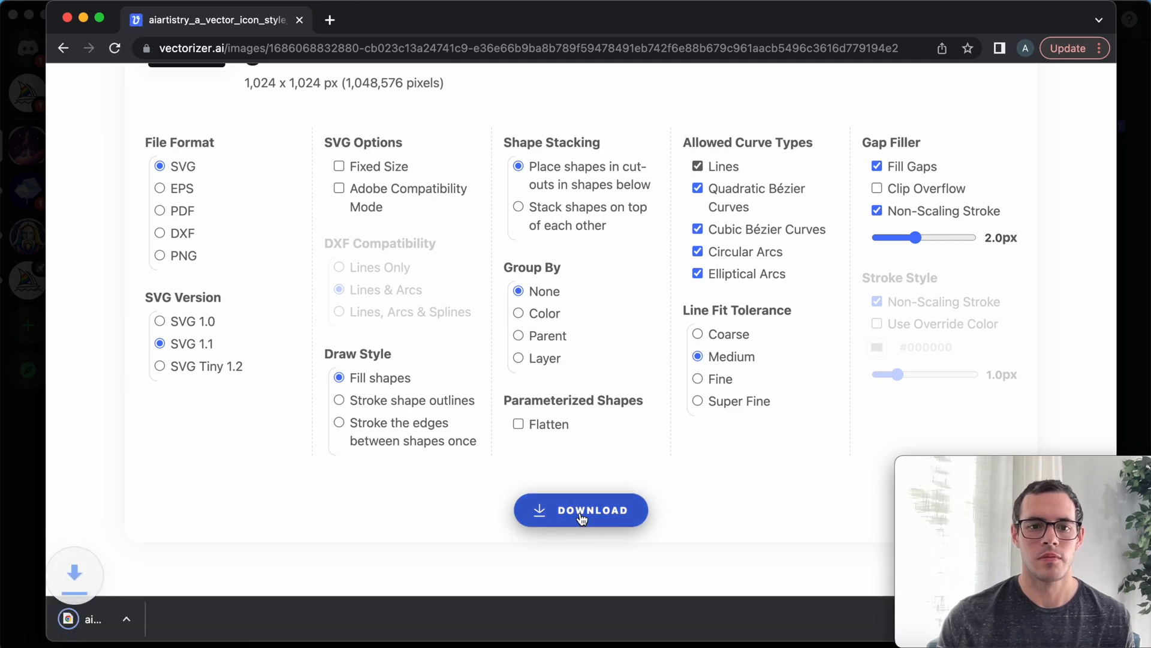
click(580, 510)
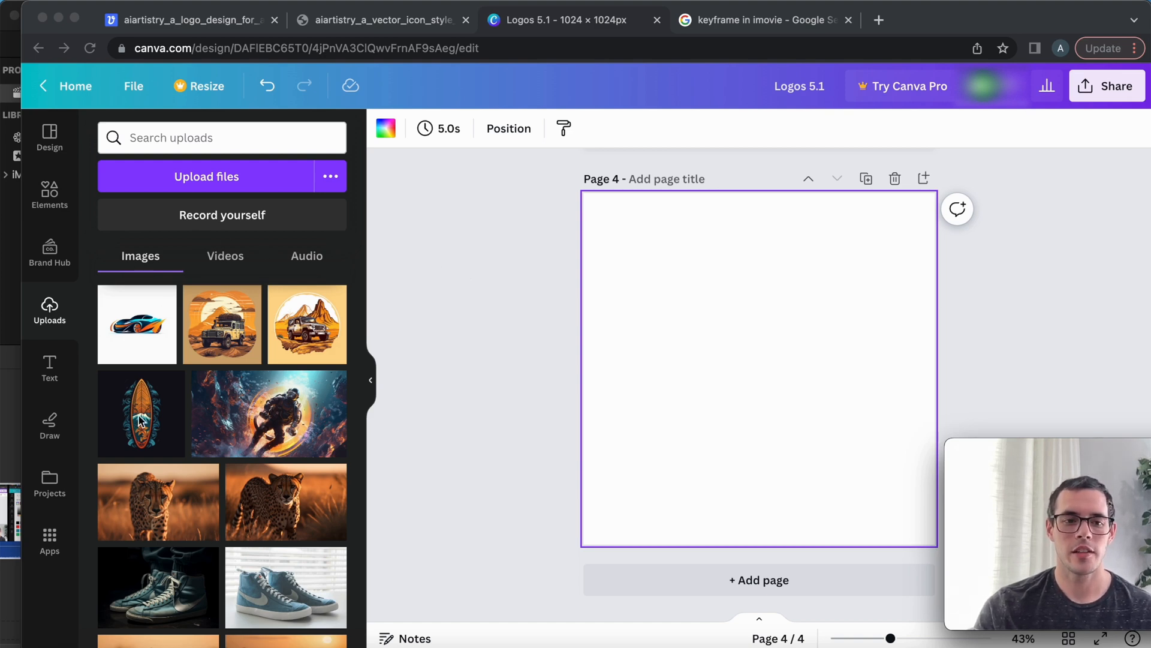
Add the surfboard logo to the page and eyedropper the artwork's dark background colour onto the square.
click(140, 413)
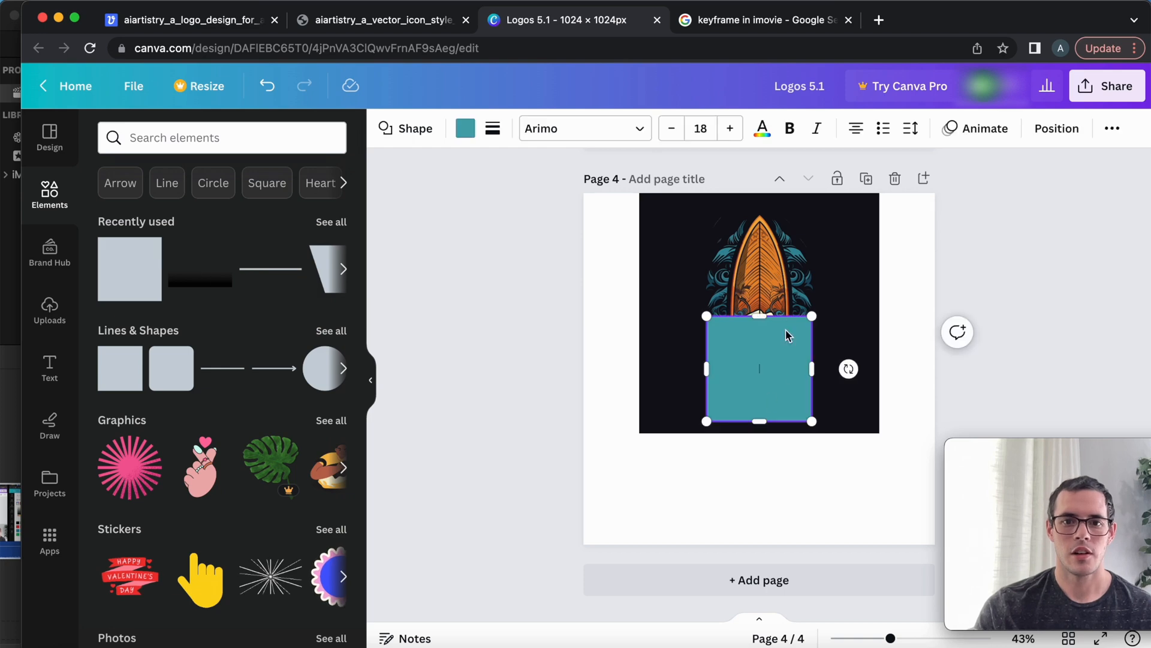
mouse_move(753, 384)
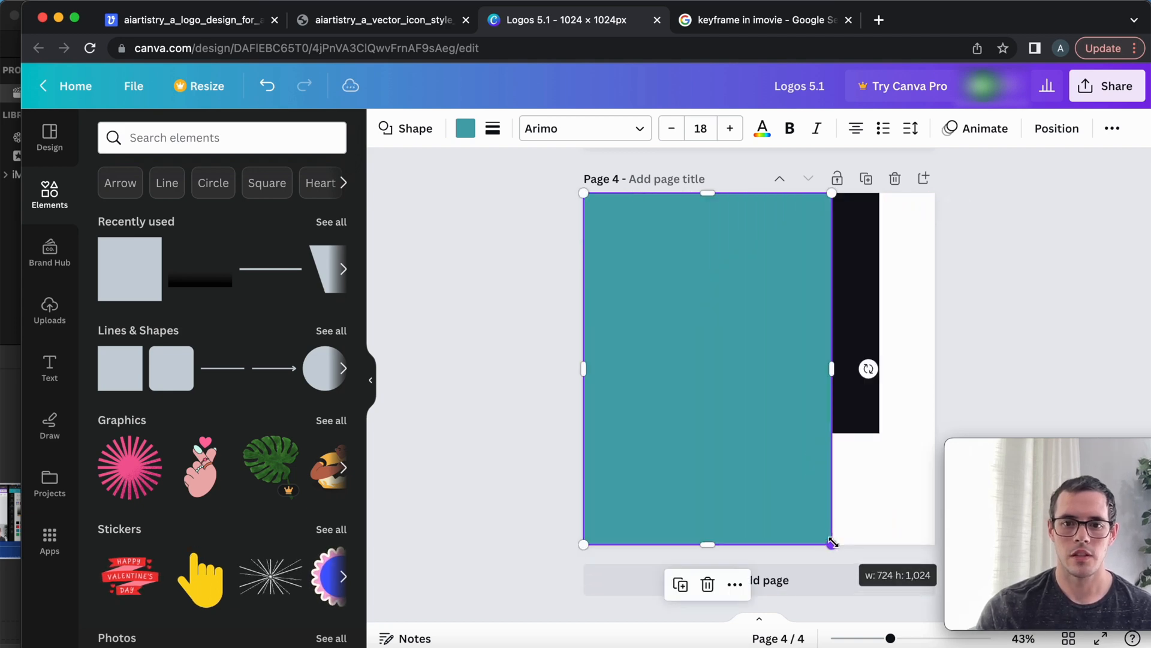
click(465, 128)
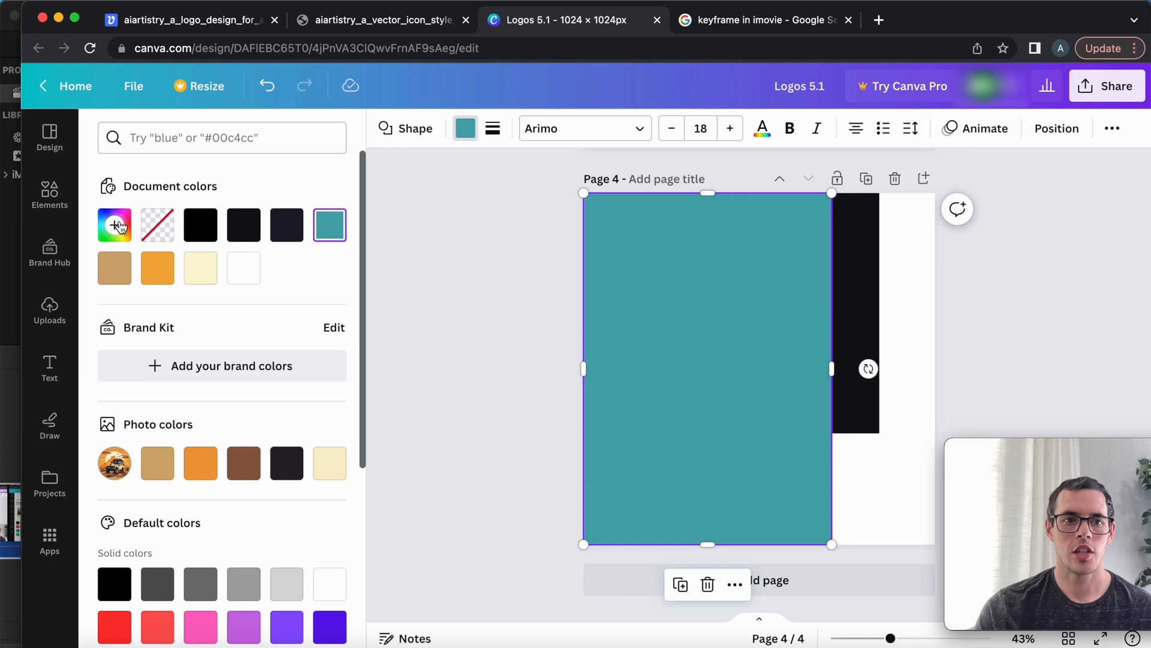
click(115, 224)
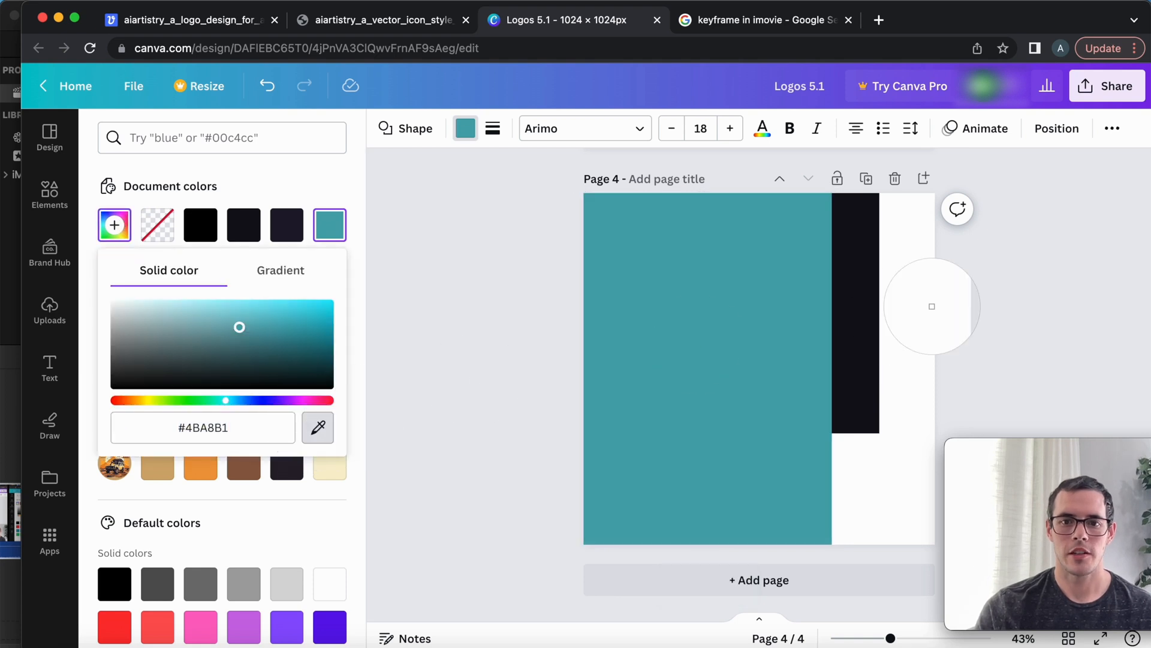
click(244, 224)
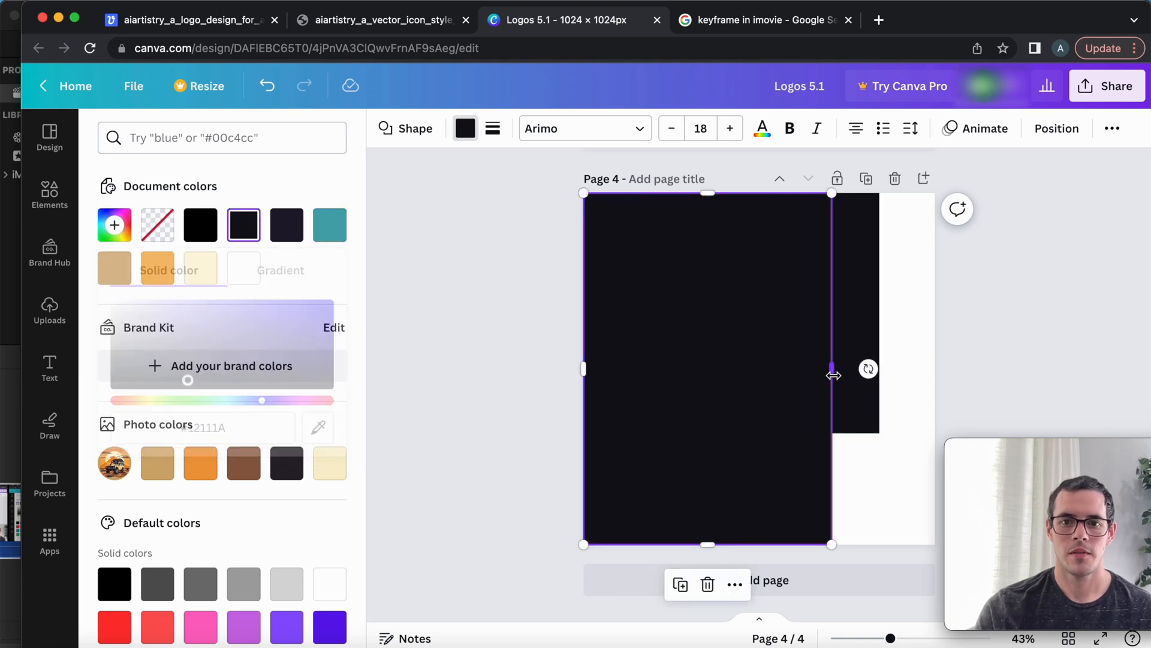
Stretch the dark square across the full page and send it behind the logo.
drag(834, 368, 934, 368)
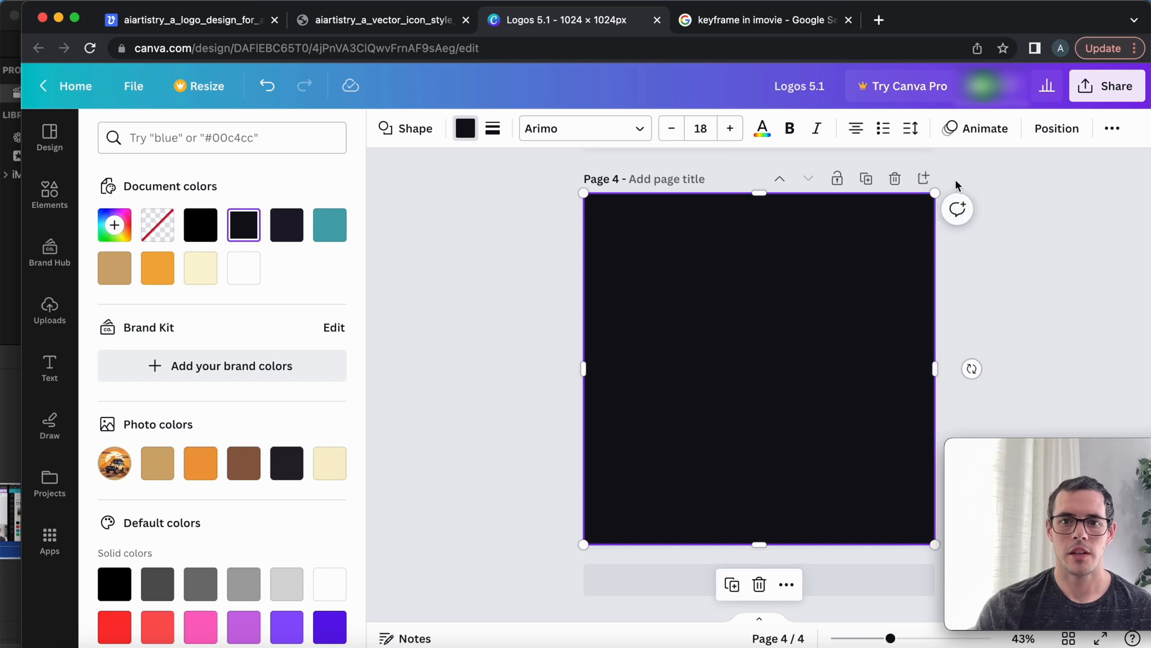
click(1055, 128)
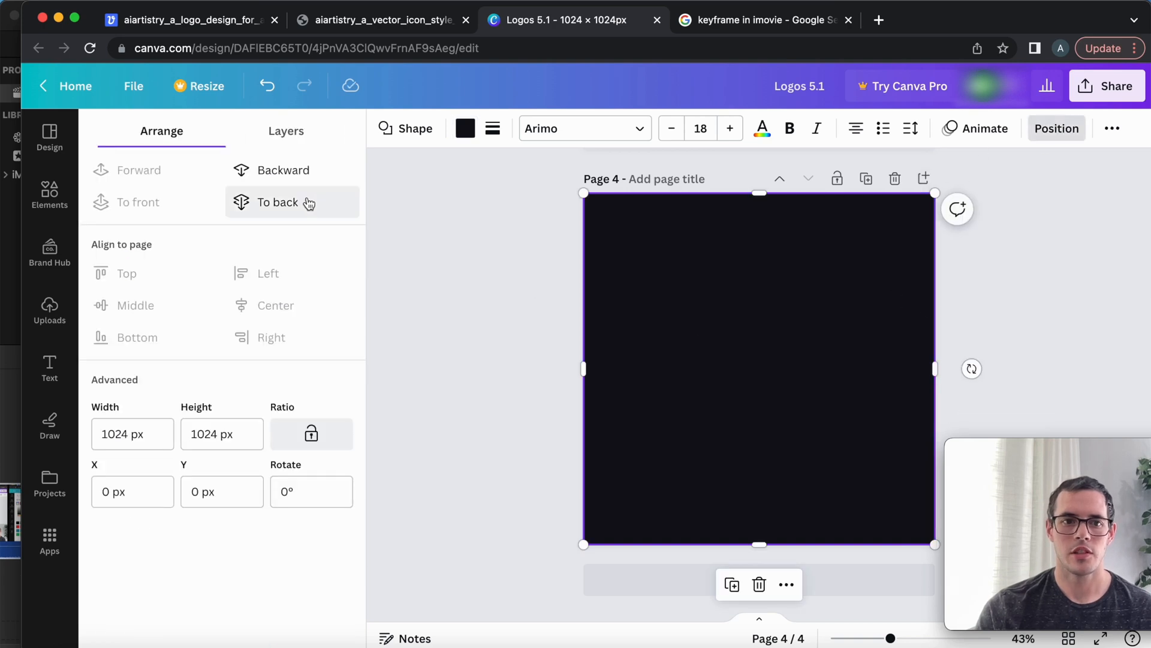
click(50, 195)
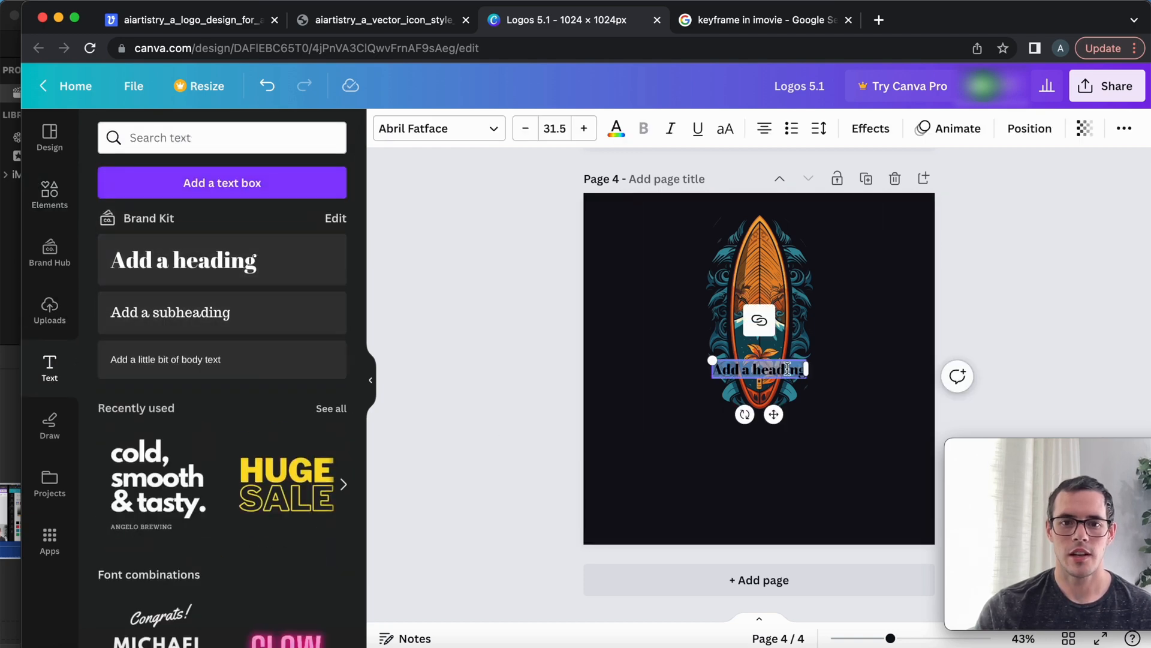
Place a heading below the surfboard reading ALLEN'S SURF SHOP at size 85 in Gagalin.
drag(758, 368, 758, 433)
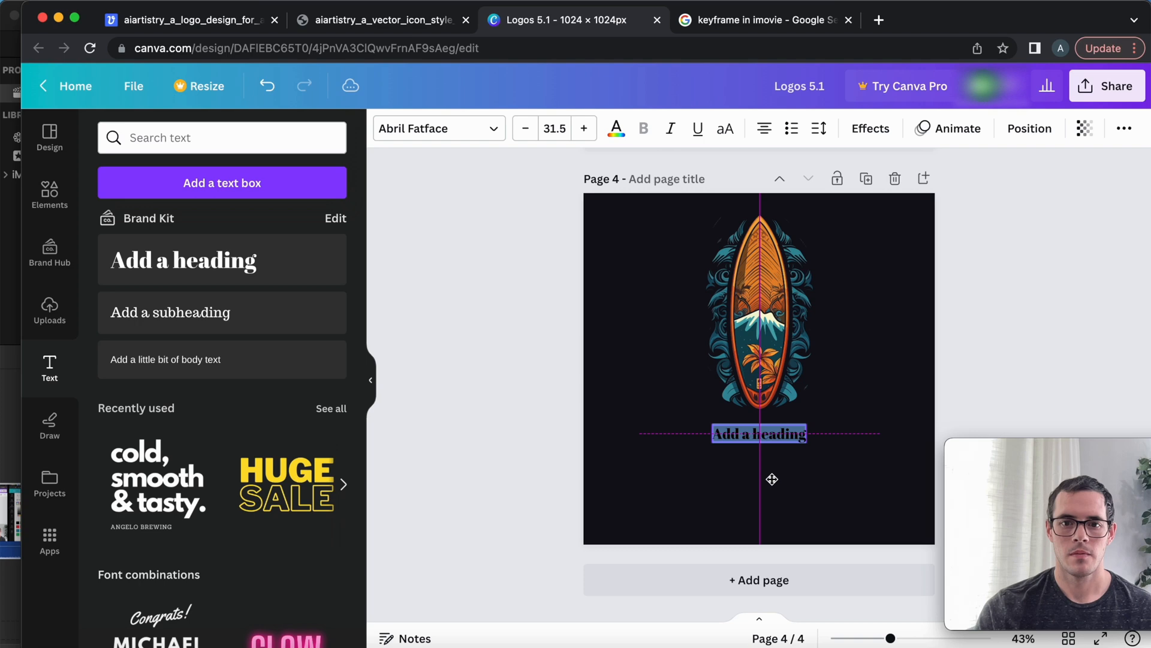
click(554, 129)
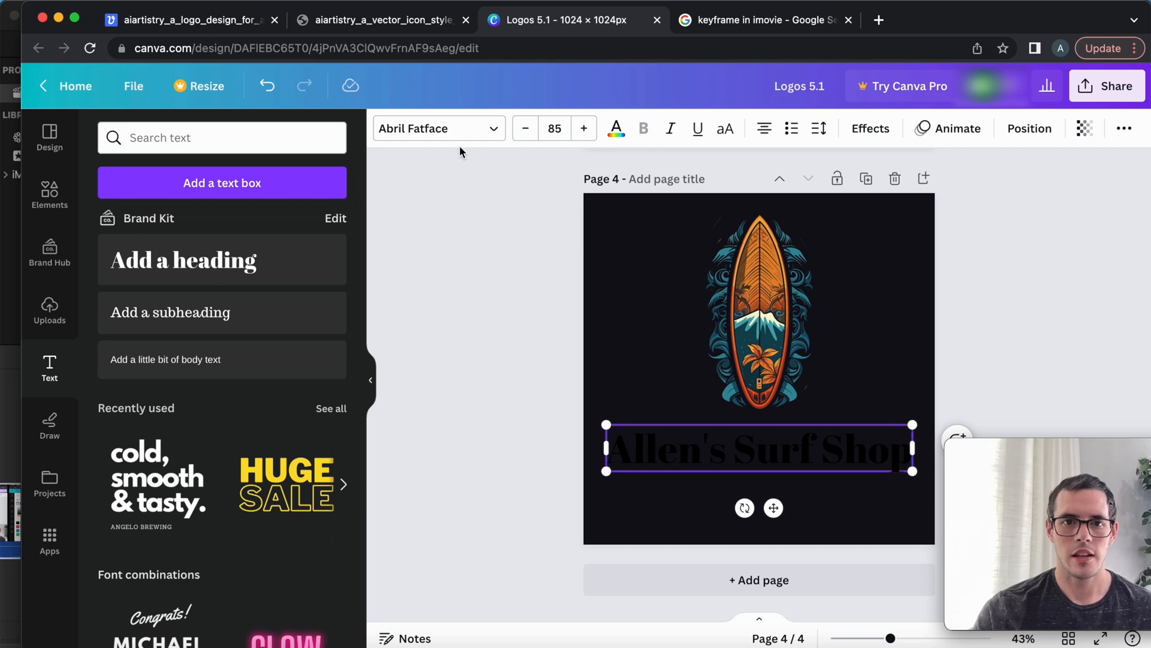
click(119, 330)
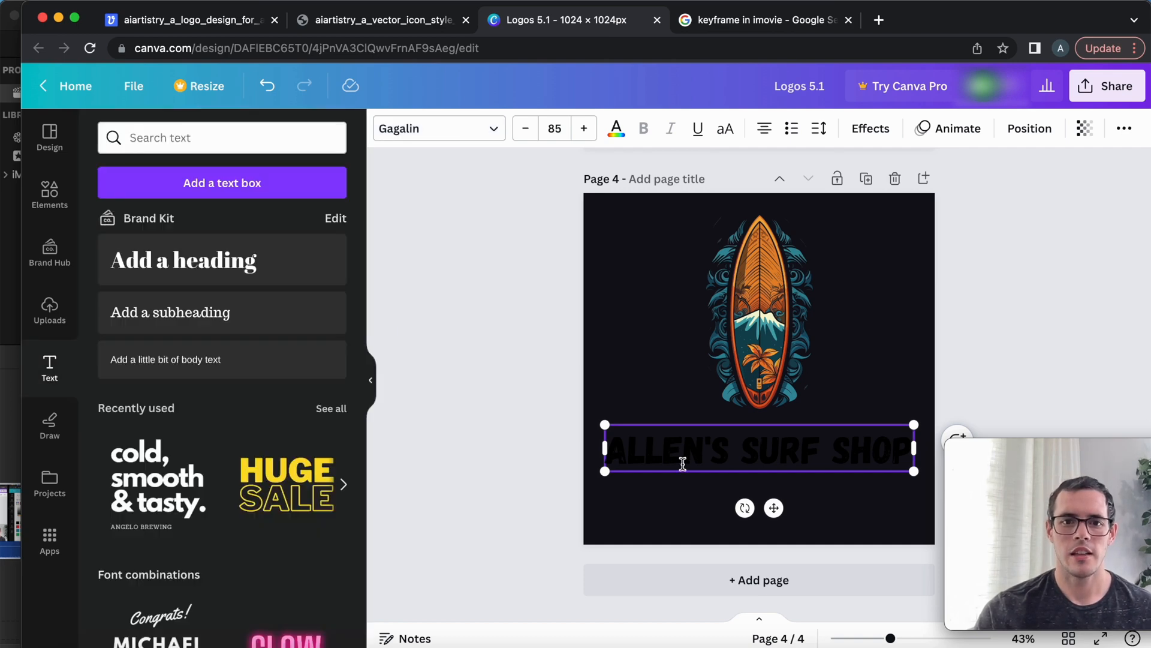
Colour the ALLEN'S SURF SHOP heading orange via the custom colour picker.
click(616, 128)
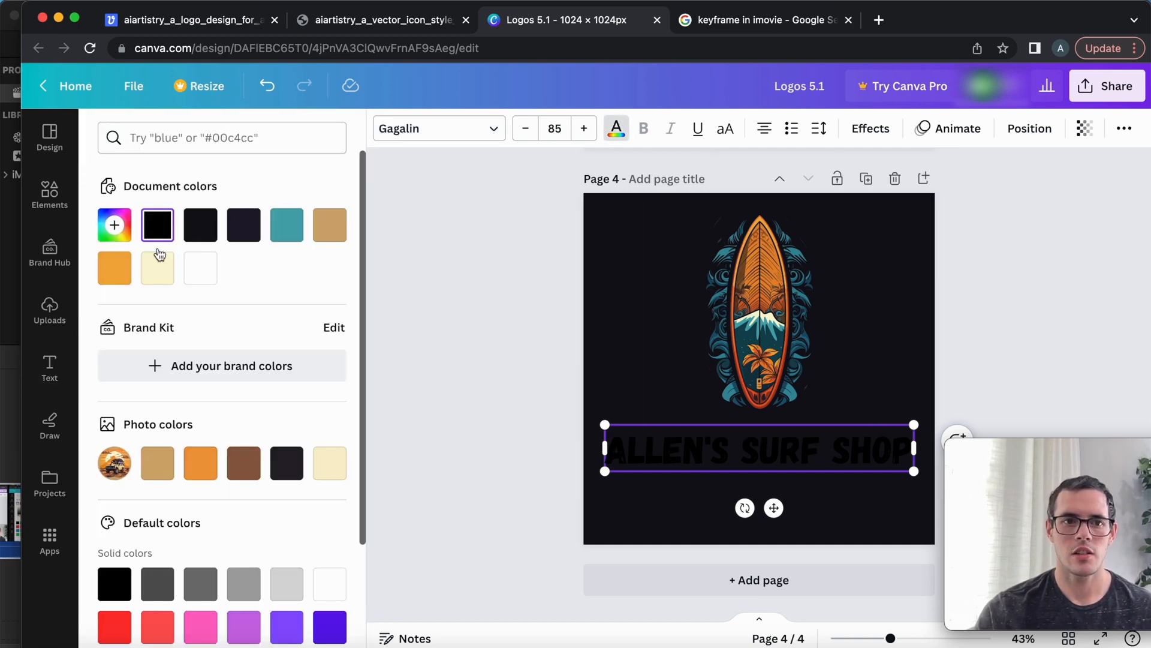
click(114, 224)
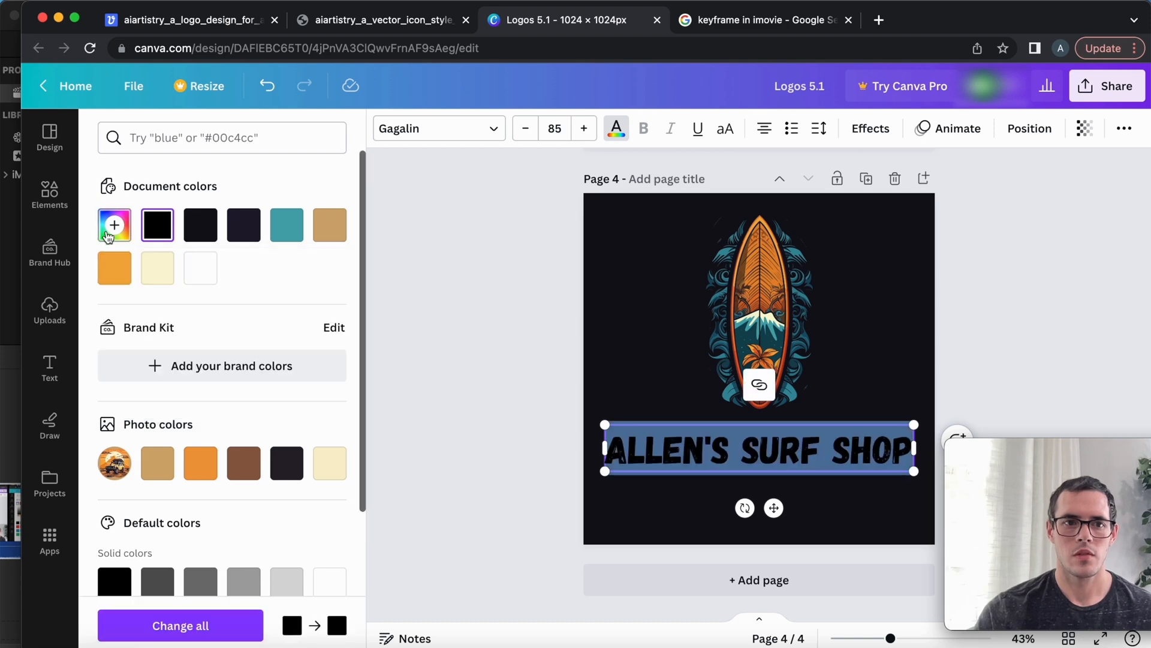
click(114, 224)
text(H)
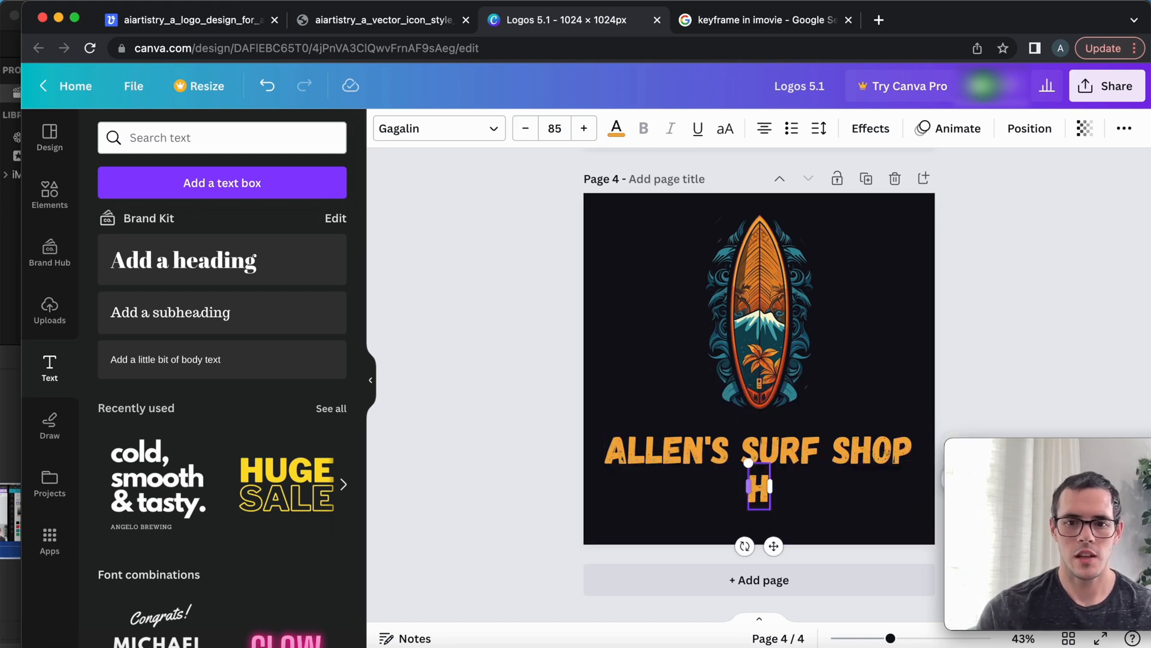
Complete the subtitle text so it reads HONOLULU, HAWAII.
text(ONOLULU)
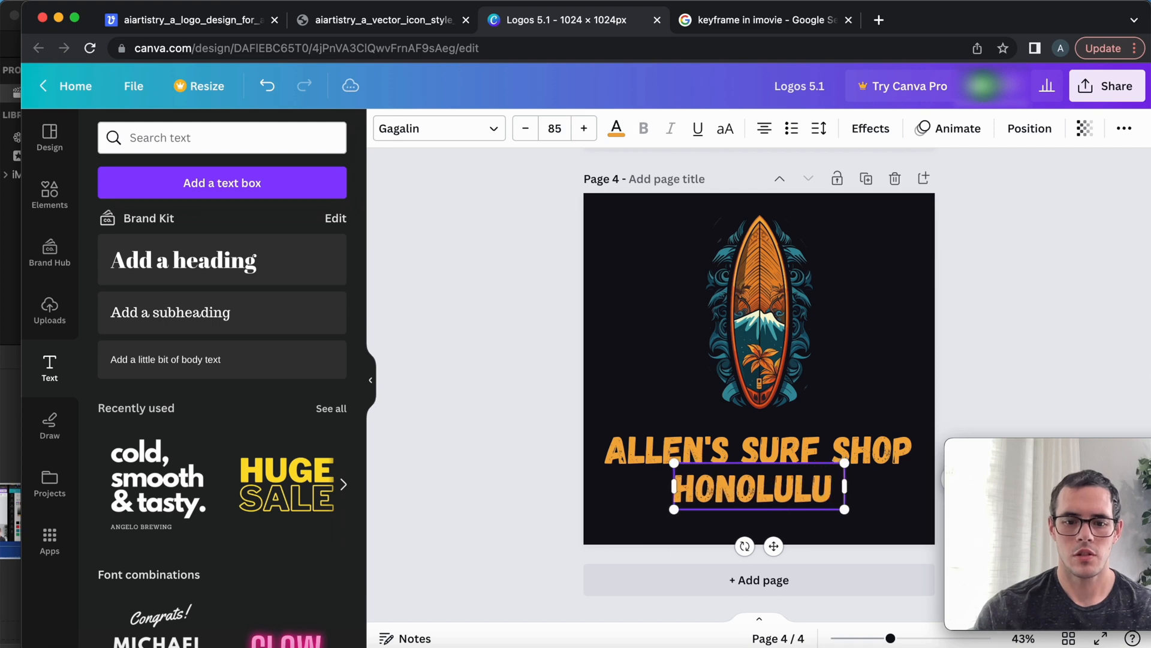
text(, H)
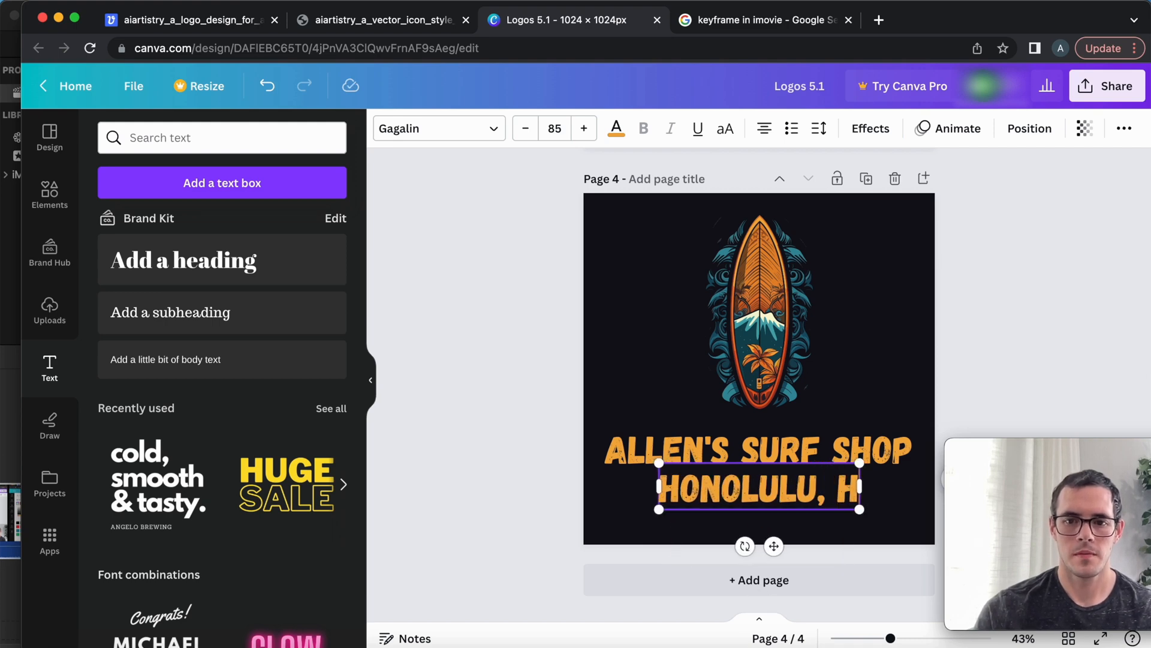
text(AWAII)
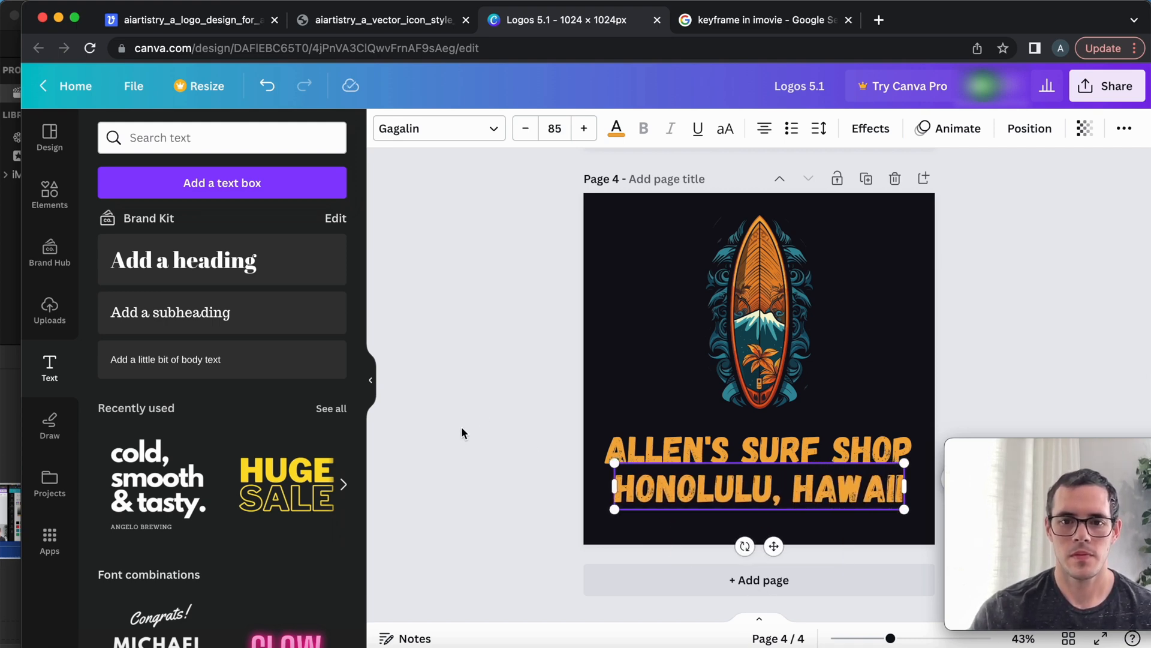
click(554, 128)
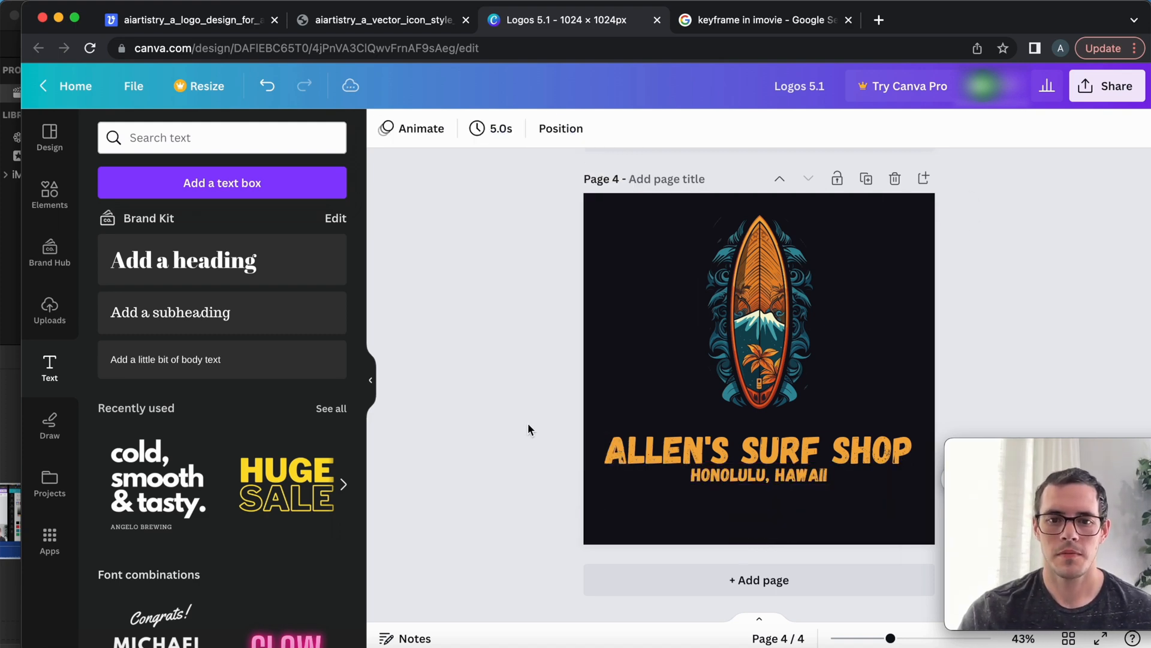
Colour the HONOLULU, HAWAII subtitle teal with the custom colour picker.
click(758, 476)
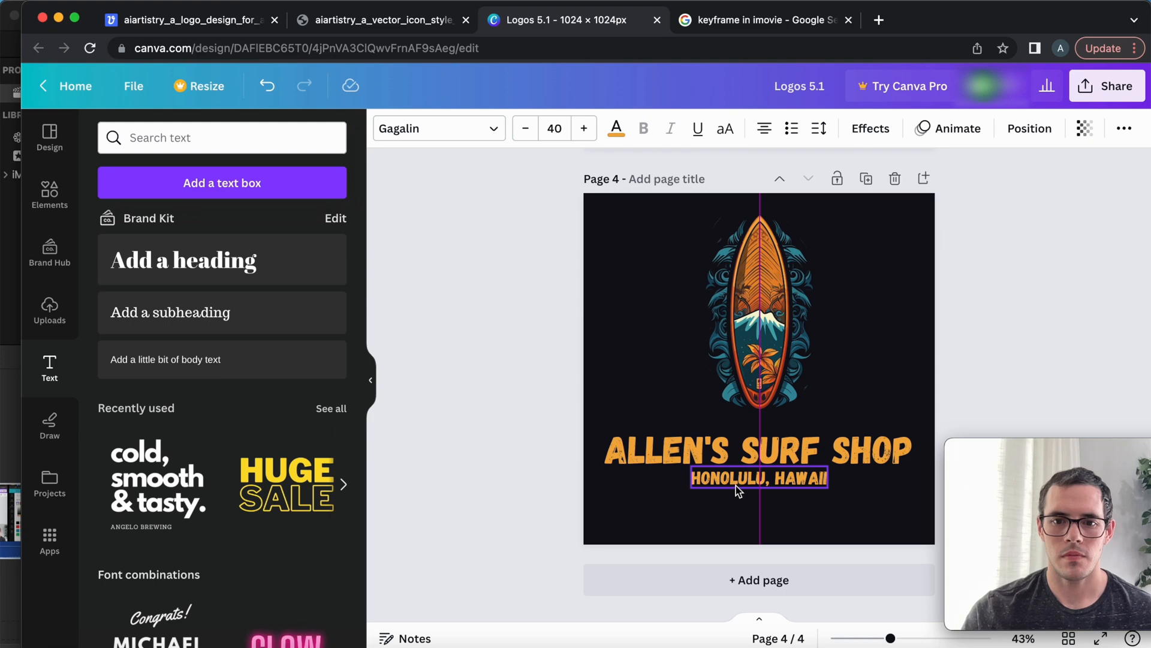
click(616, 129)
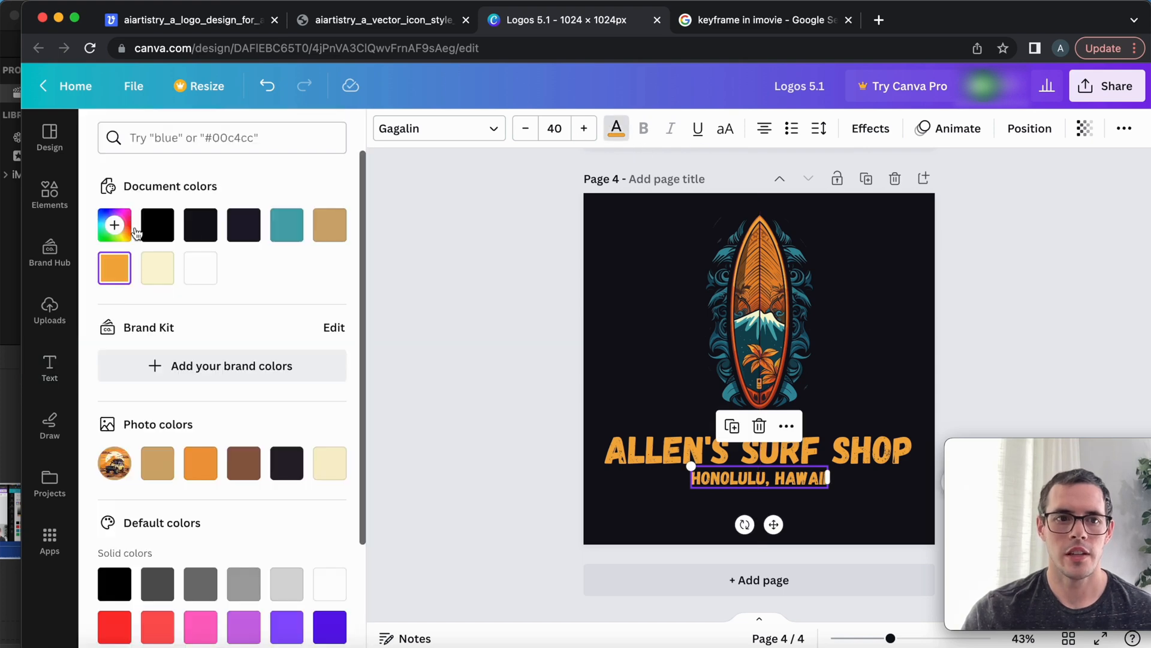
click(115, 224)
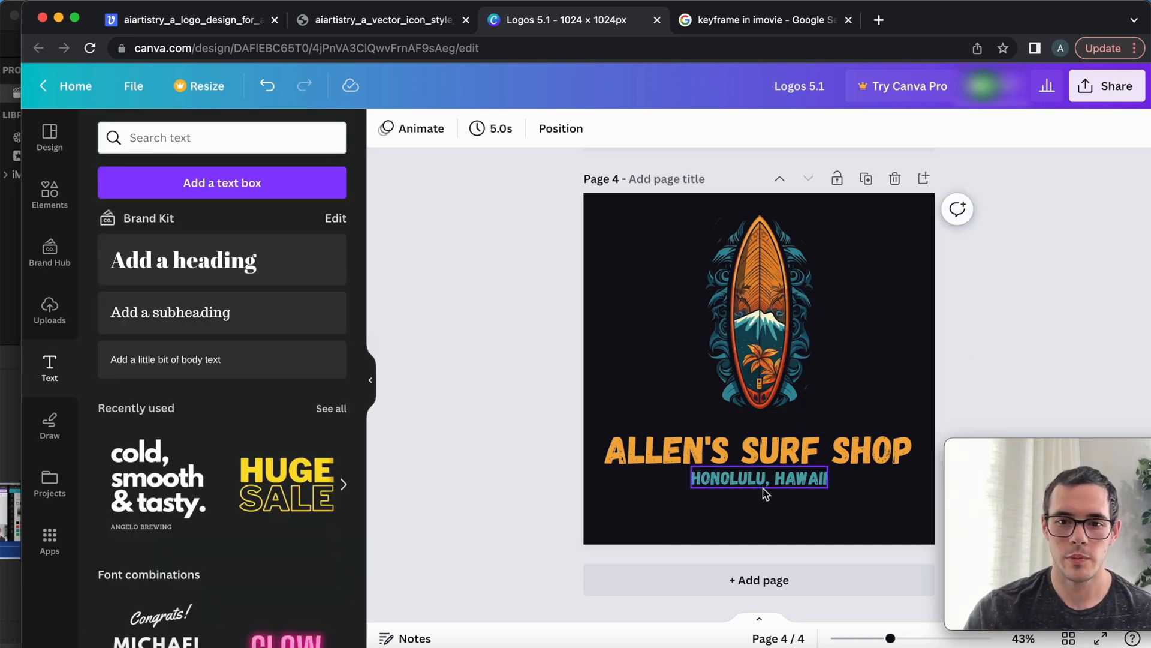
click(758, 449)
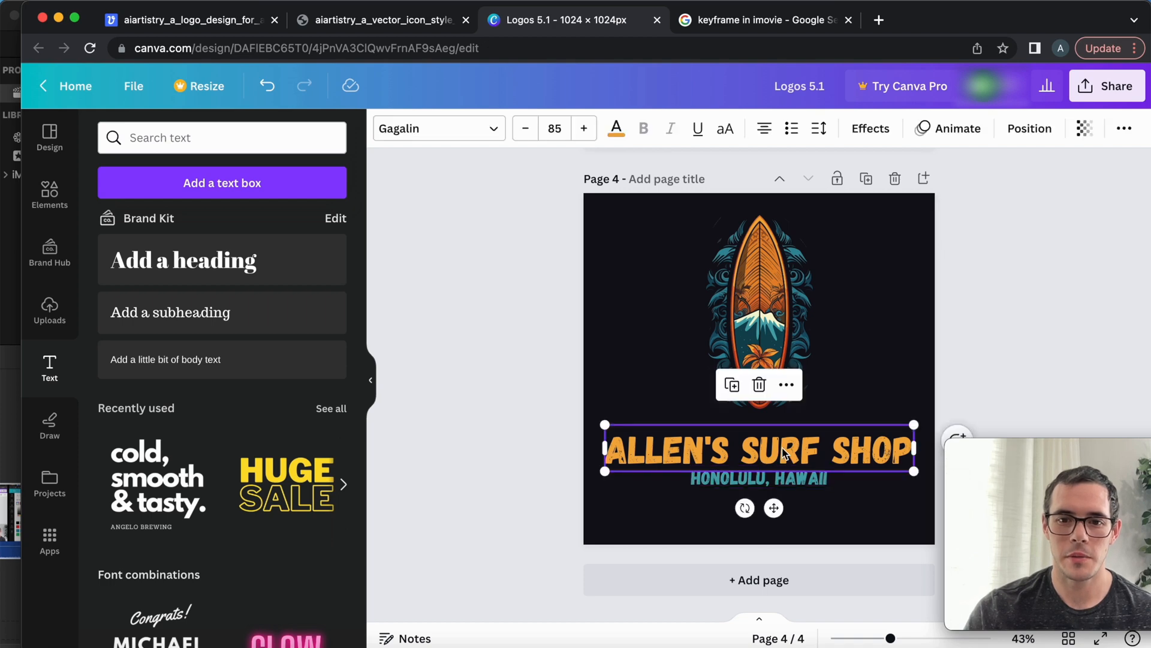
click(758, 478)
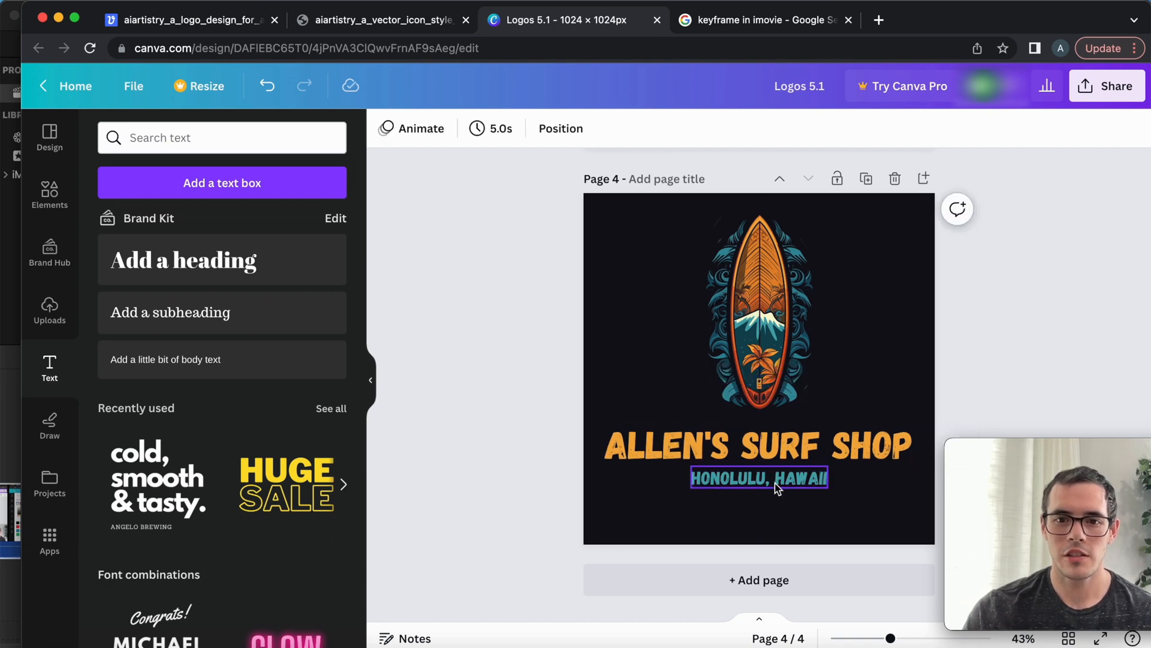
click(758, 478)
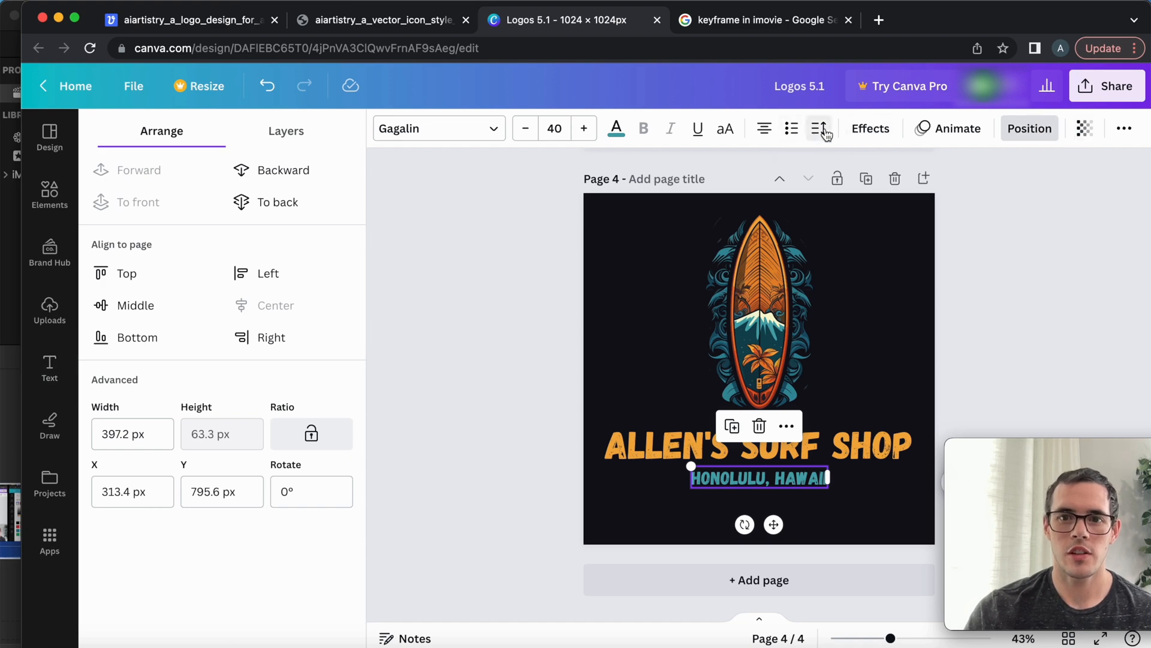
Widen the subtitle's letter spacing.
click(819, 129)
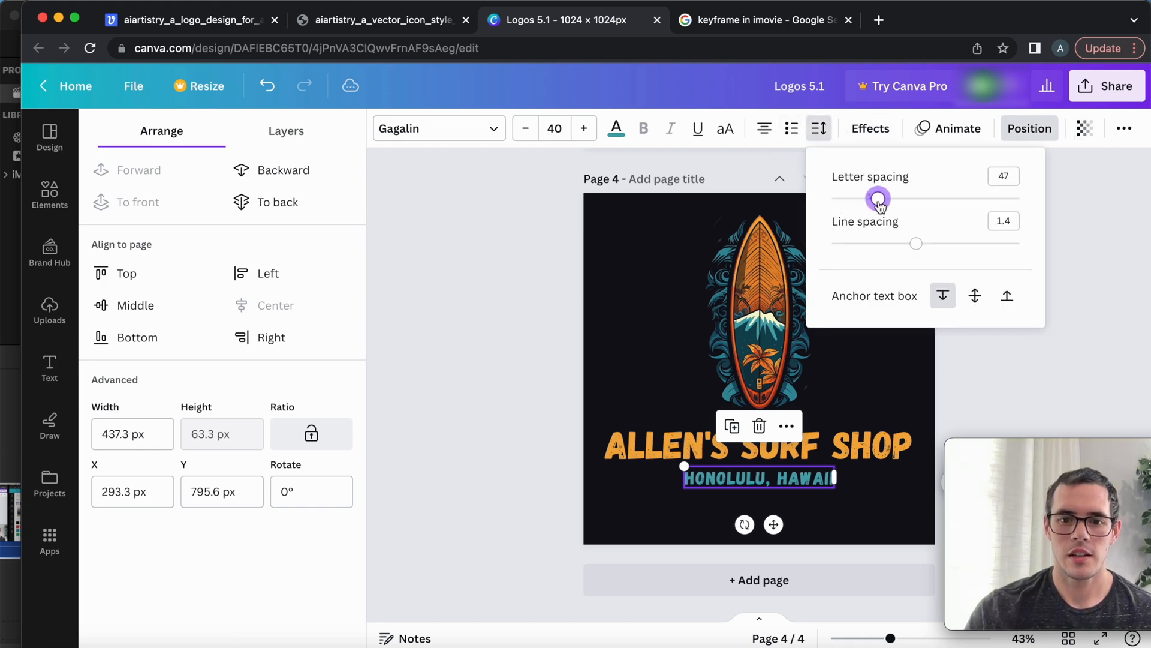
drag(878, 199, 895, 199)
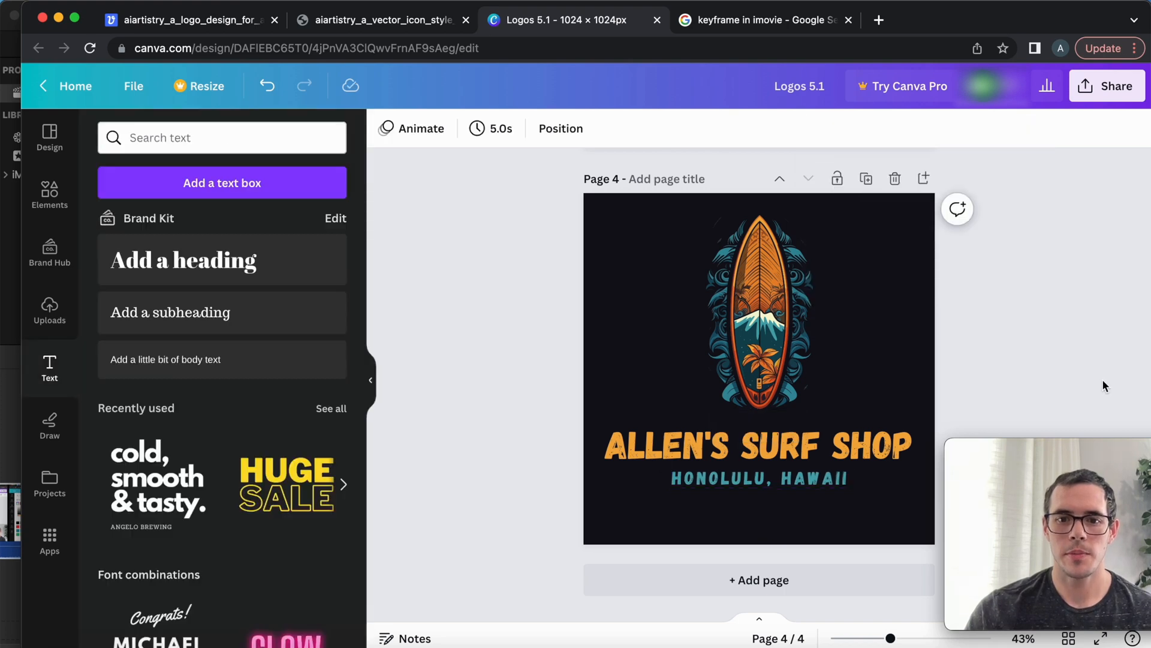
mouse_move(1080, 293)
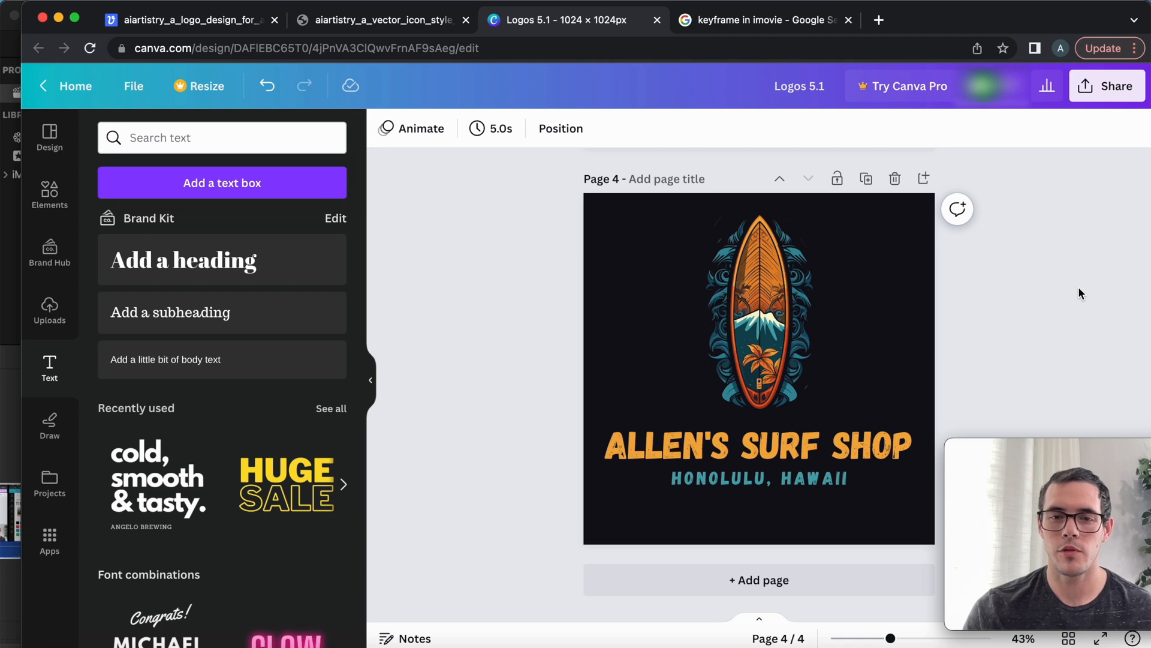
mouse_move(727, 431)
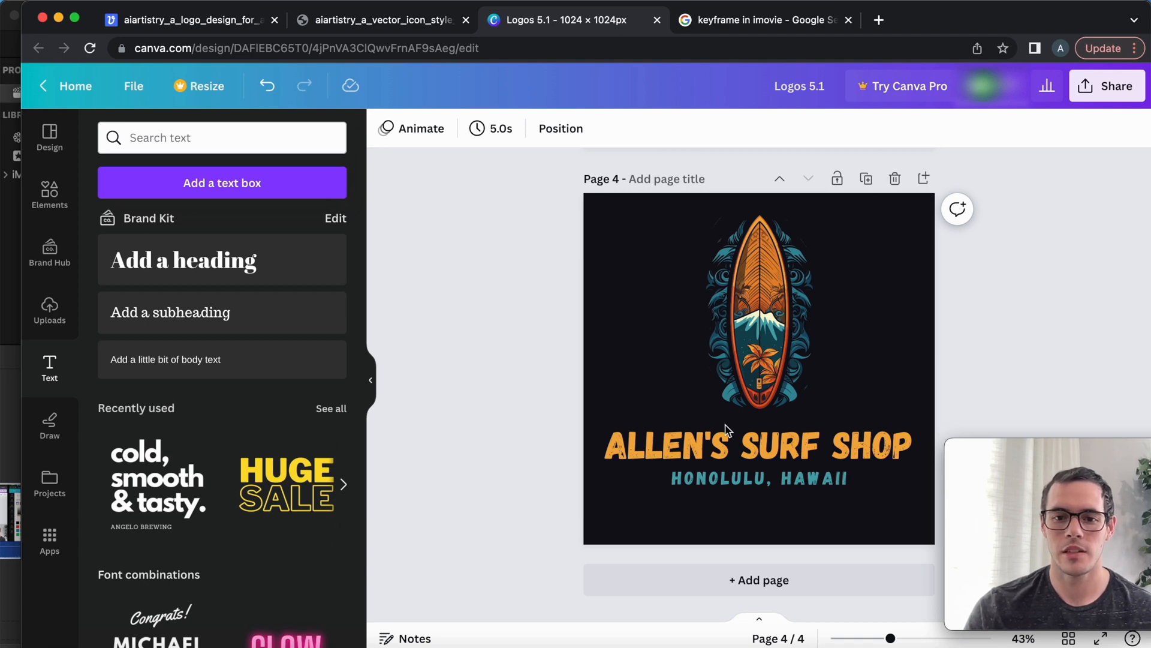
Add a fifth page with the Land Rover illustration over a full-page tan square sent to the back.
click(758, 579)
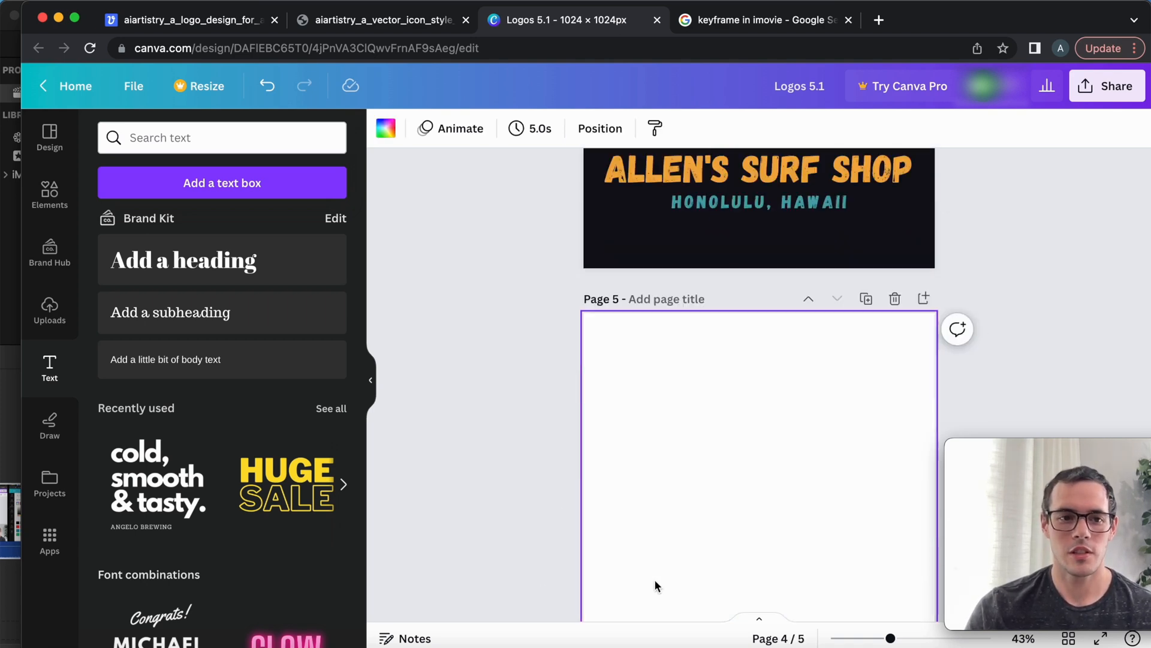
click(49, 308)
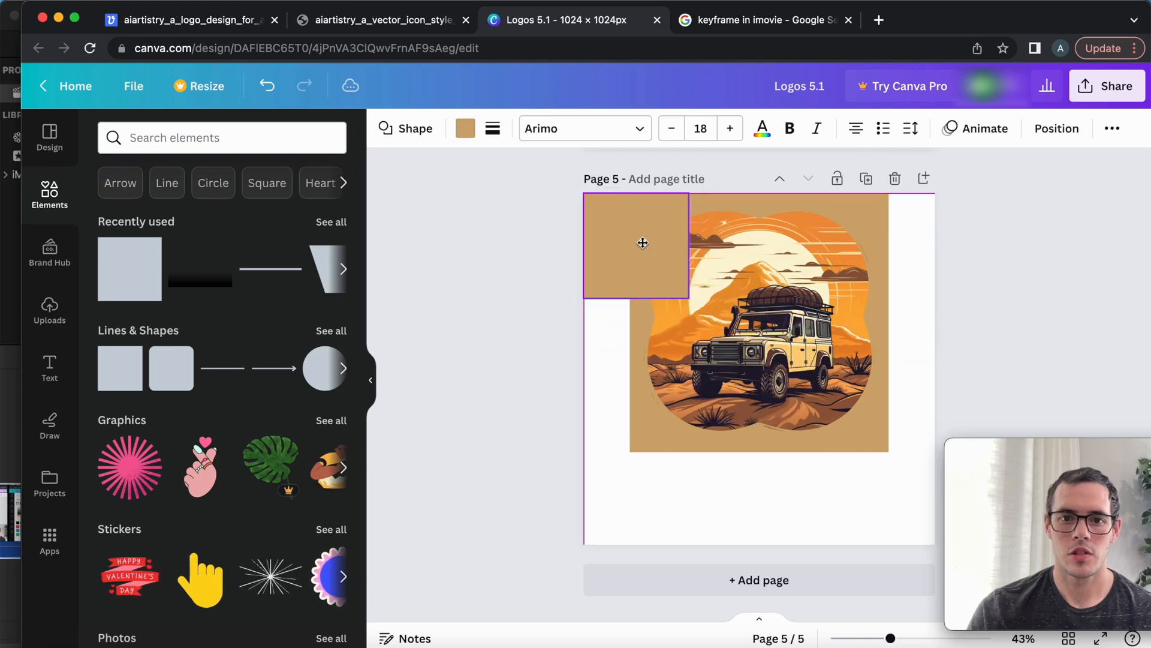
click(643, 243)
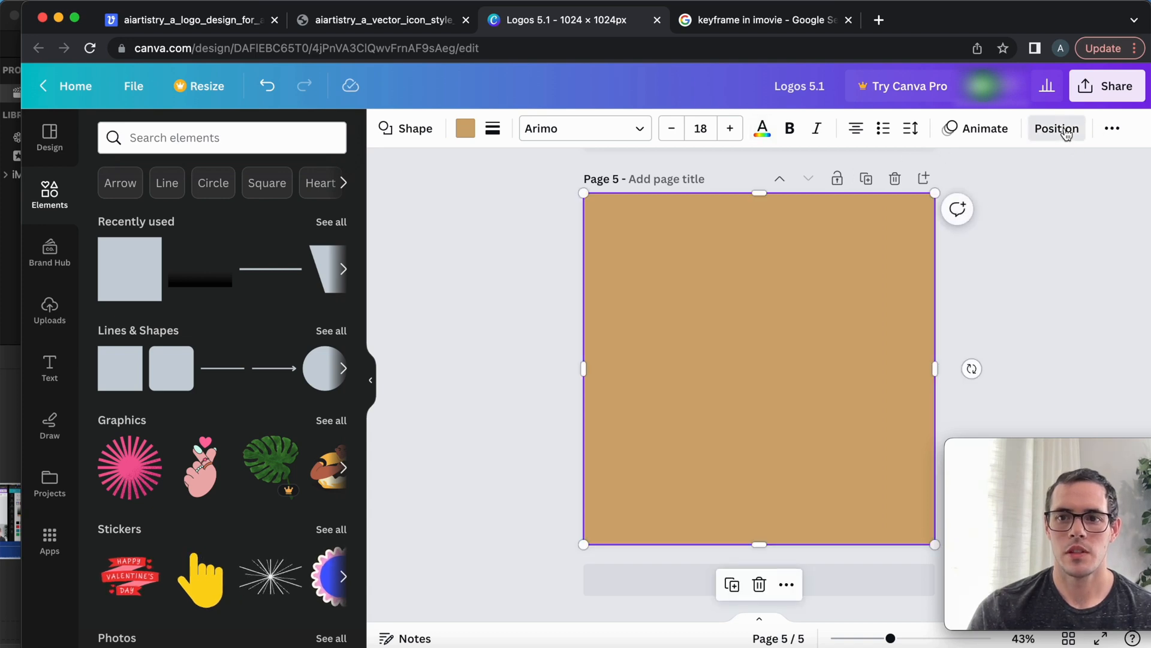
click(1055, 128)
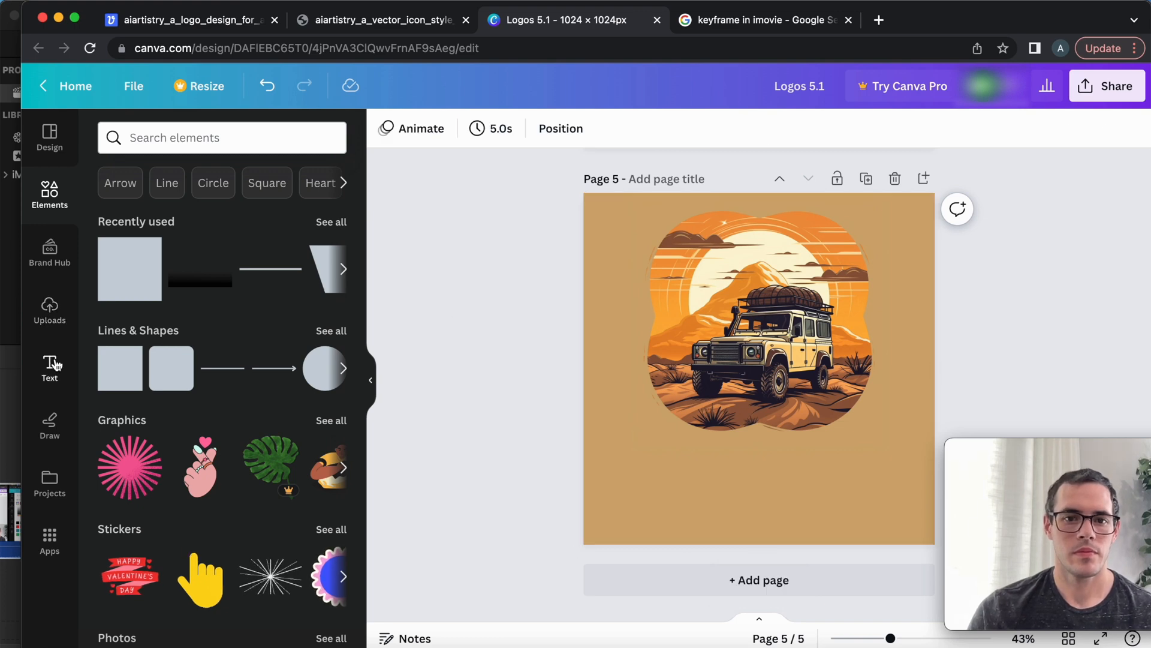
Add a DESERT ADVENTURE TOURS heading below the illustration in Gagalin at size 65.5.
click(49, 367)
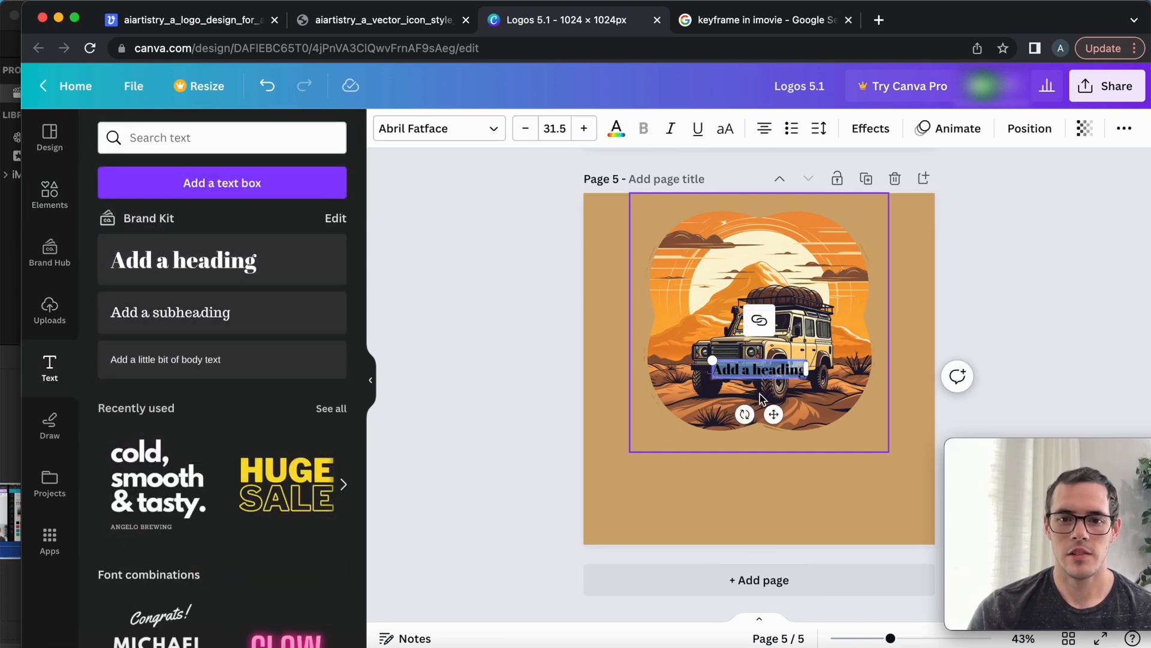
drag(759, 369, 759, 443)
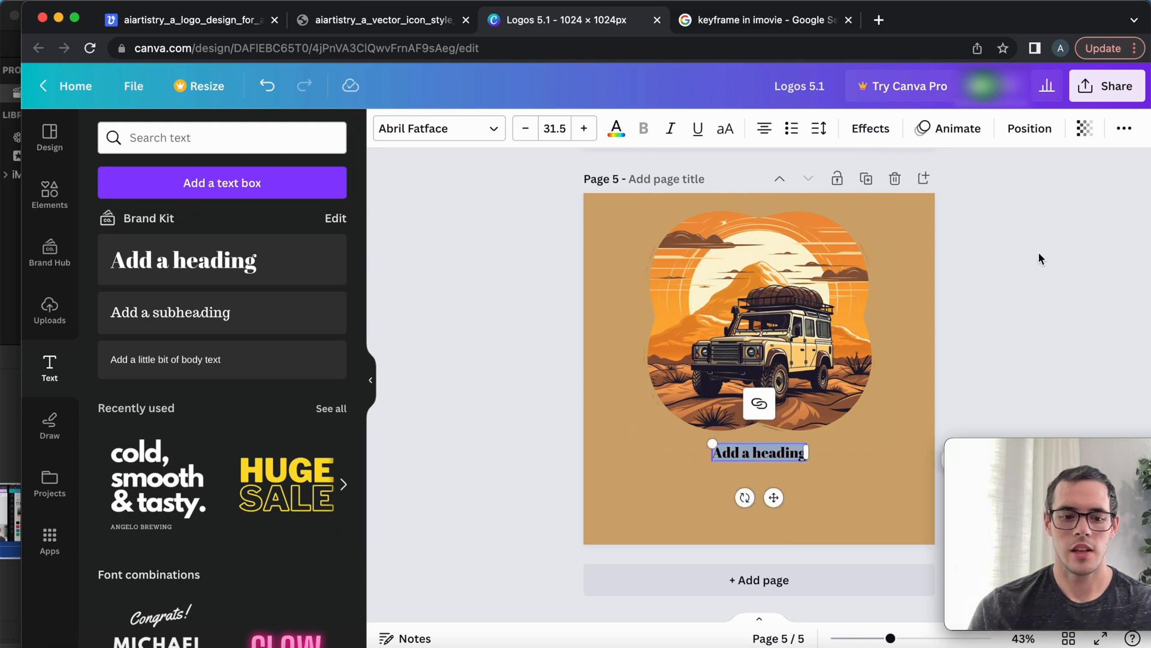
text(Desert)
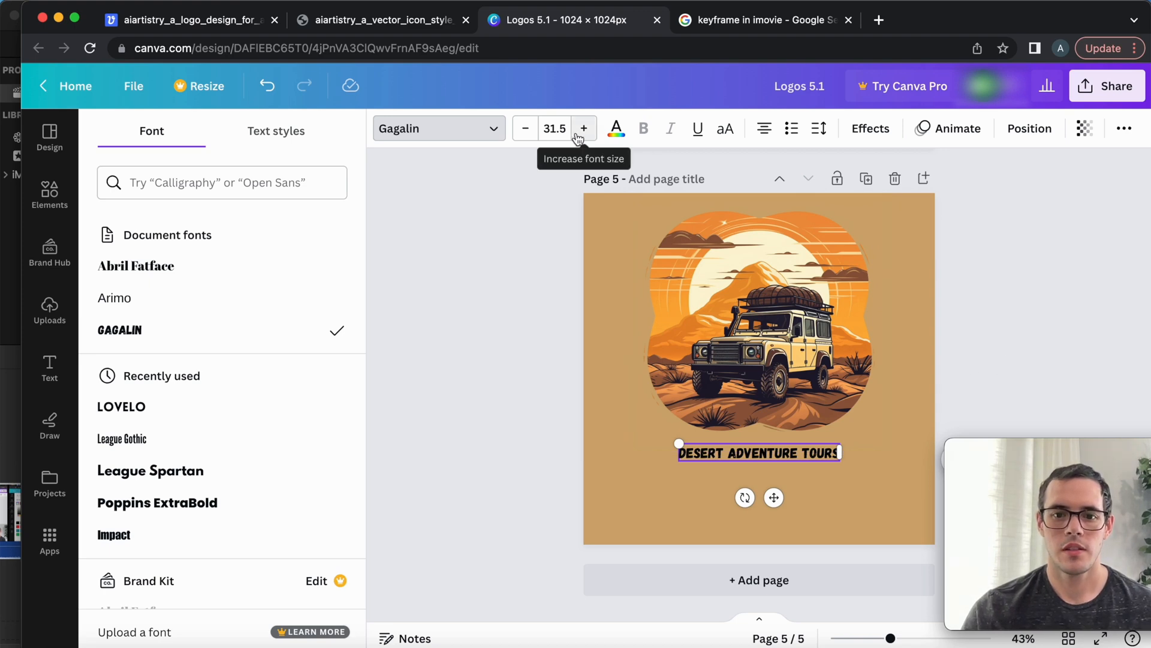
click(584, 129)
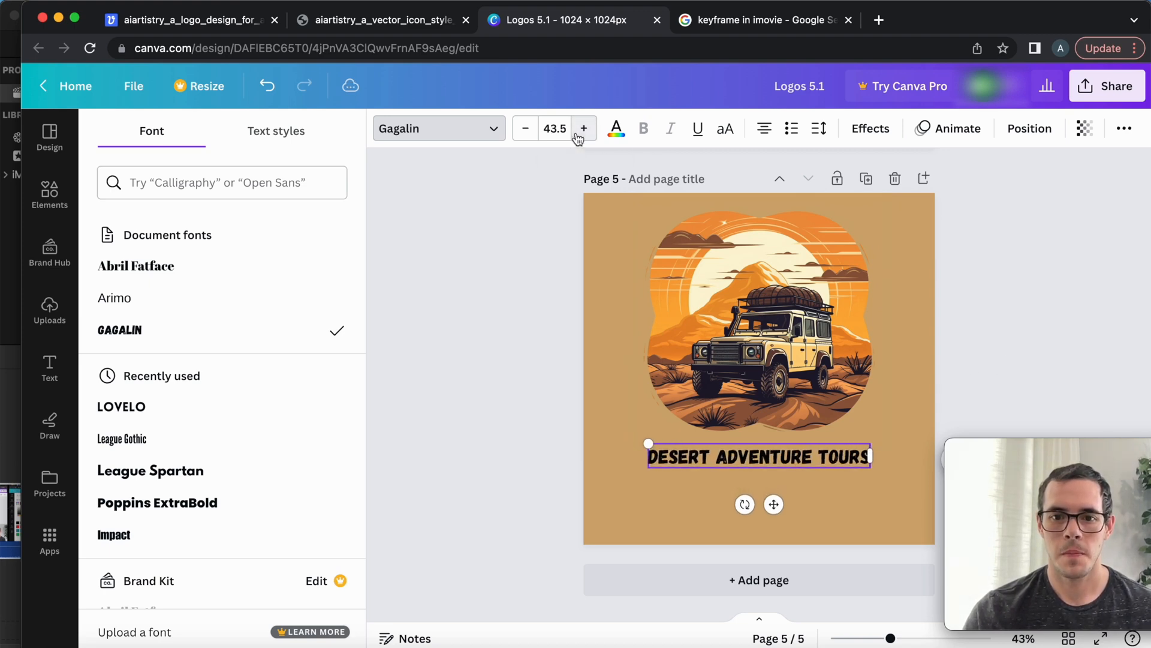
click(584, 129)
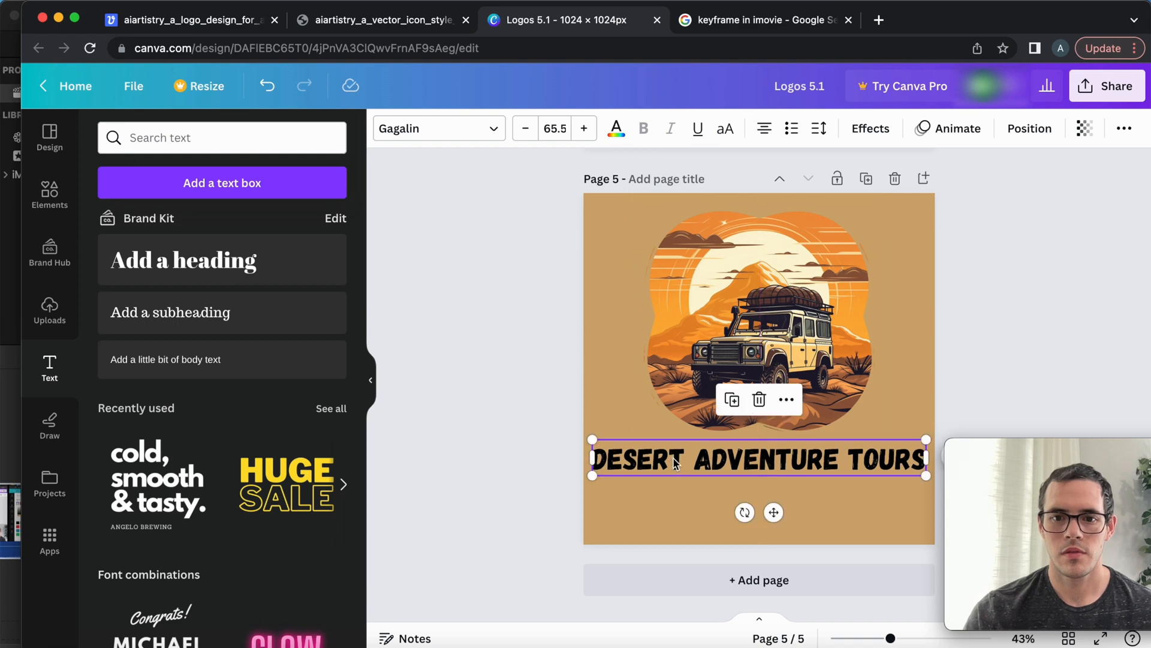
mouse_move(654, 103)
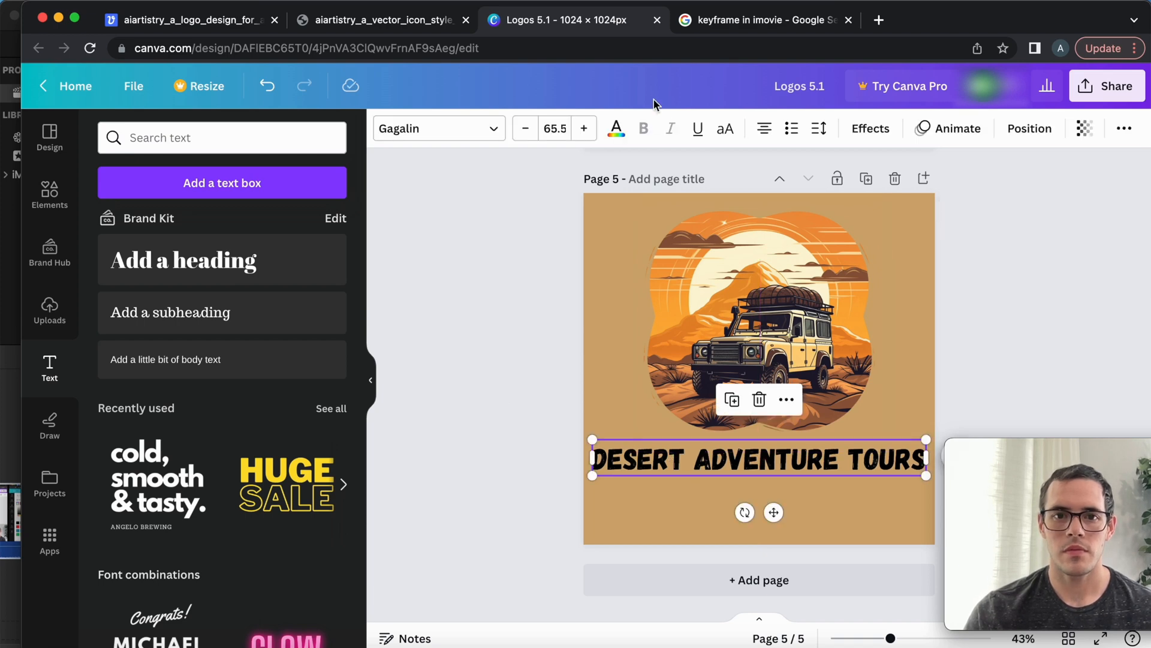
Colour the headline cream sampled from the illustration with the eyedropper, then duplicate it.
click(615, 128)
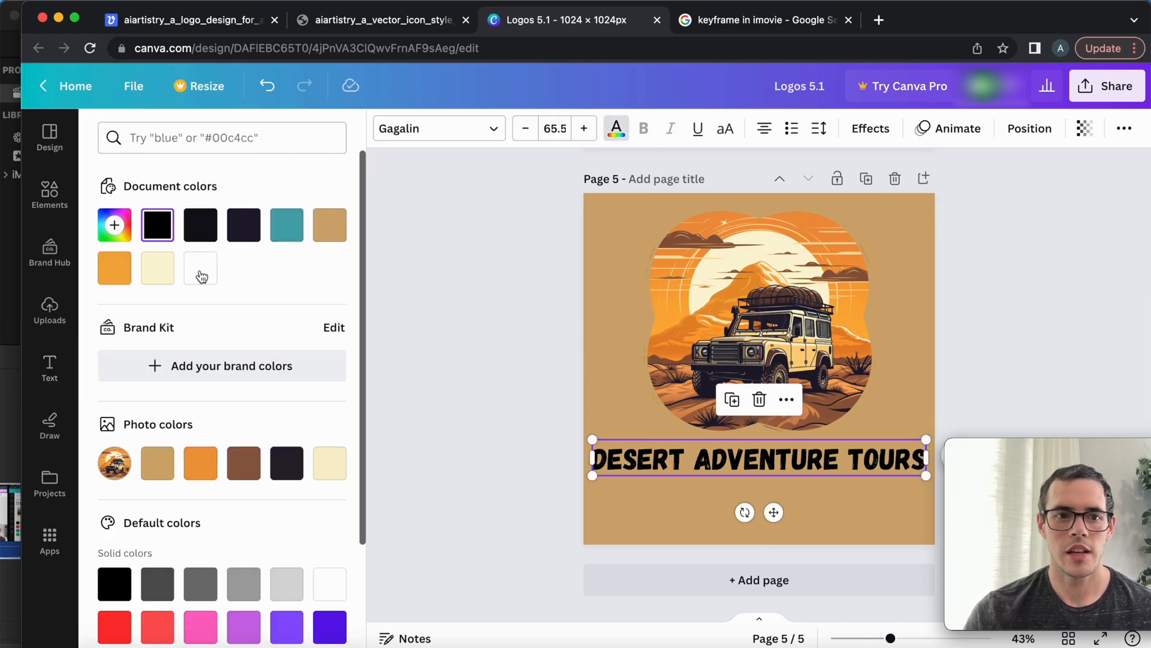
click(114, 224)
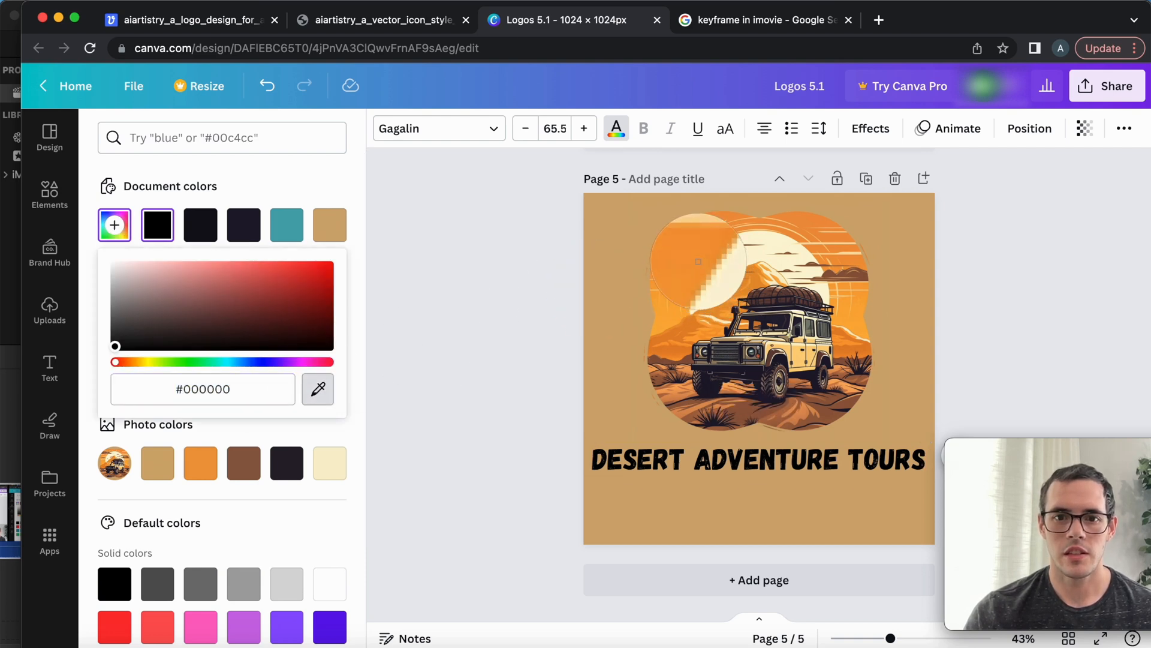
click(156, 224)
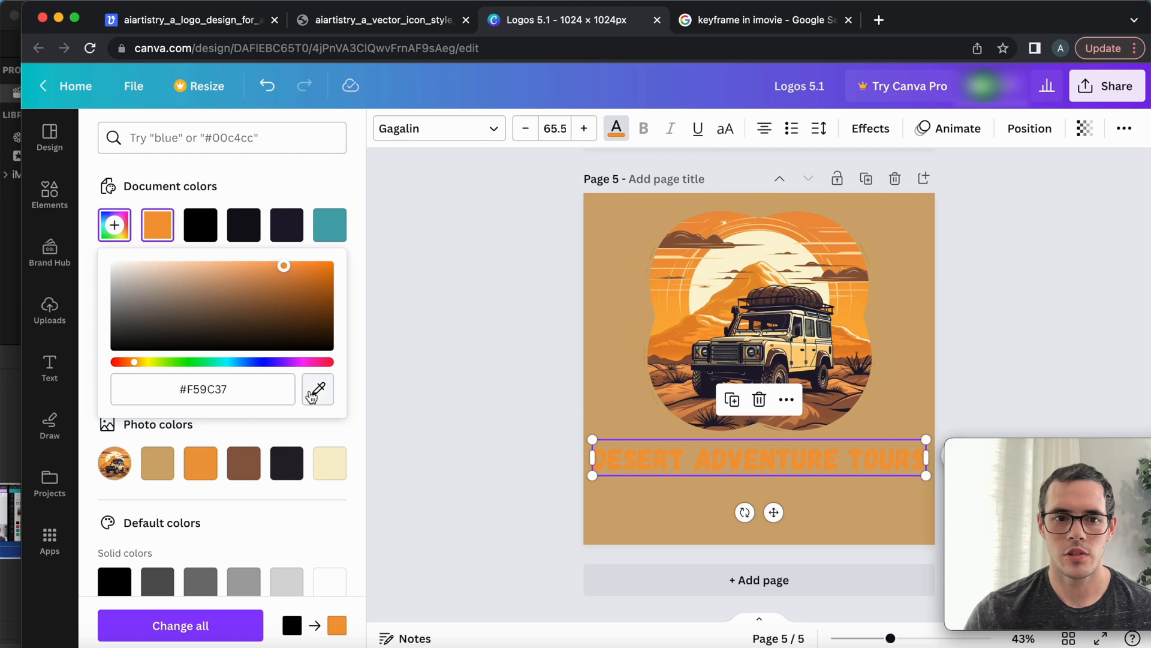
click(316, 389)
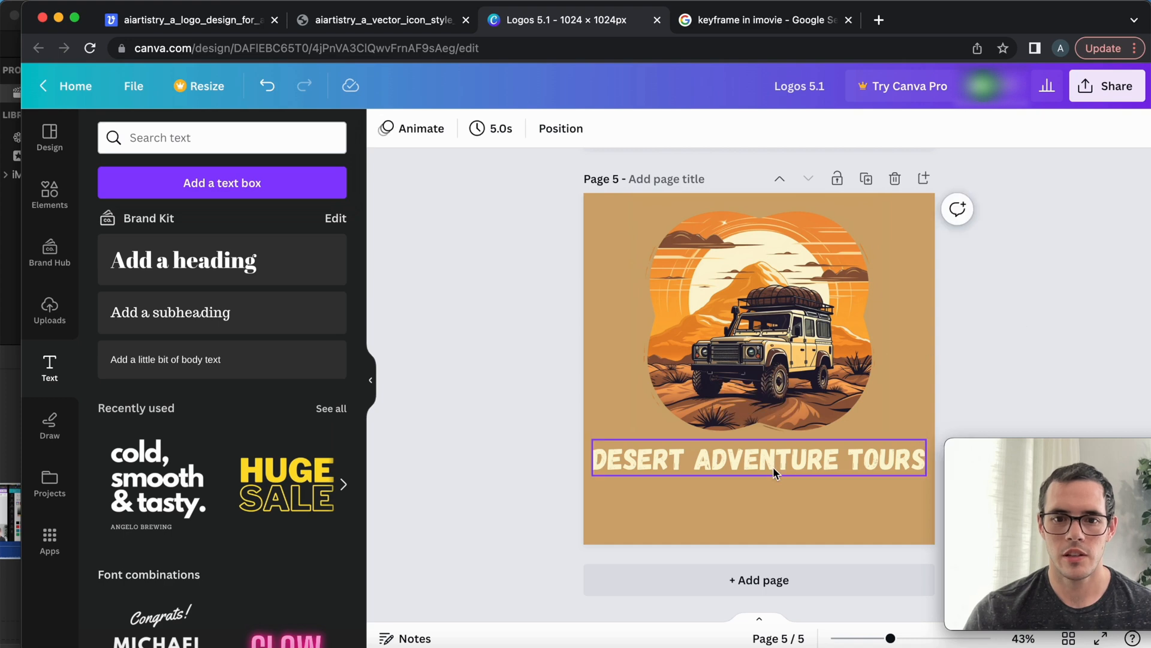
click(757, 460)
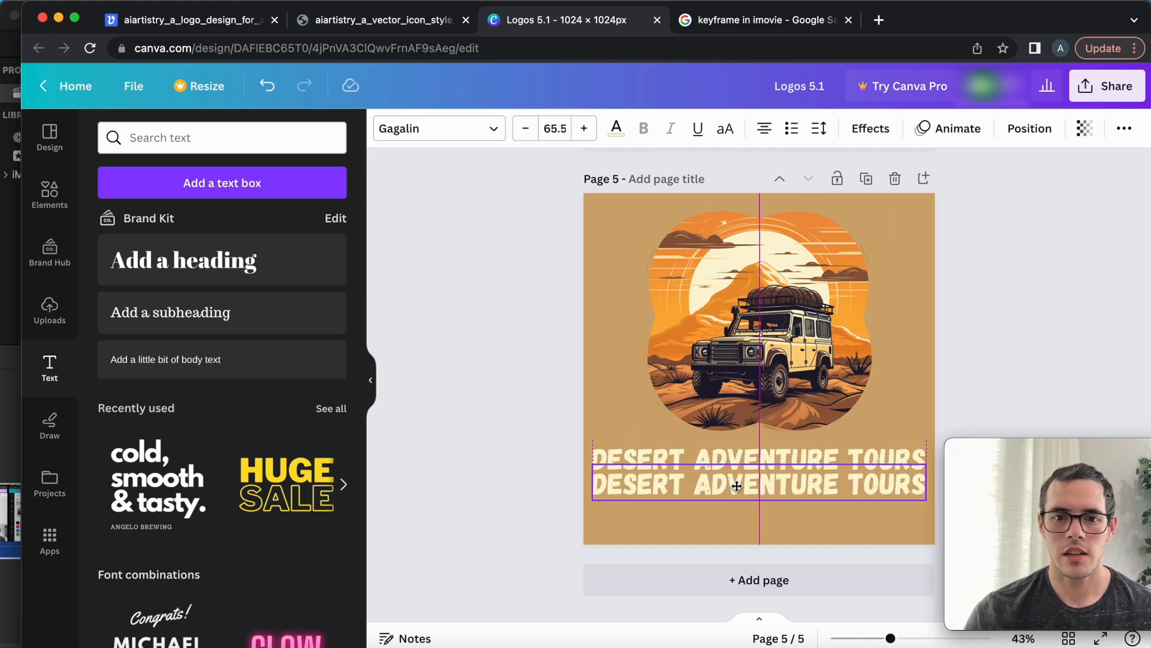
Turn the copy into a size-40 dark LAND ROVER TOURS SINCE 2023 subtitle centred under the headline.
click(552, 128)
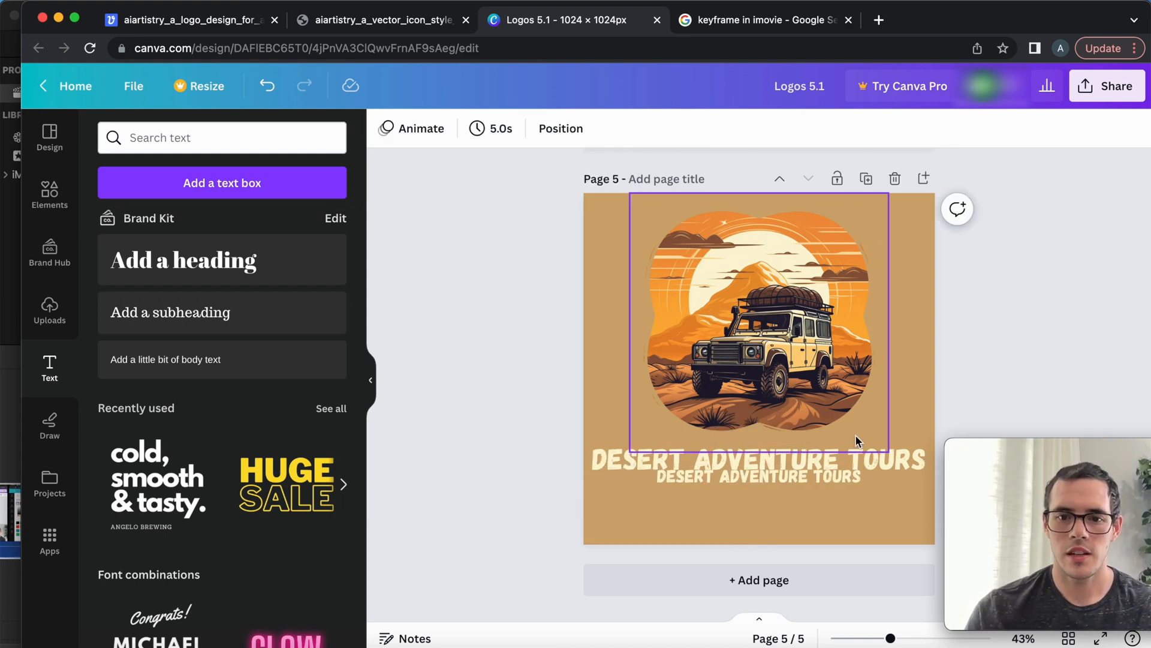
click(758, 487)
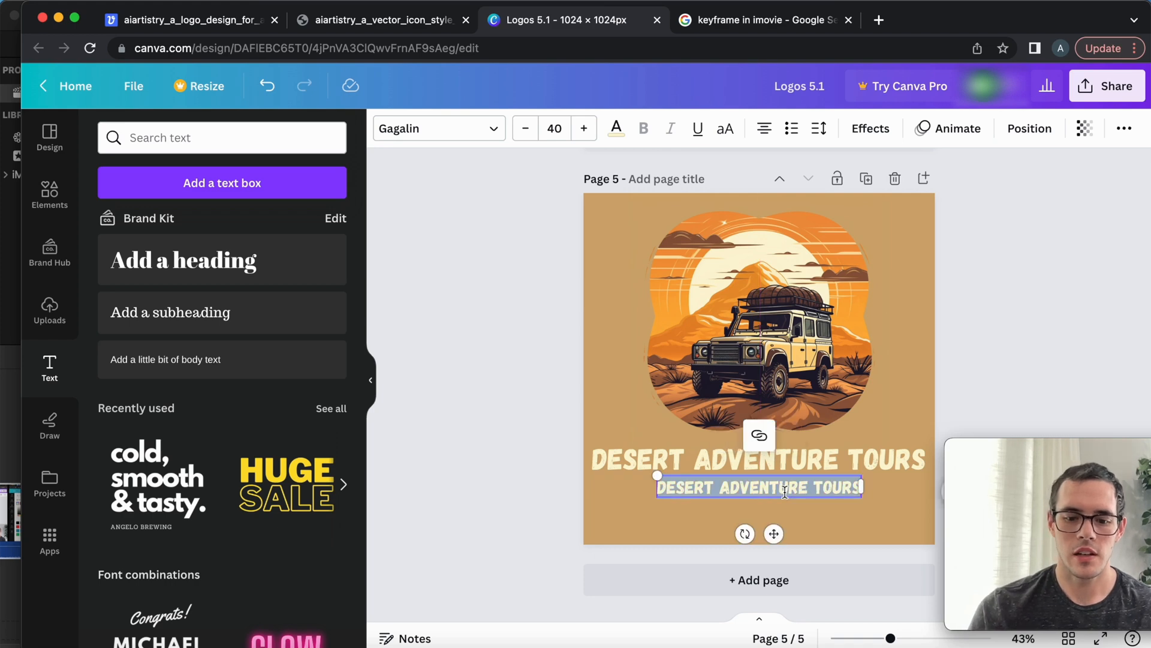
text(LAND ROVER)
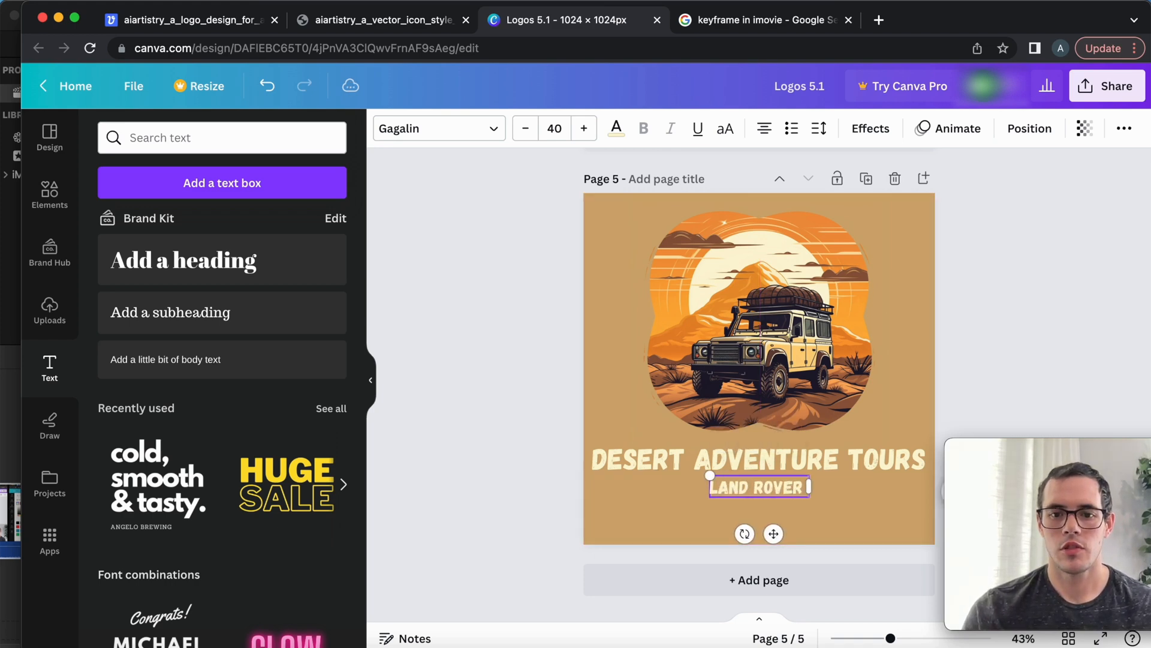
text(TOURS SINCE 2023)
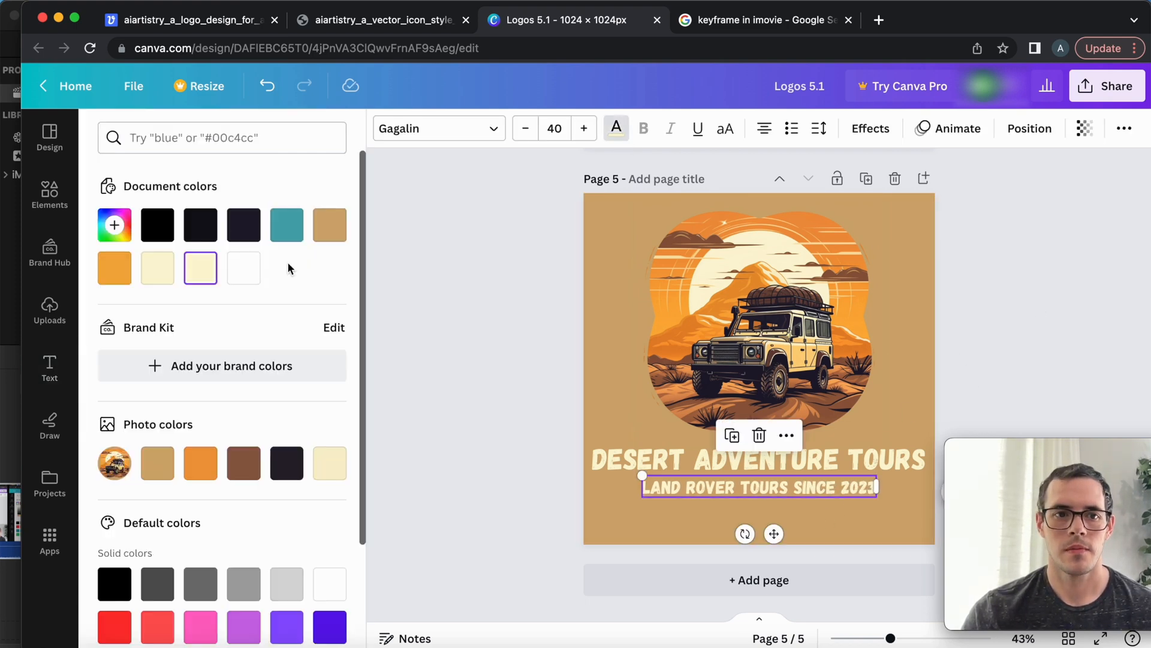
click(114, 224)
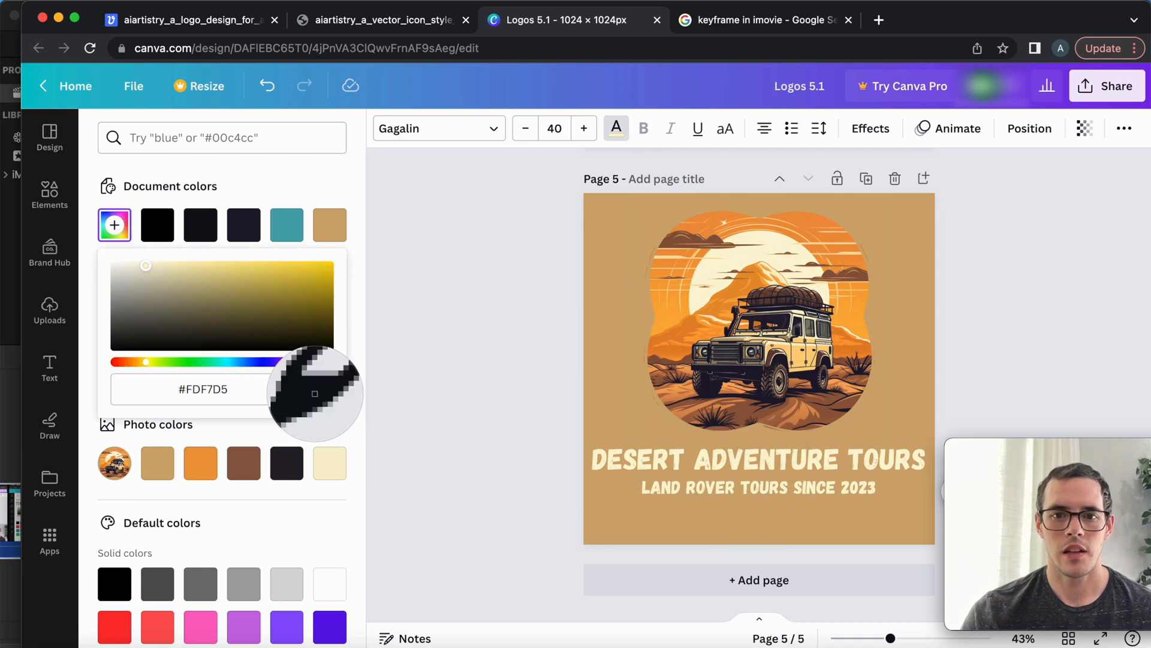
mouse_move(758, 367)
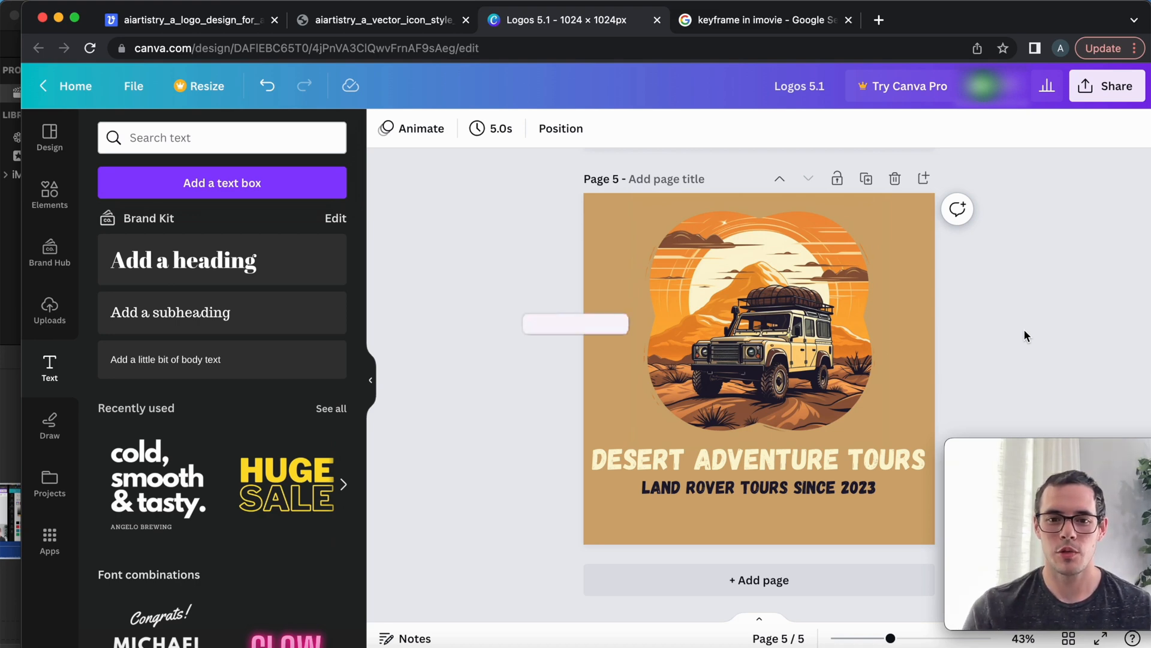
click(758, 487)
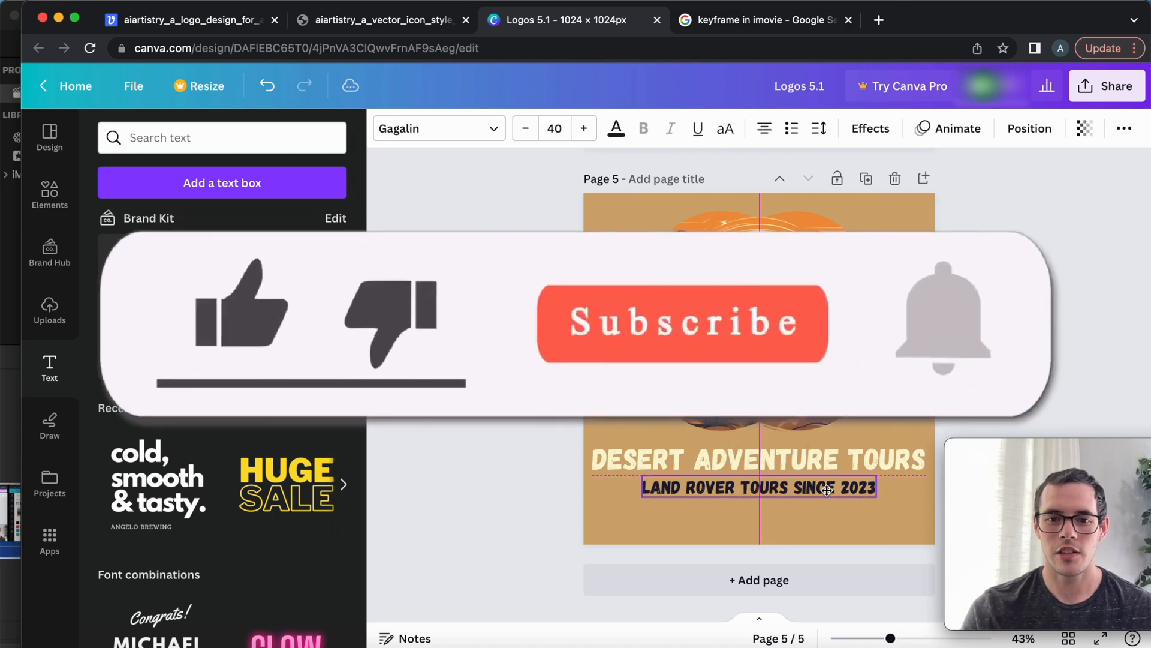